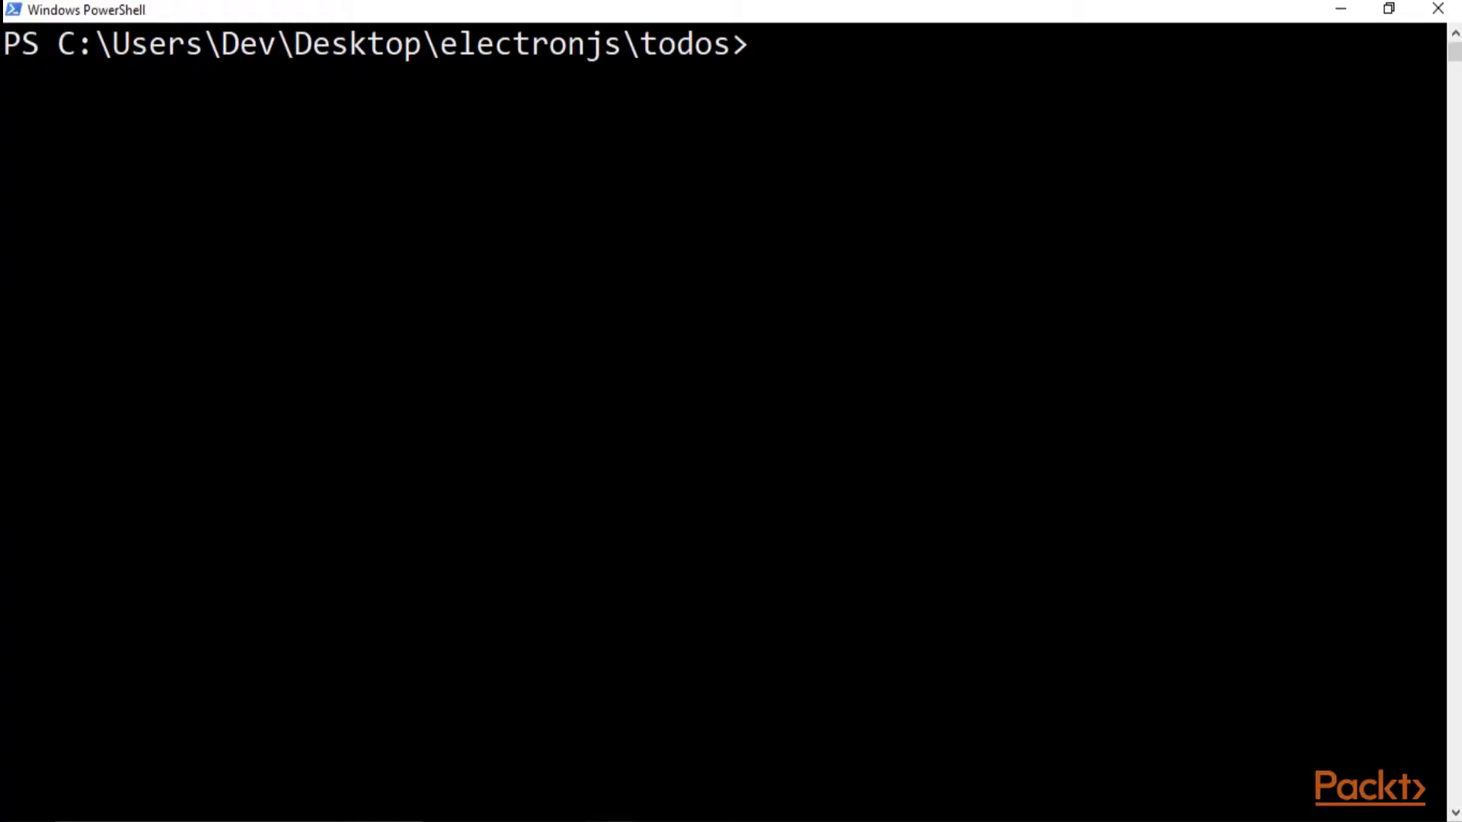
mouse_move(767, 304)
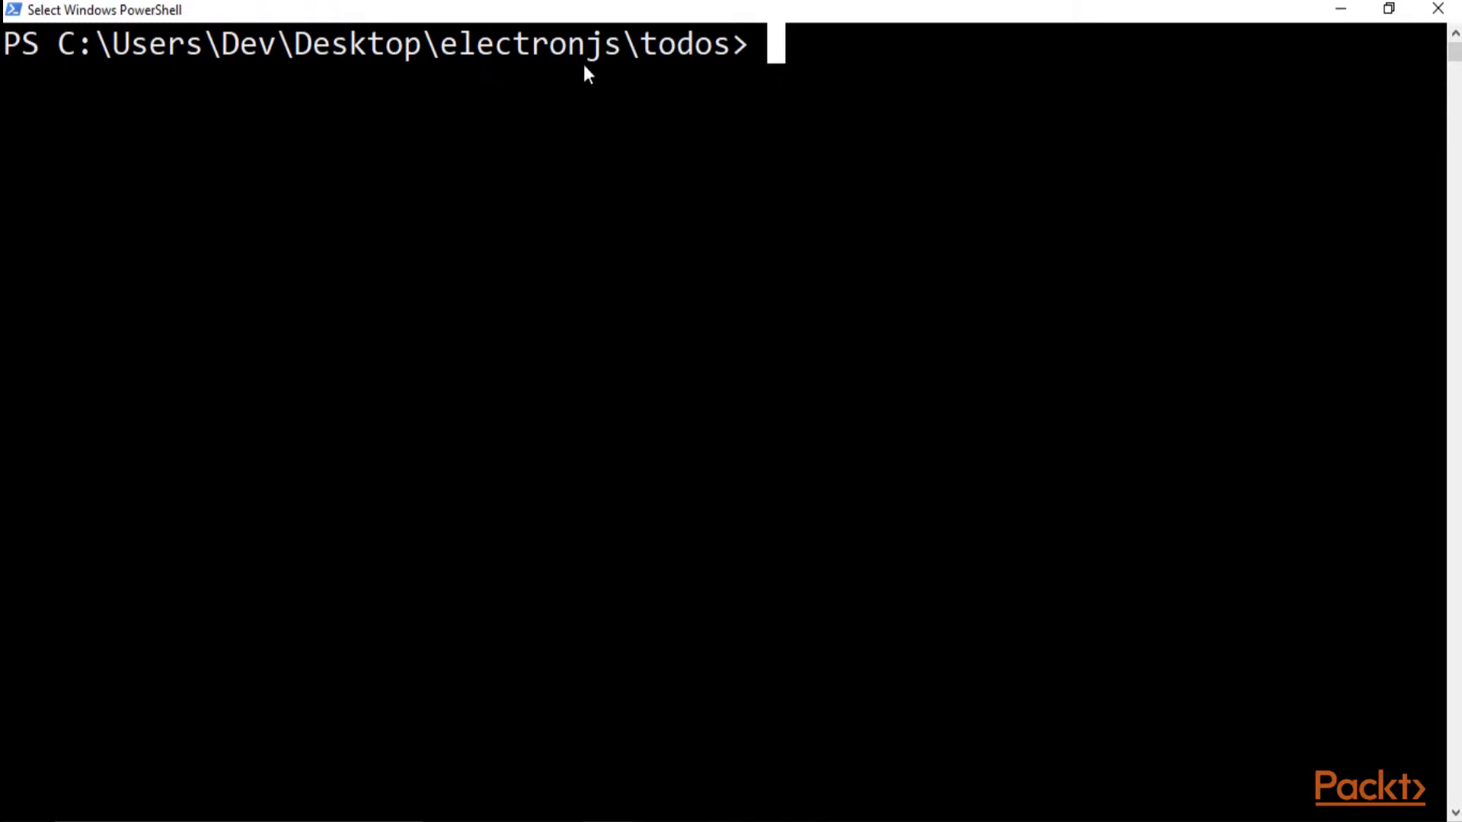
mouse_move(680, 111)
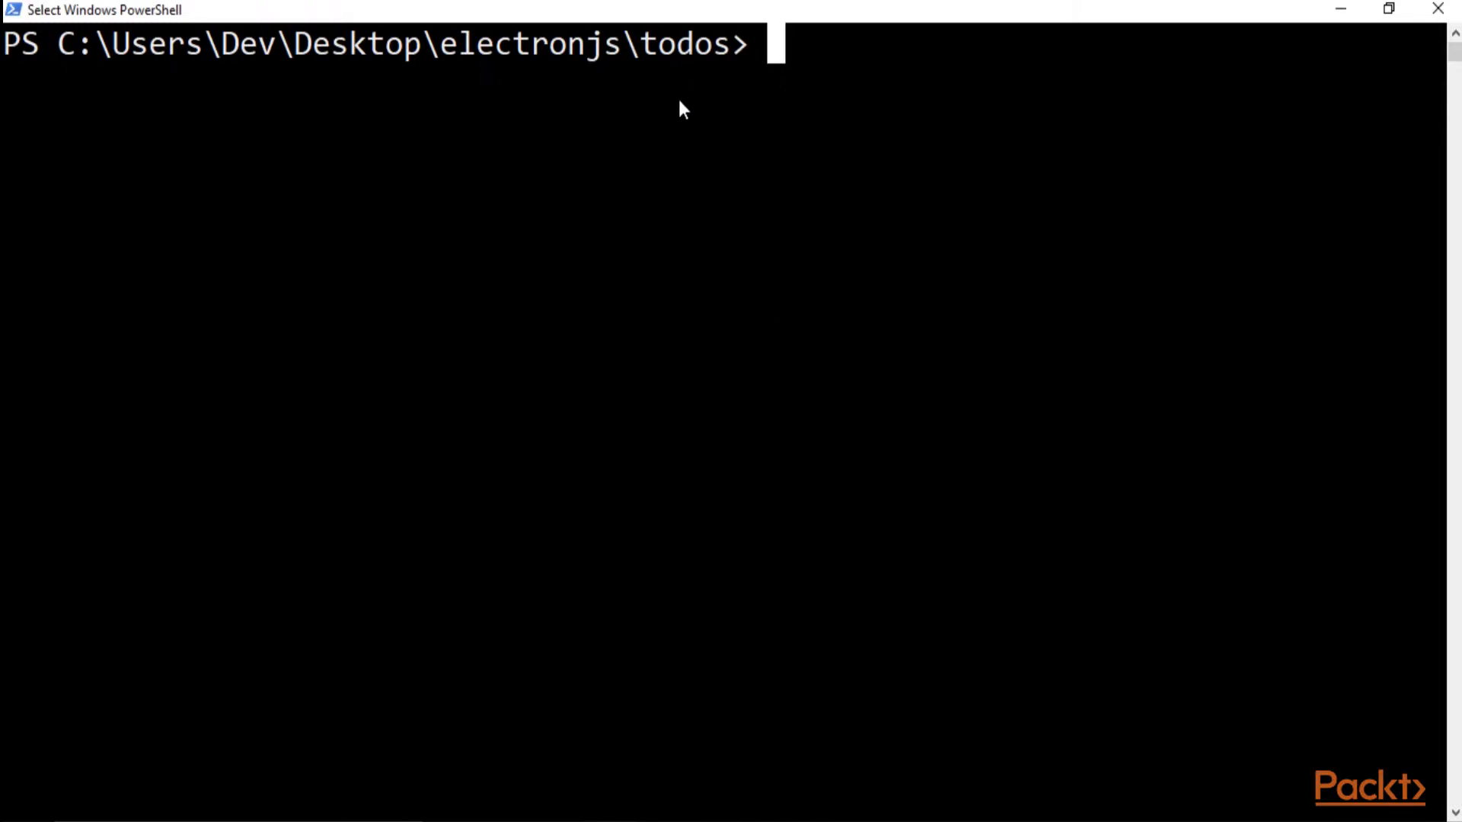
Run npm run dev in the todos project folder to launch the Electron Todos app.
type("npm run dev")
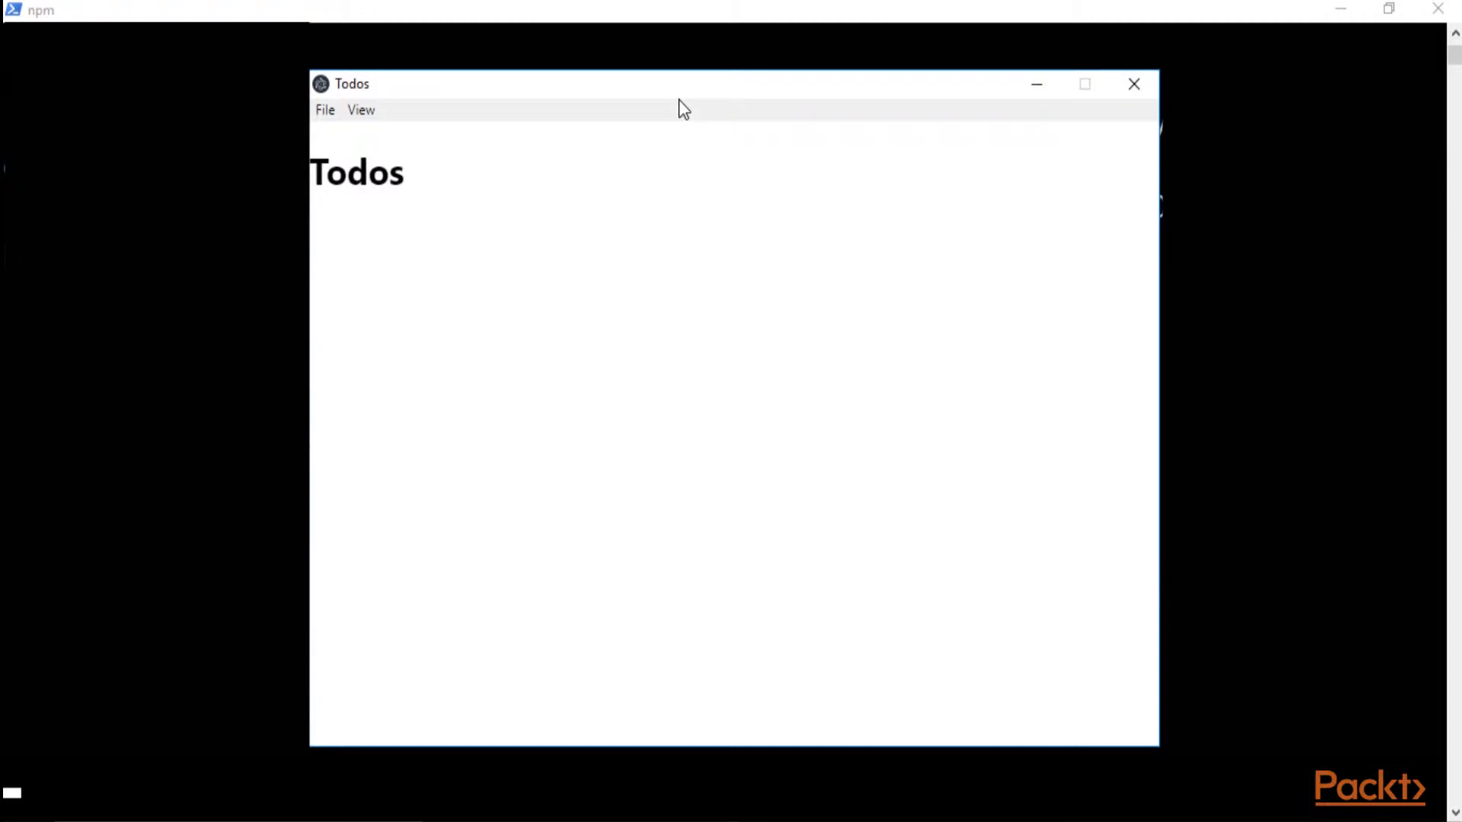
mouse_move(308, 192)
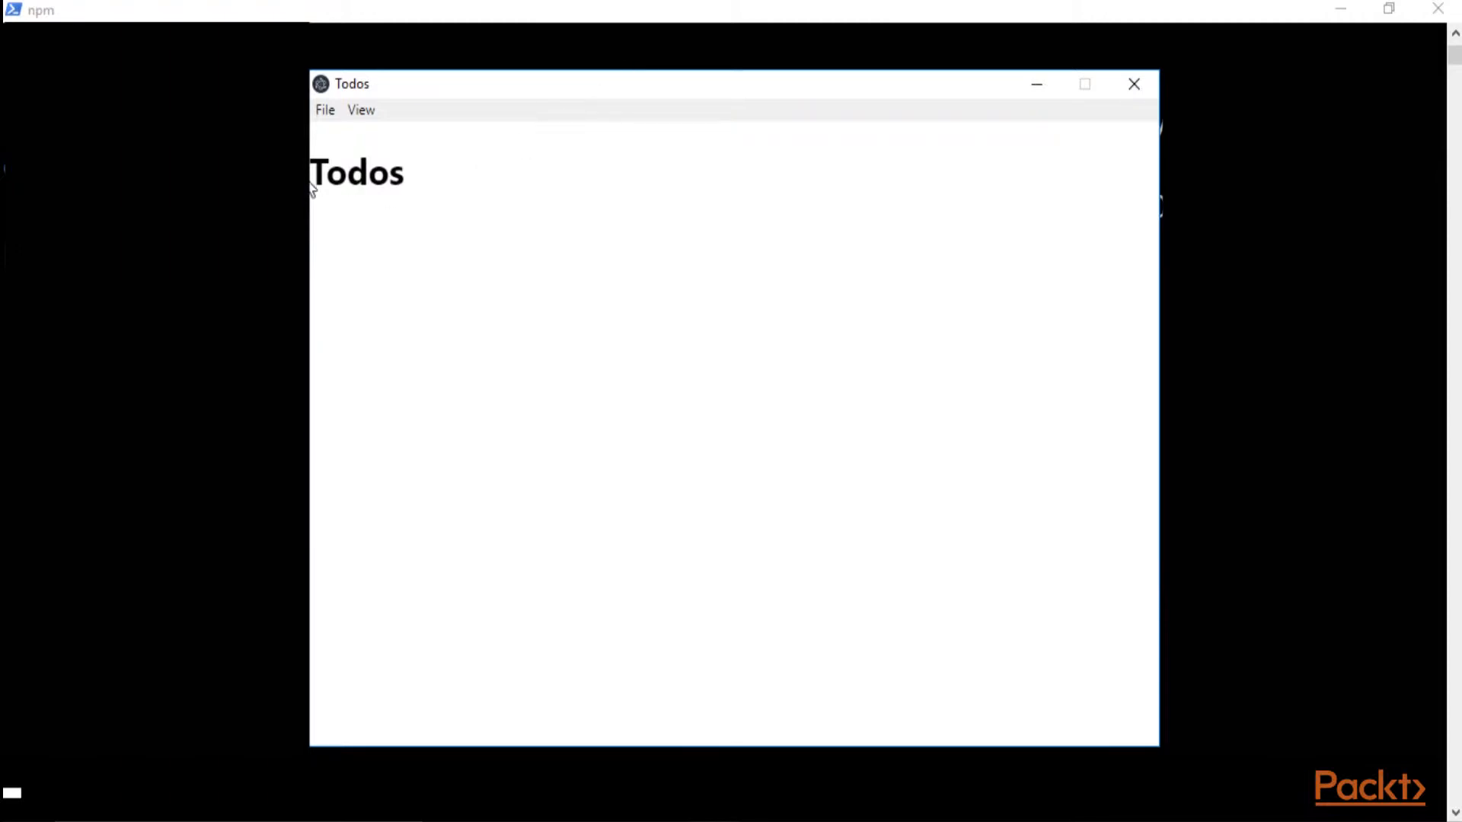
Clear all saved todos from the File menu and reload the window from View.
double_click(357, 171)
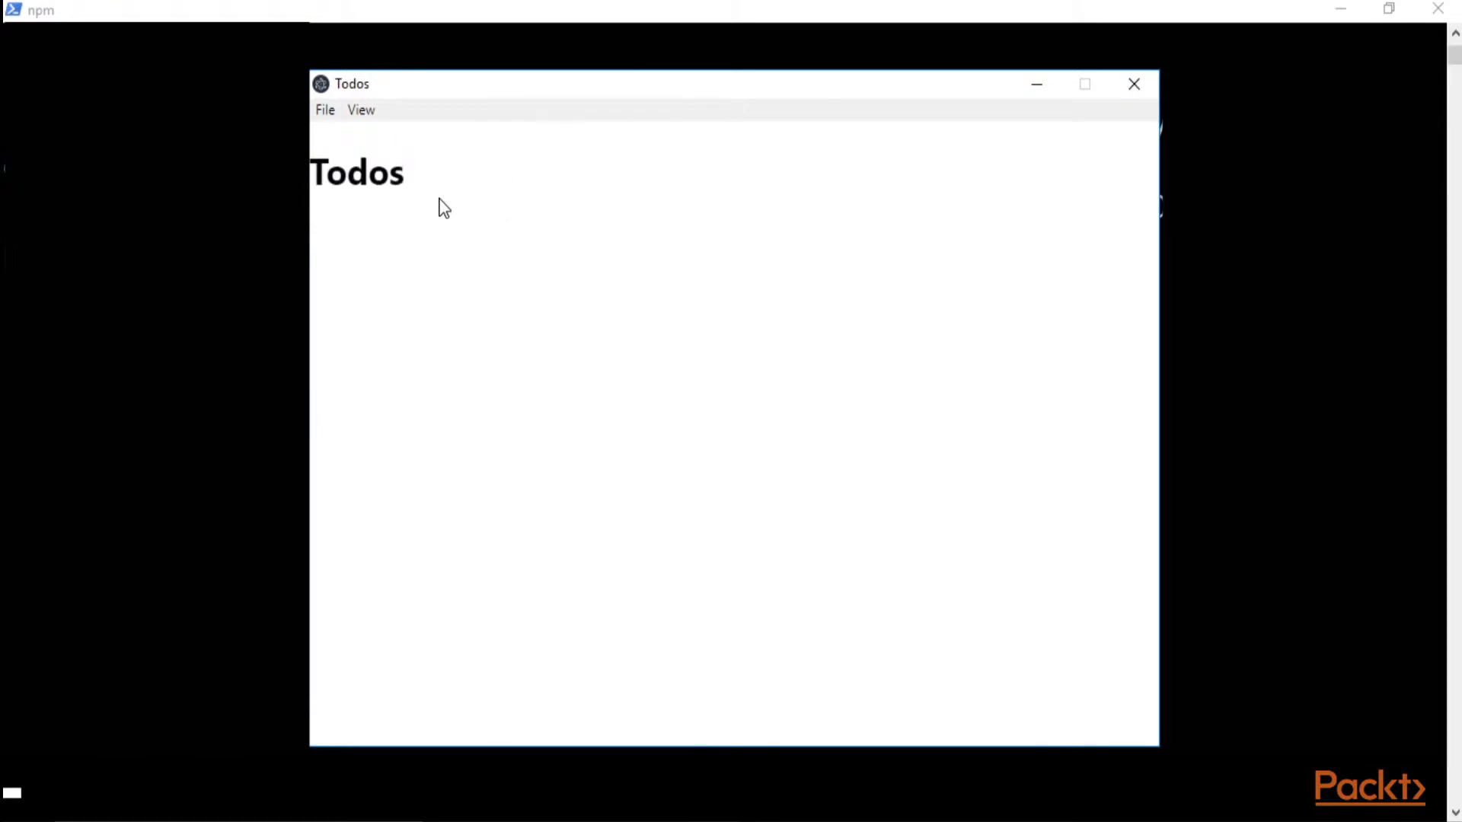
mouse_move(322, 129)
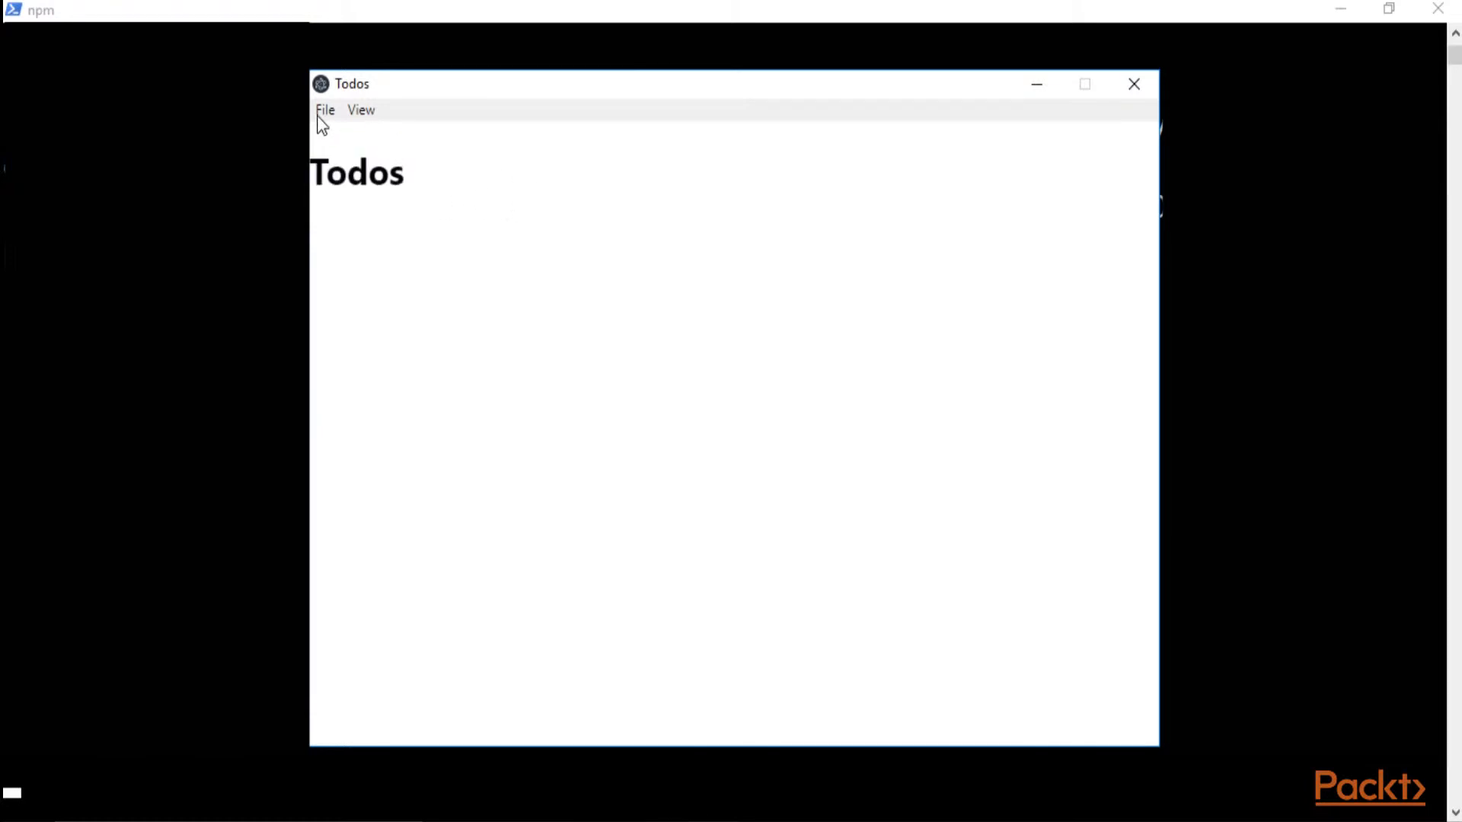
left_click(325, 110)
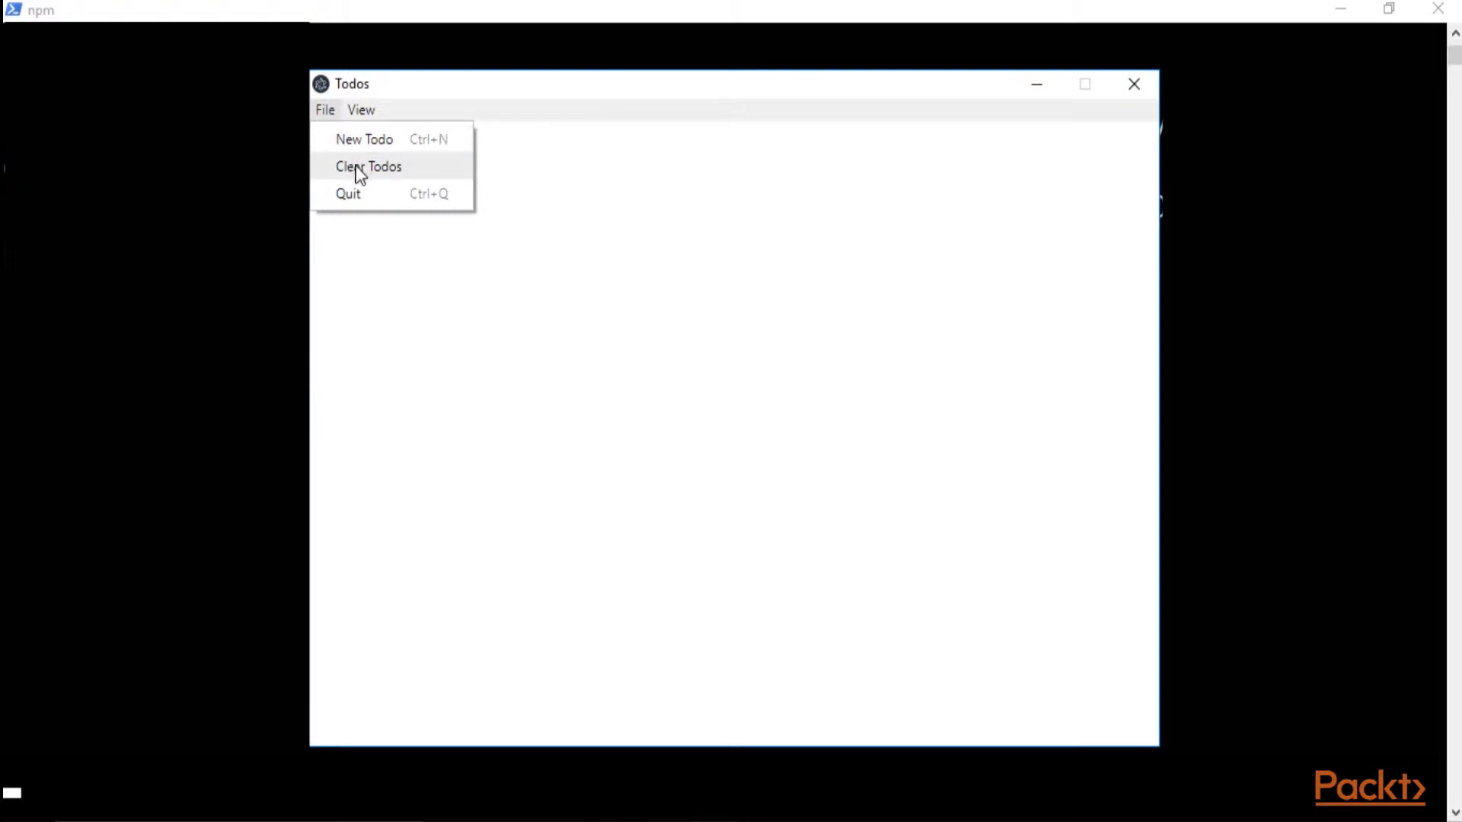
left_click(360, 109)
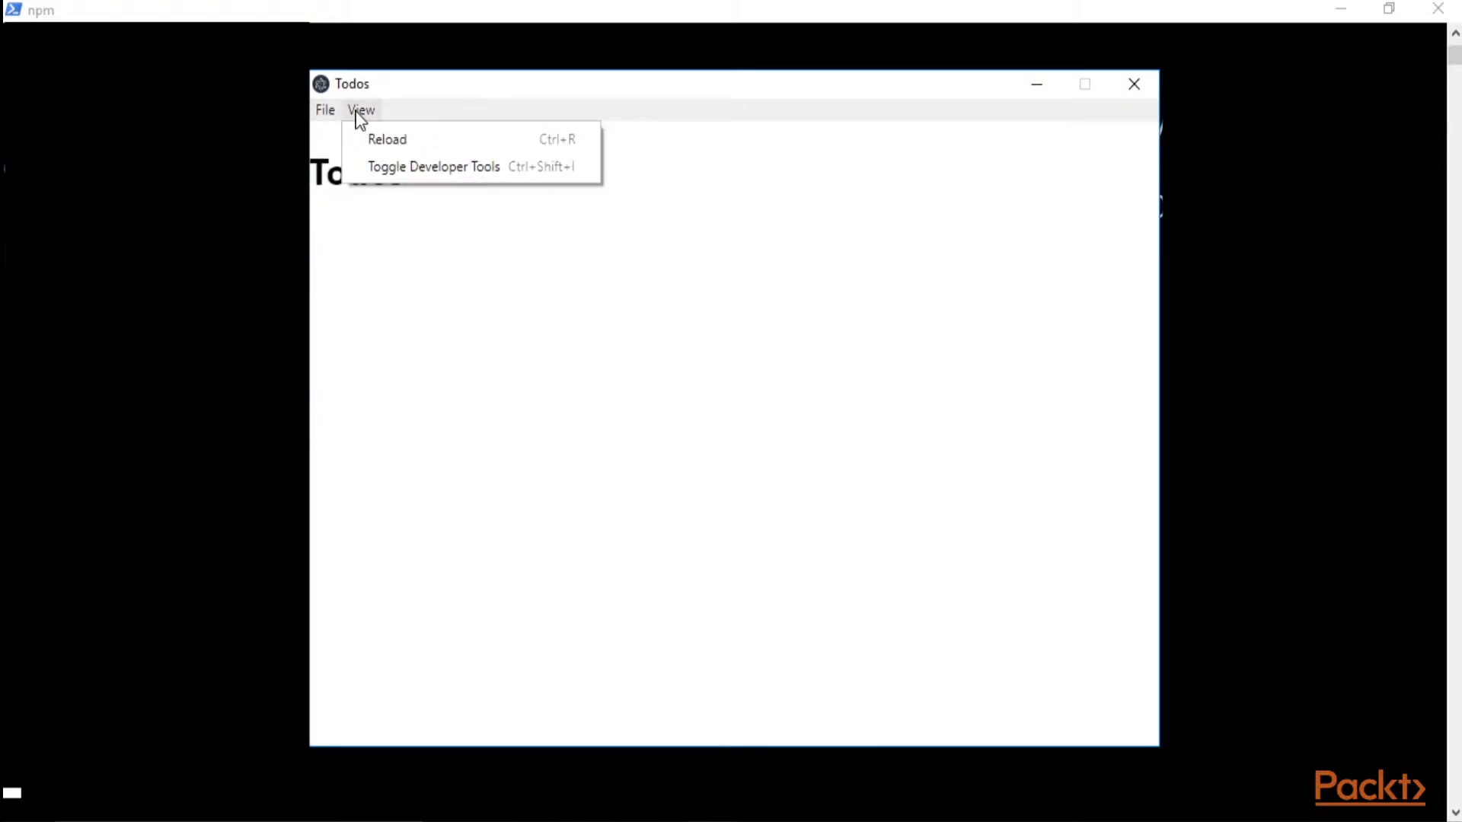
mouse_move(376, 147)
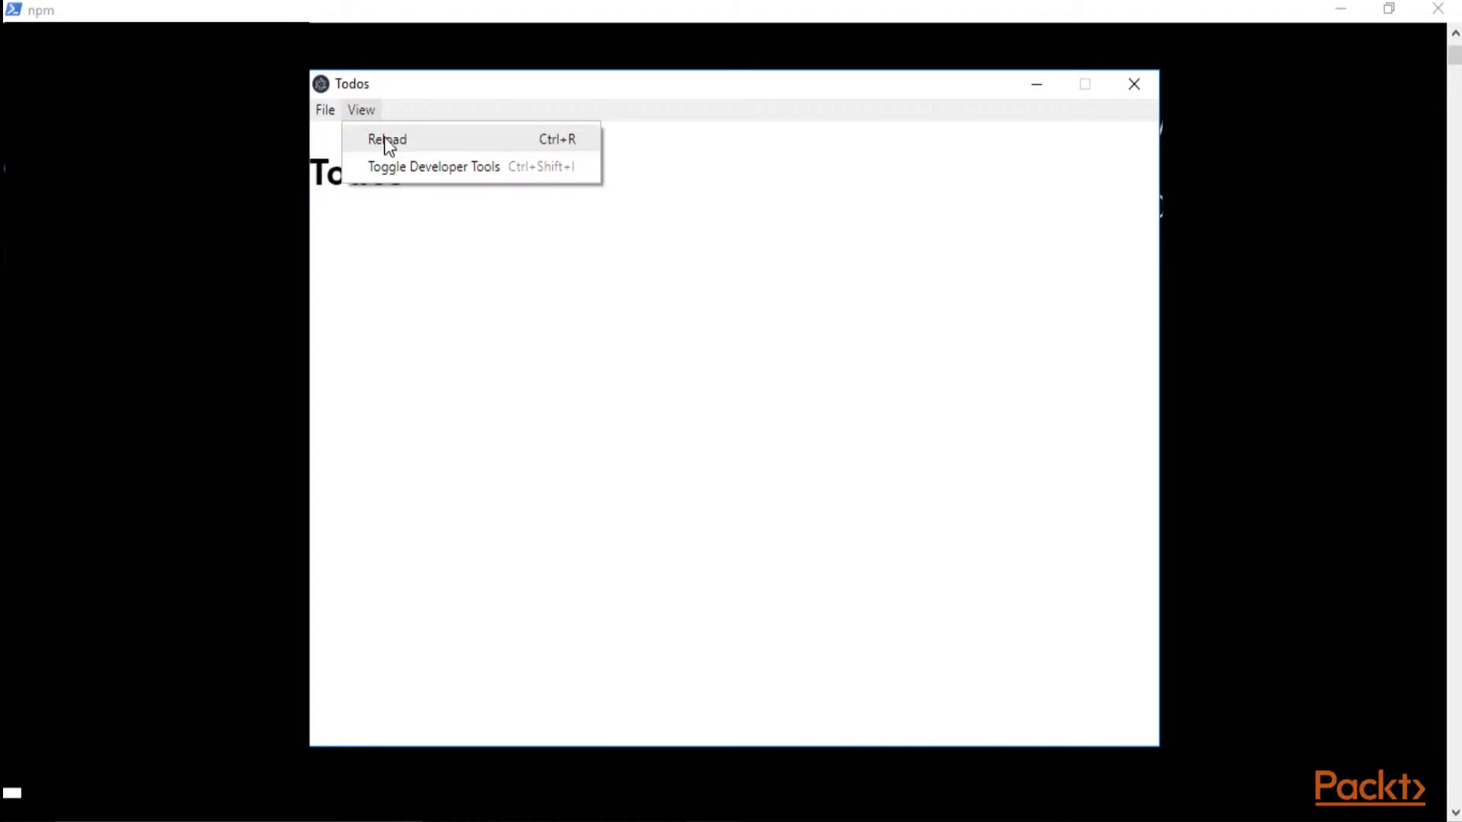
left_click(387, 139)
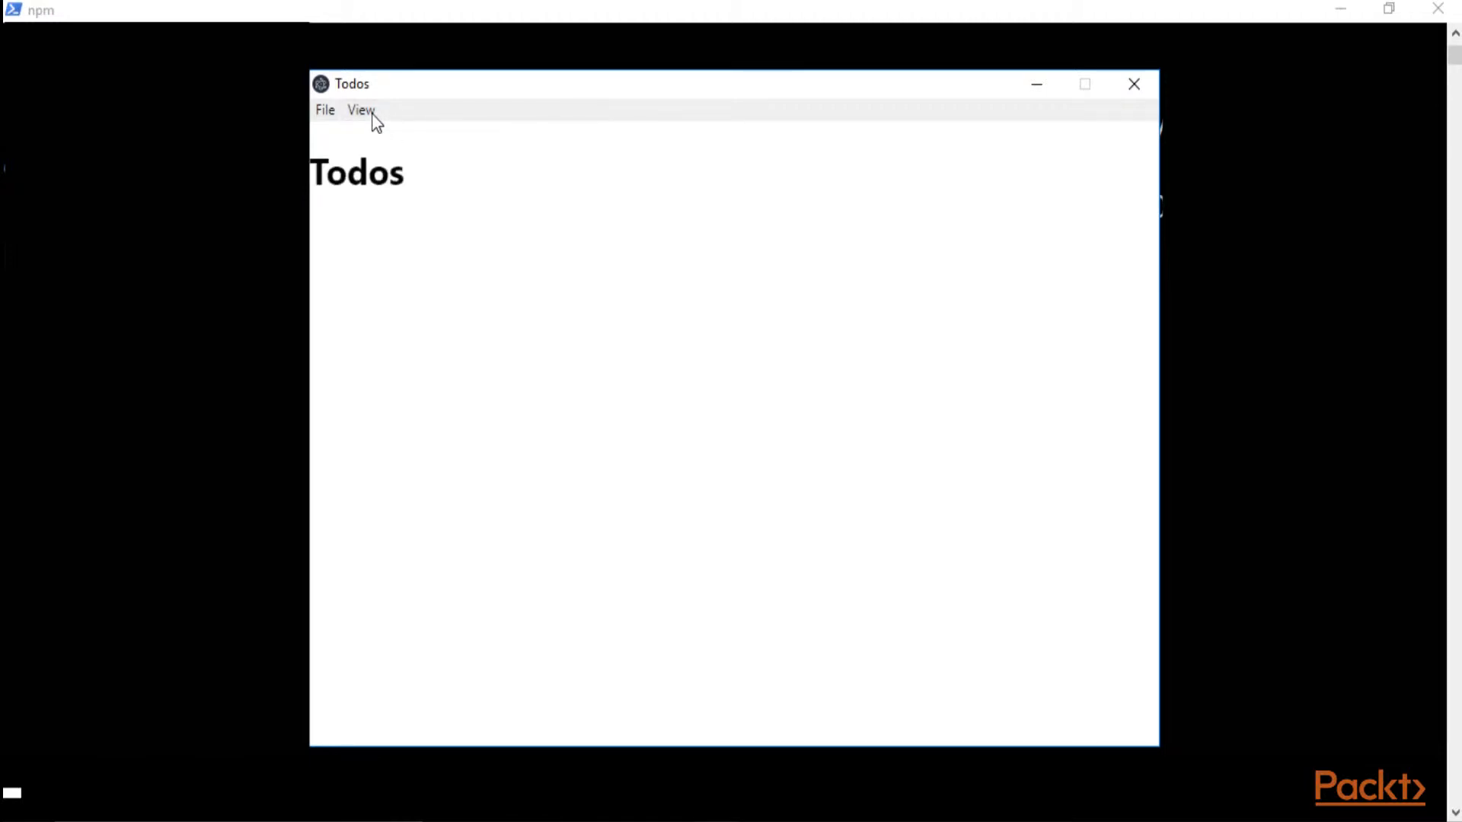
mouse_move(491, 340)
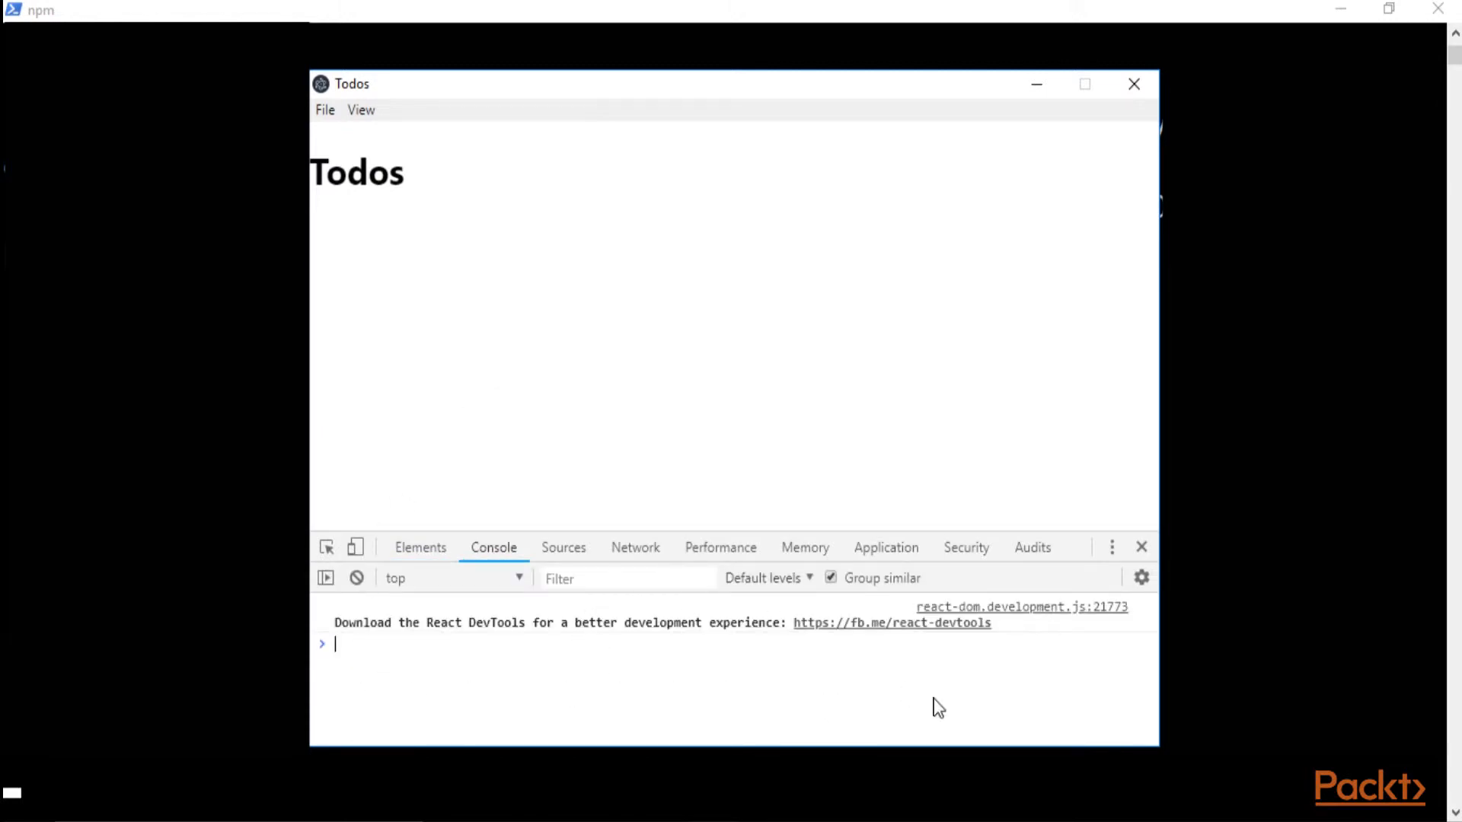
left_click(1142, 547)
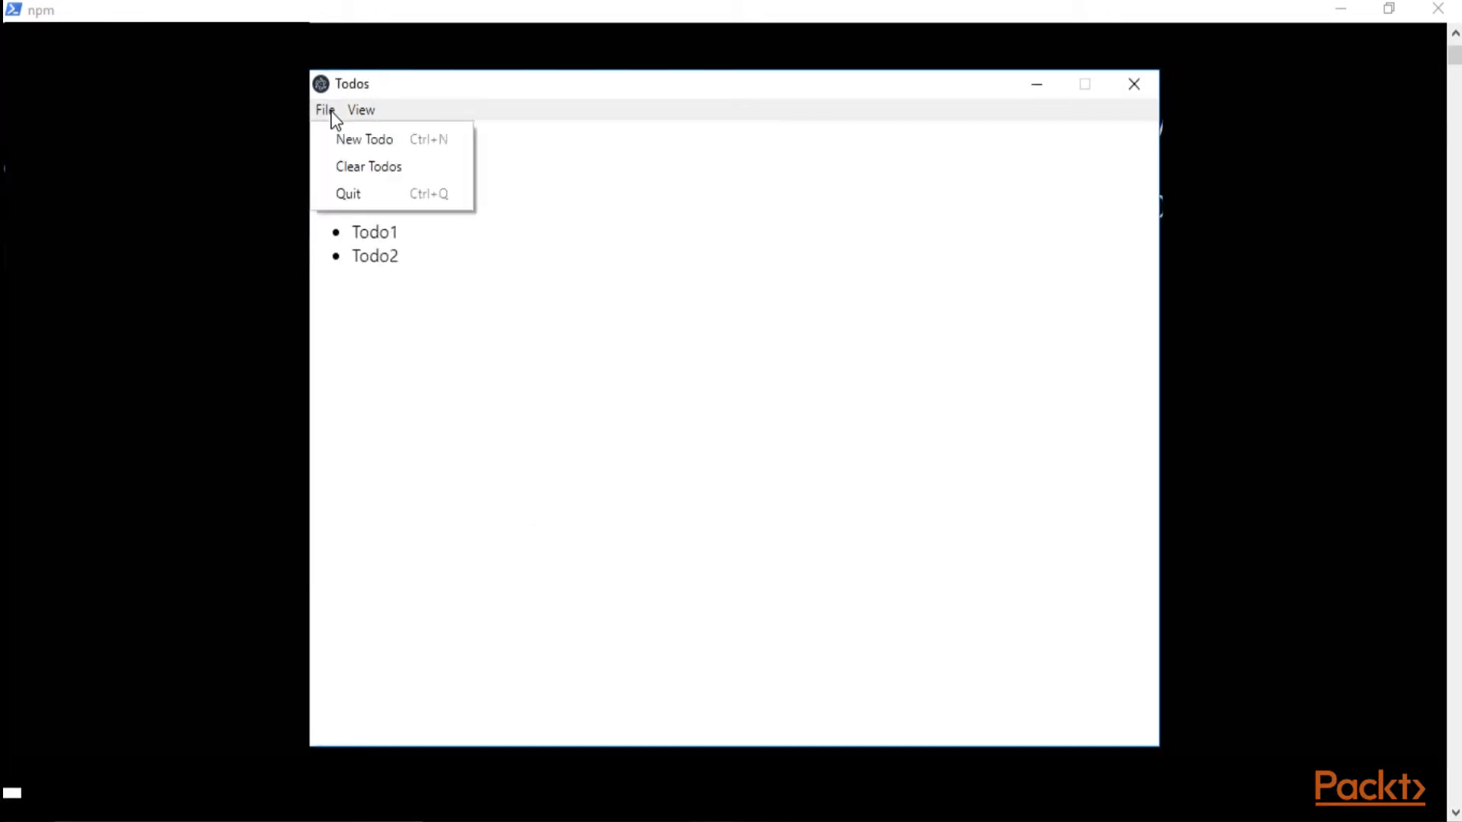
left_click(369, 166)
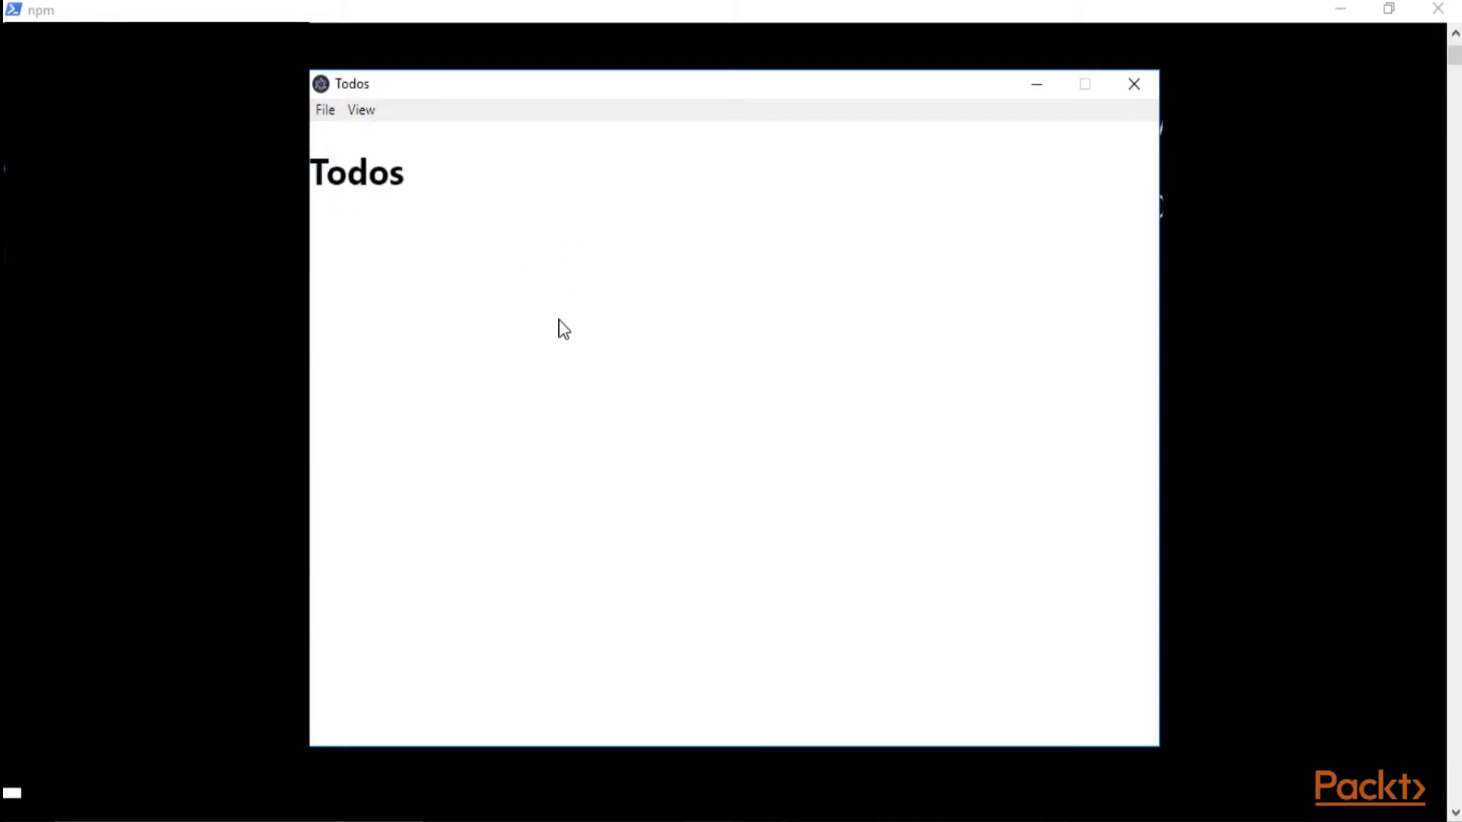
mouse_move(538, 360)
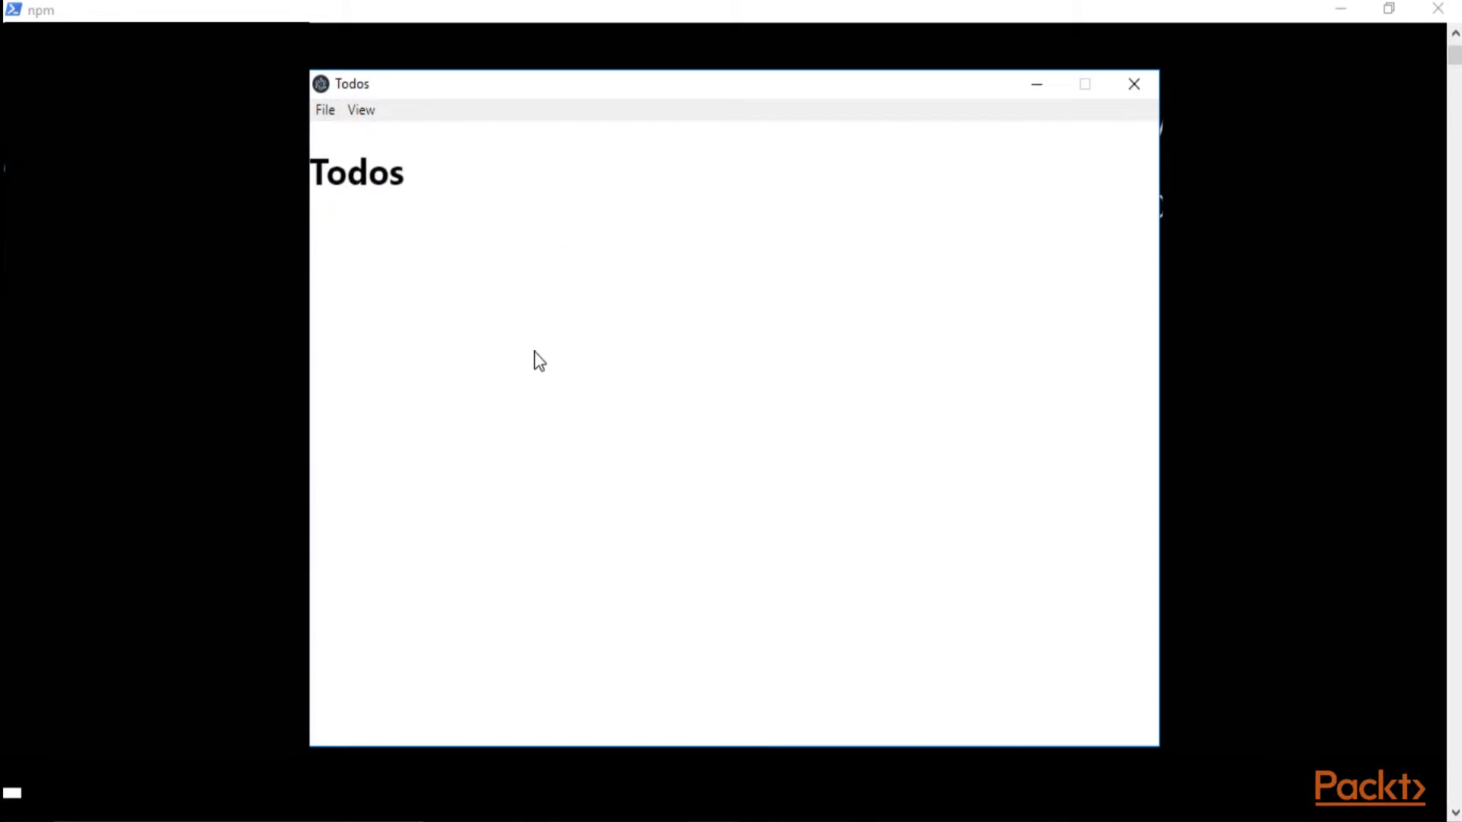
mouse_move(348, 135)
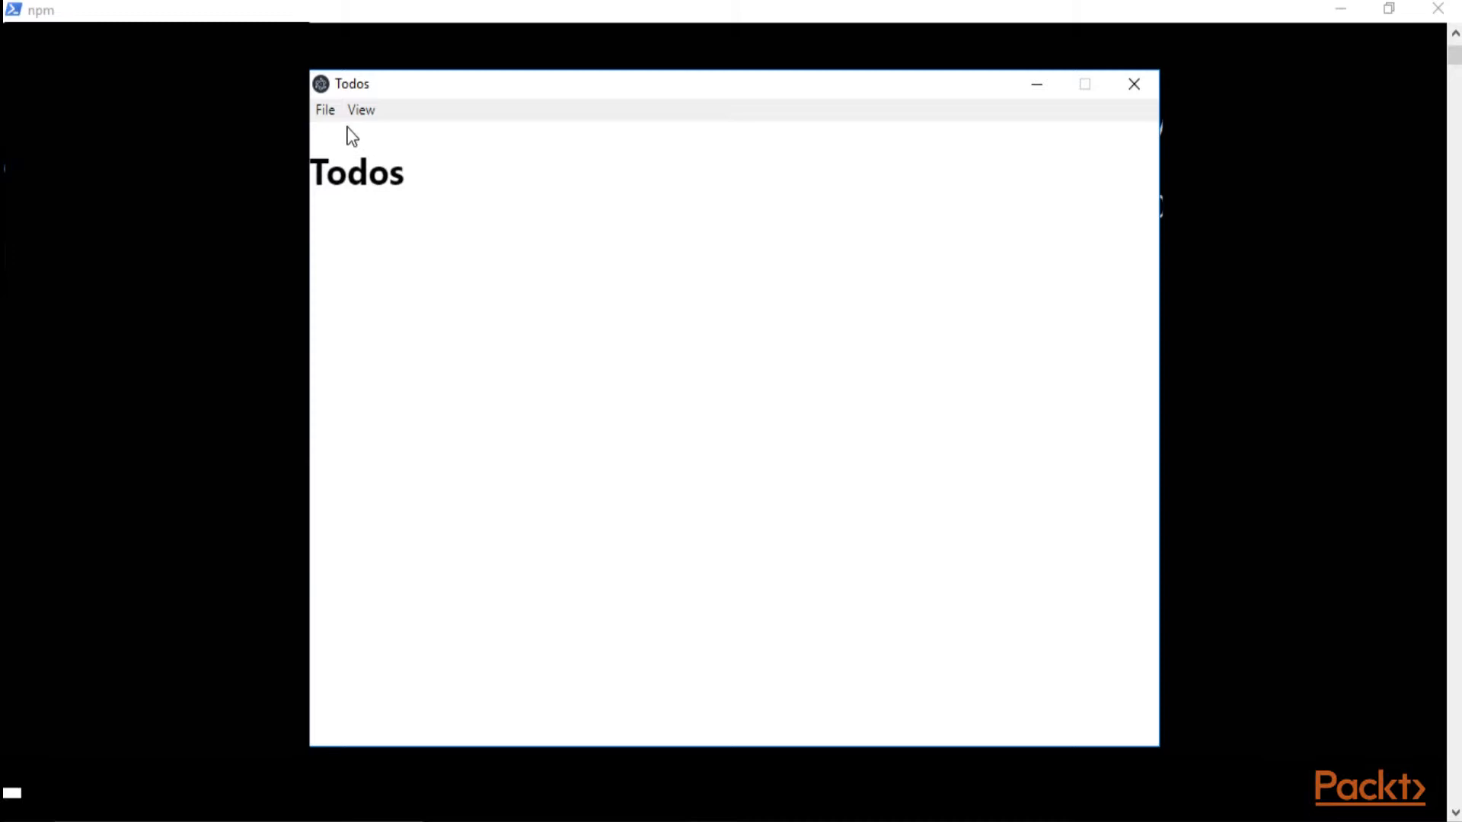
mouse_move(342, 118)
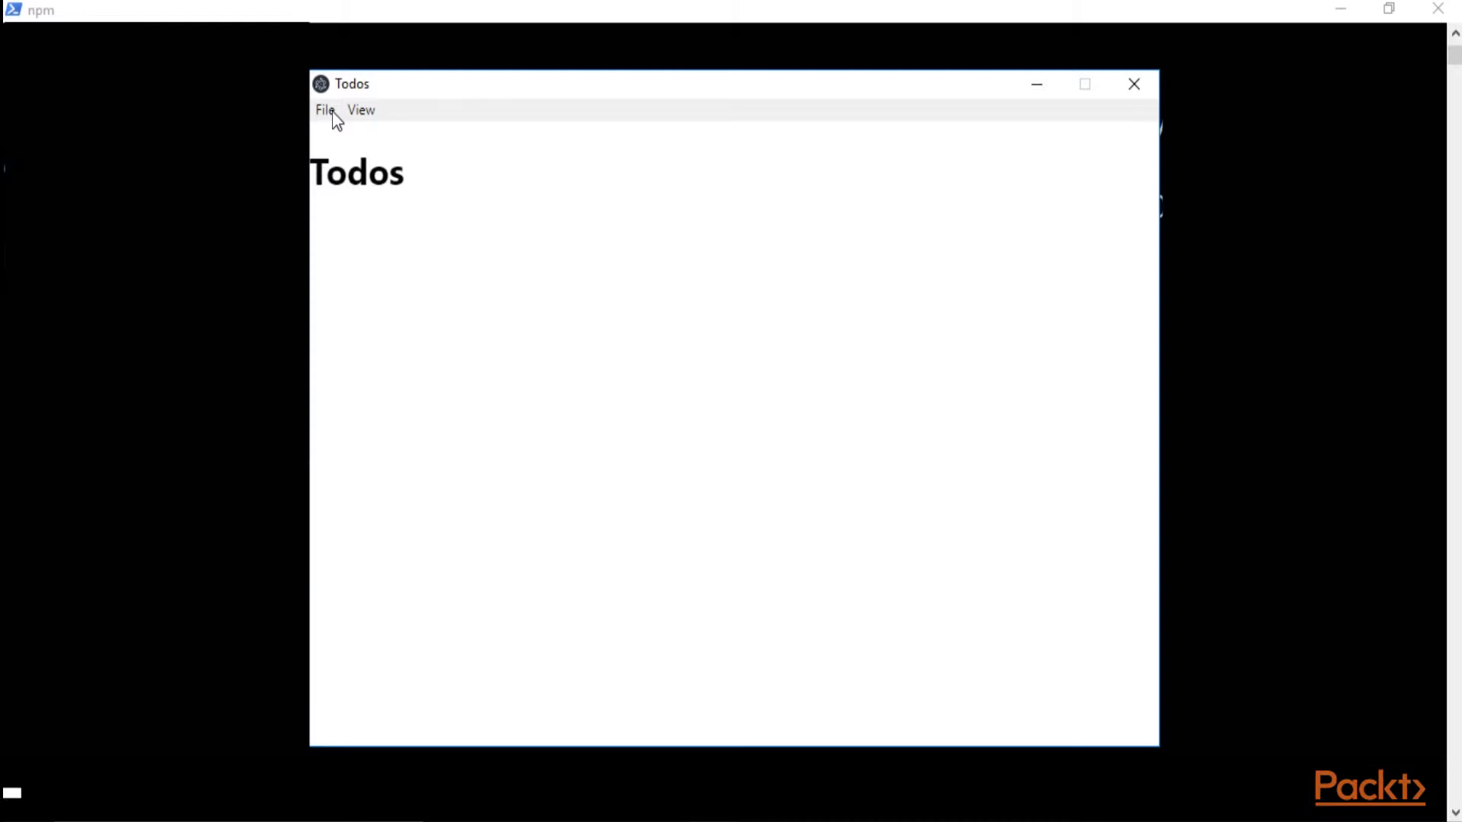
Add 'Third Todo' through File > New Todo, then close the Todos window.
left_click(323, 110)
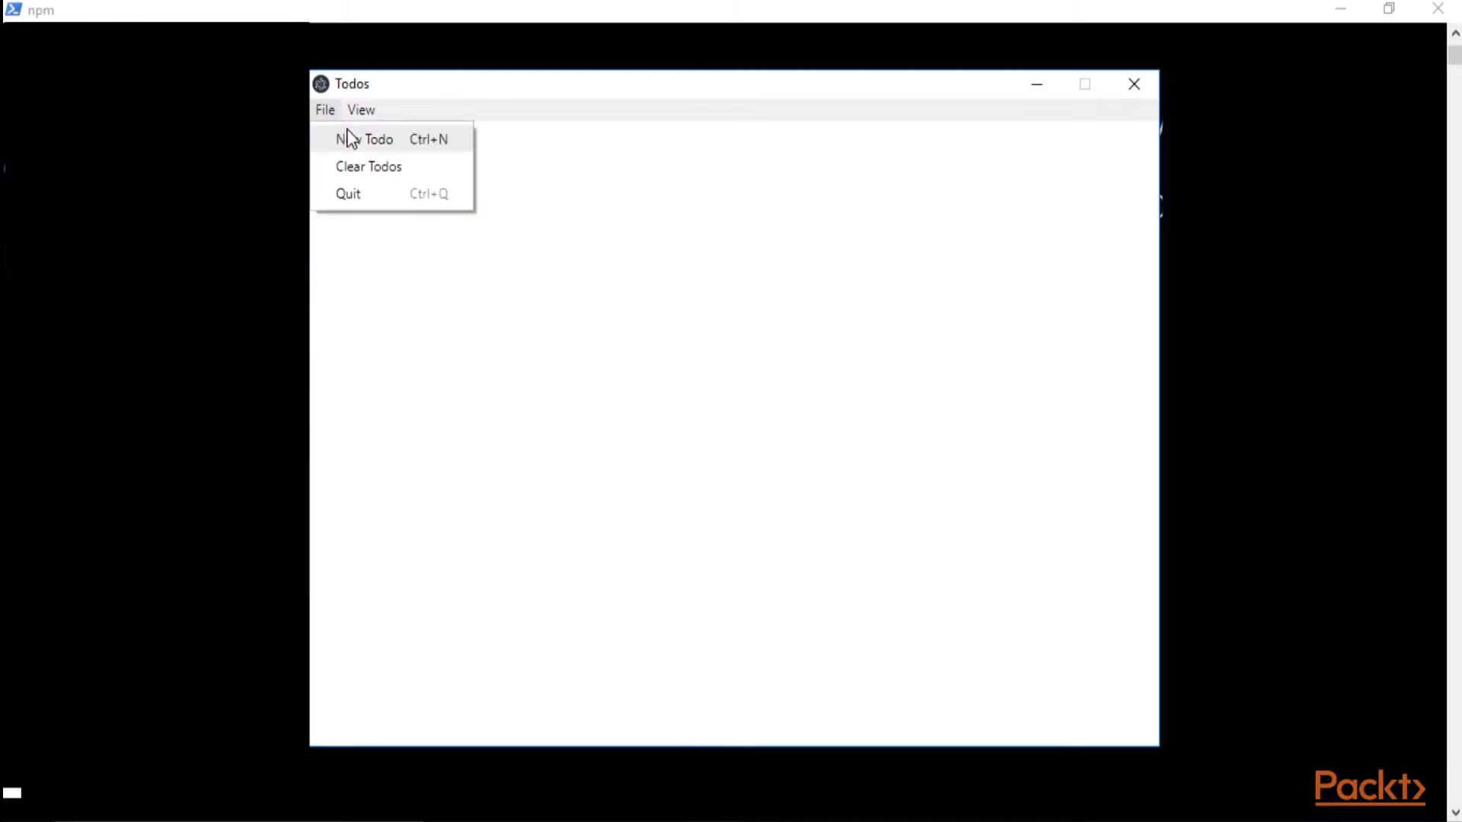
left_click(364, 138)
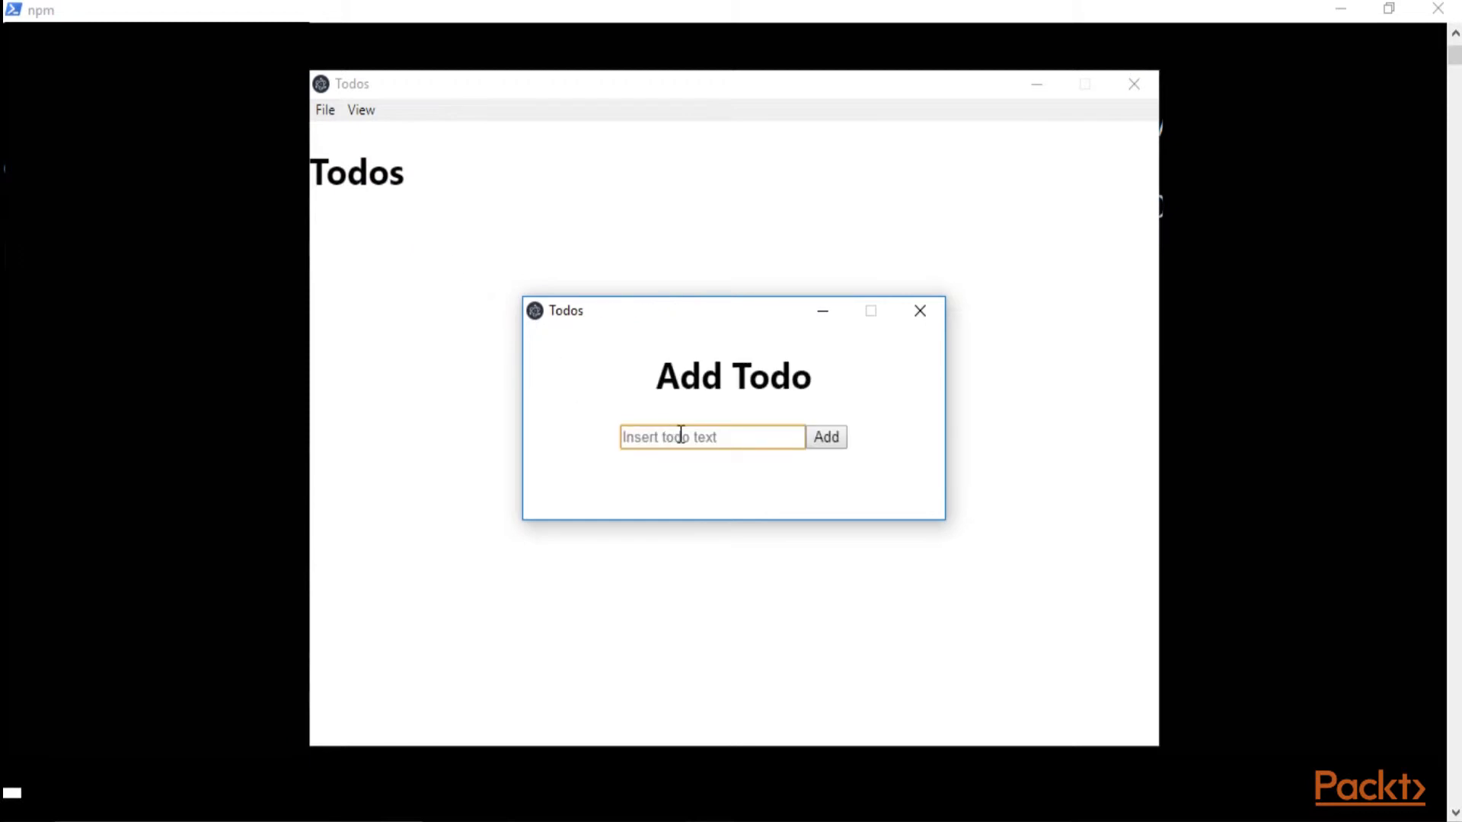
left_click(826, 437)
type("Third")
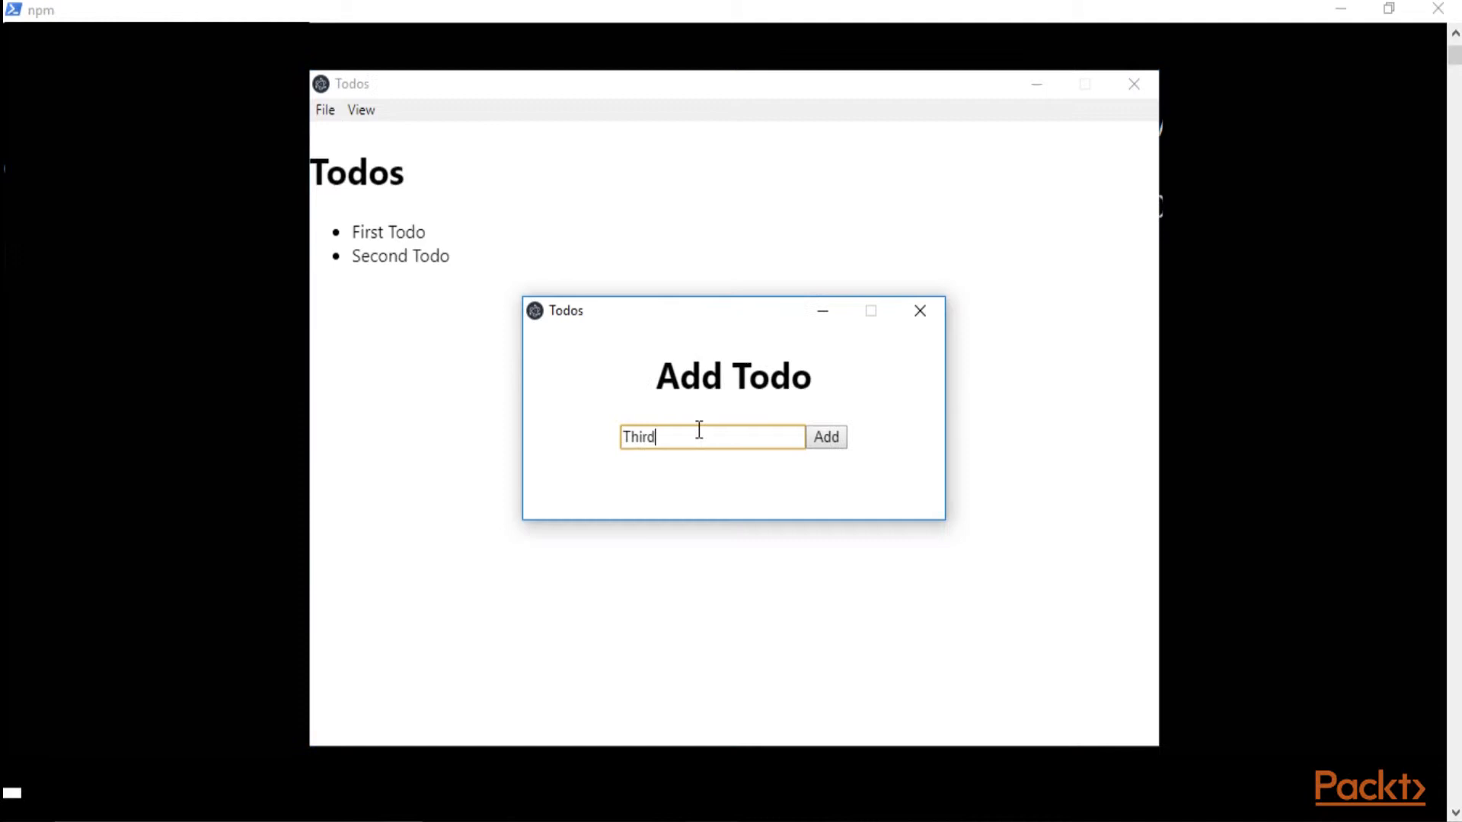
left_click(825, 437)
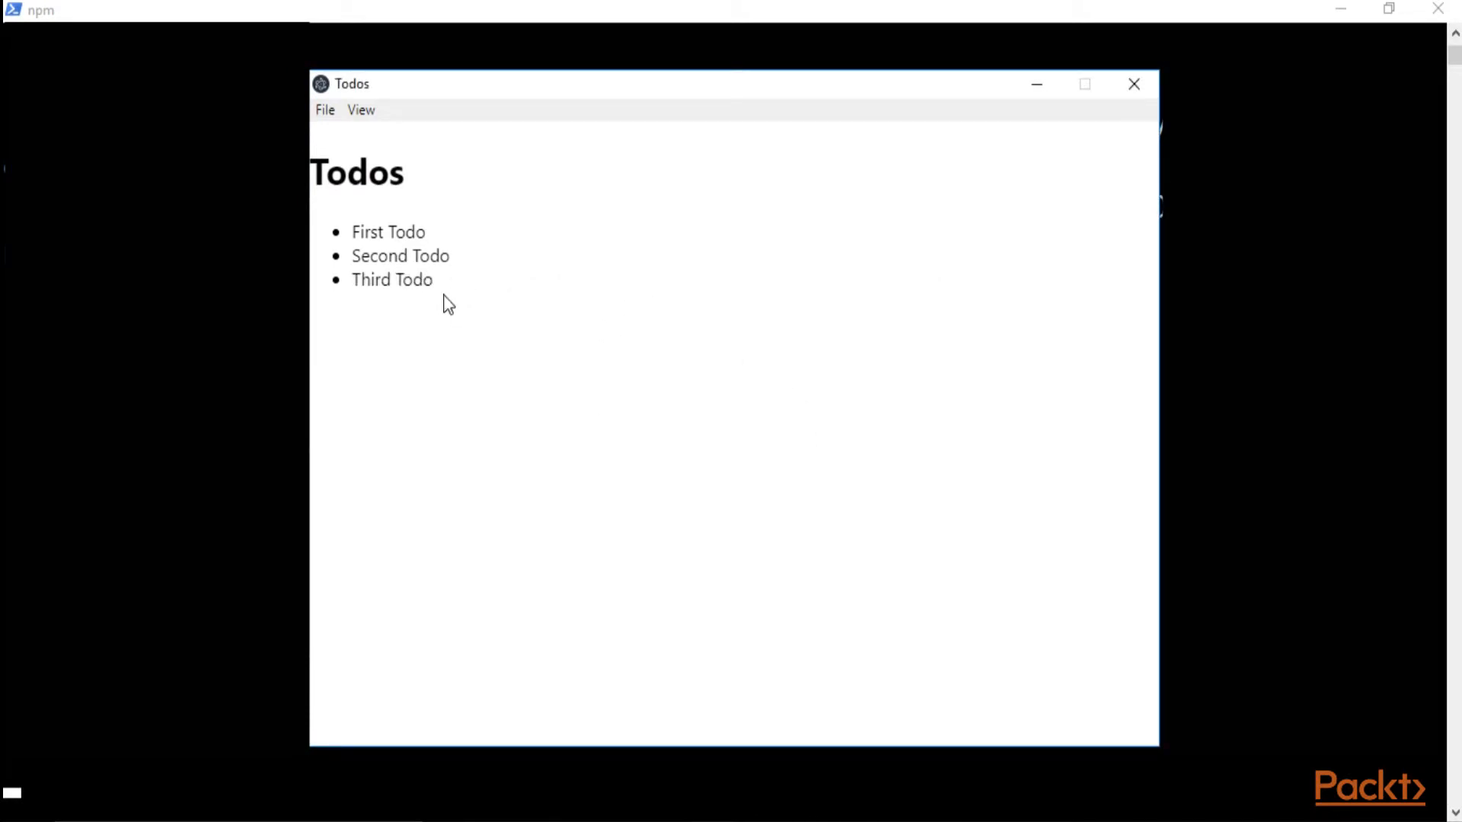
mouse_move(933, 243)
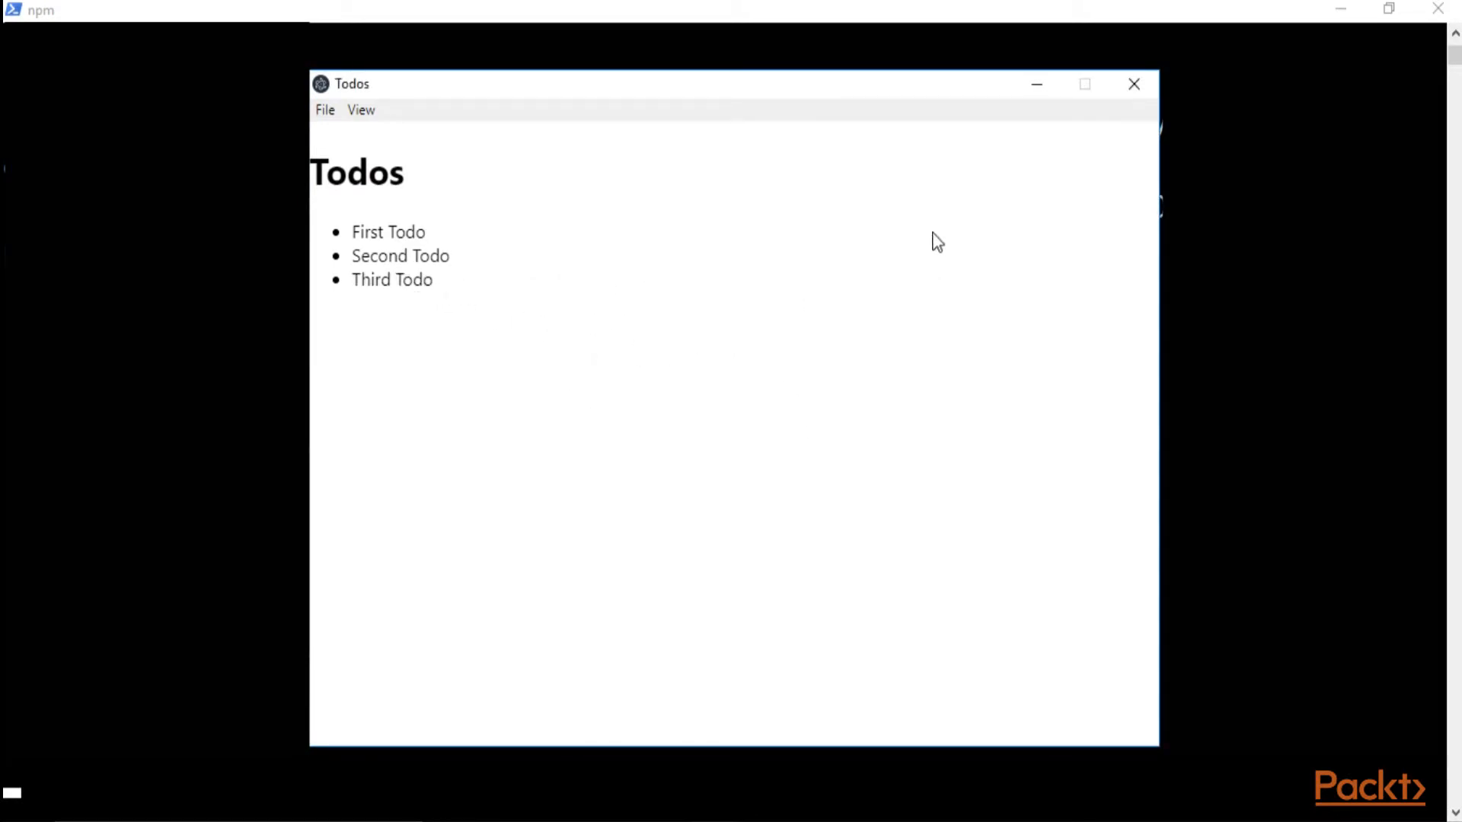
mouse_move(1135, 84)
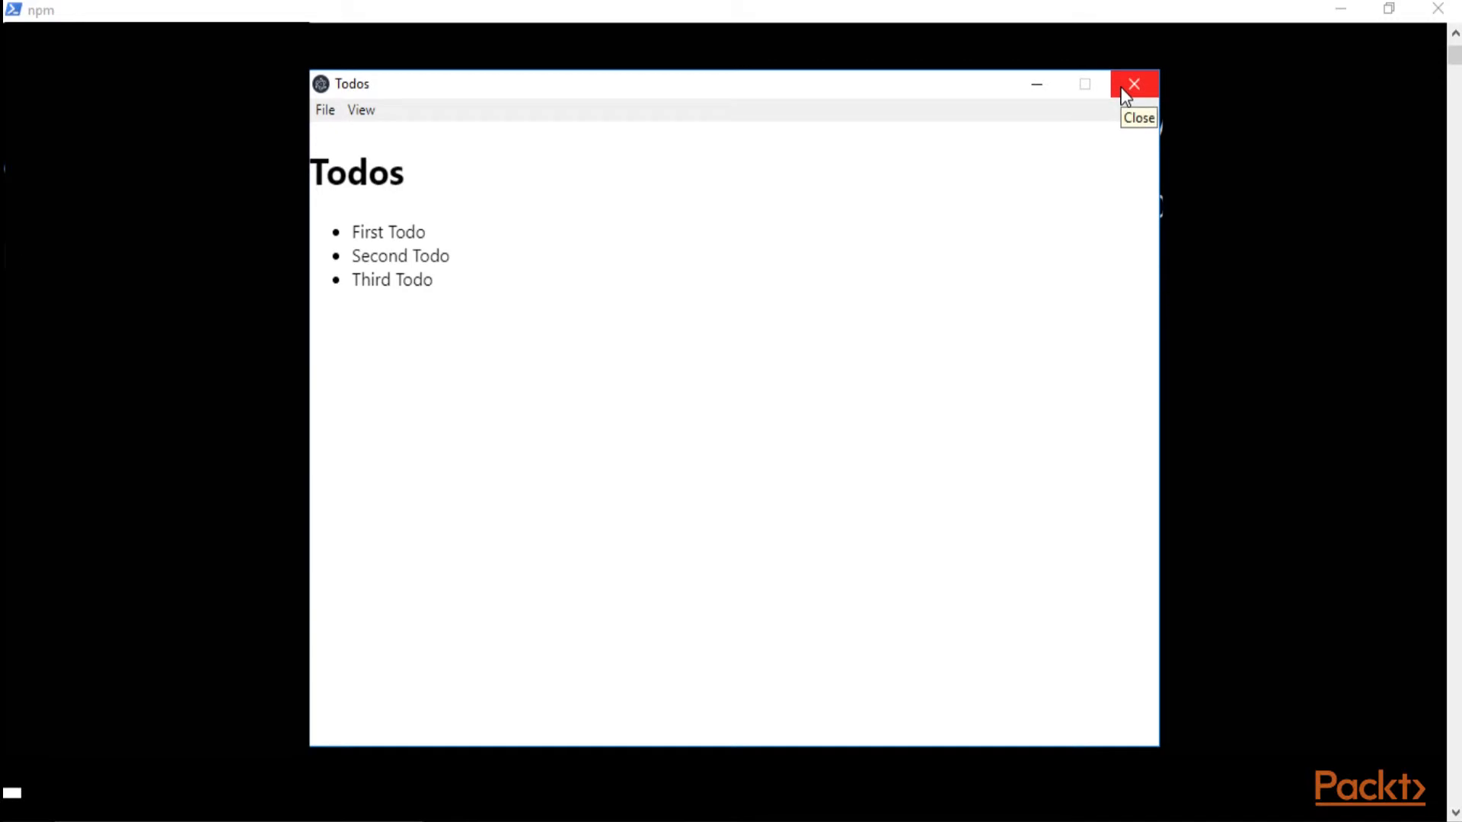
left_click(1133, 83)
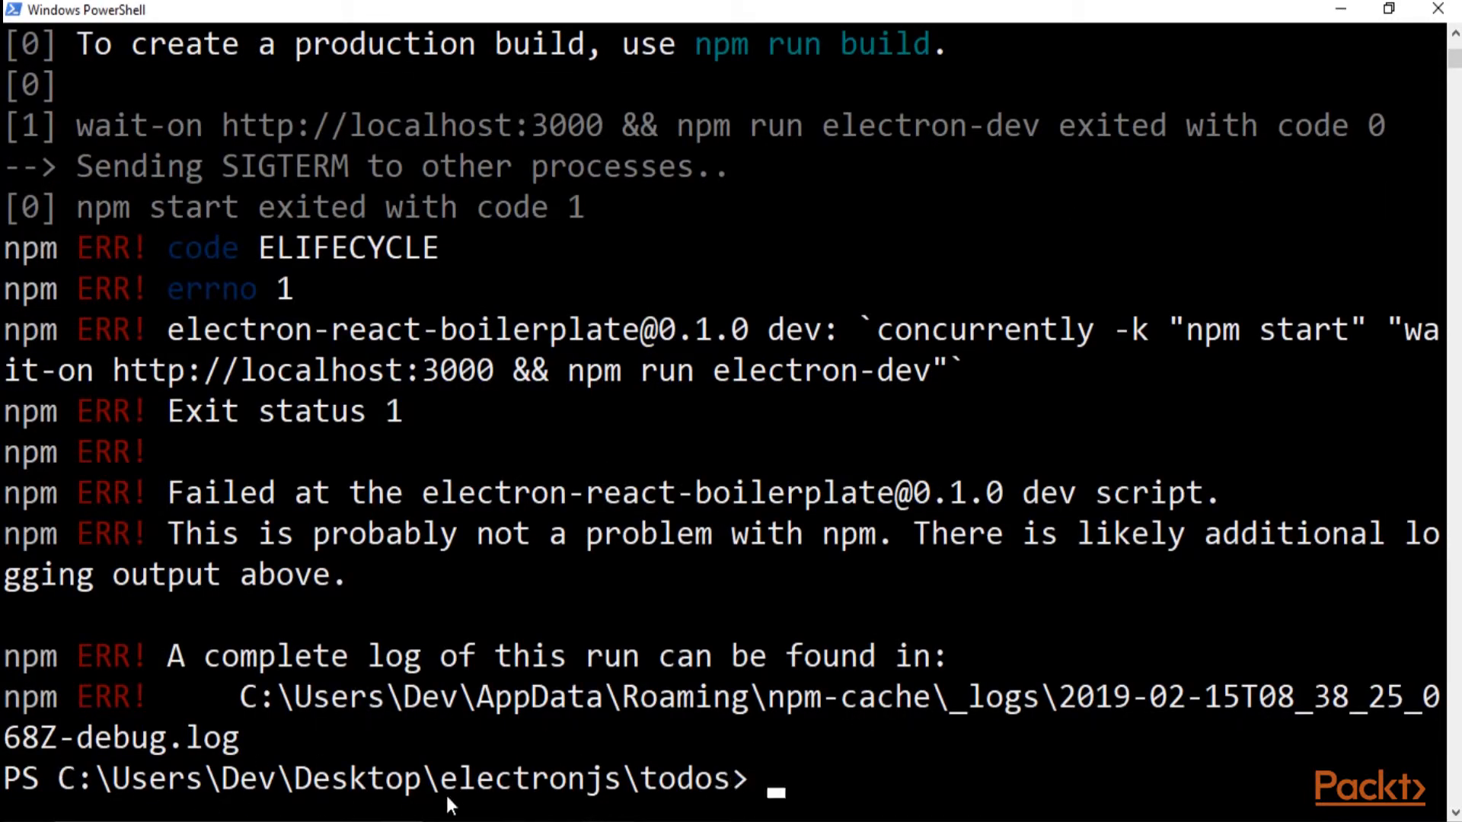
mouse_move(778, 776)
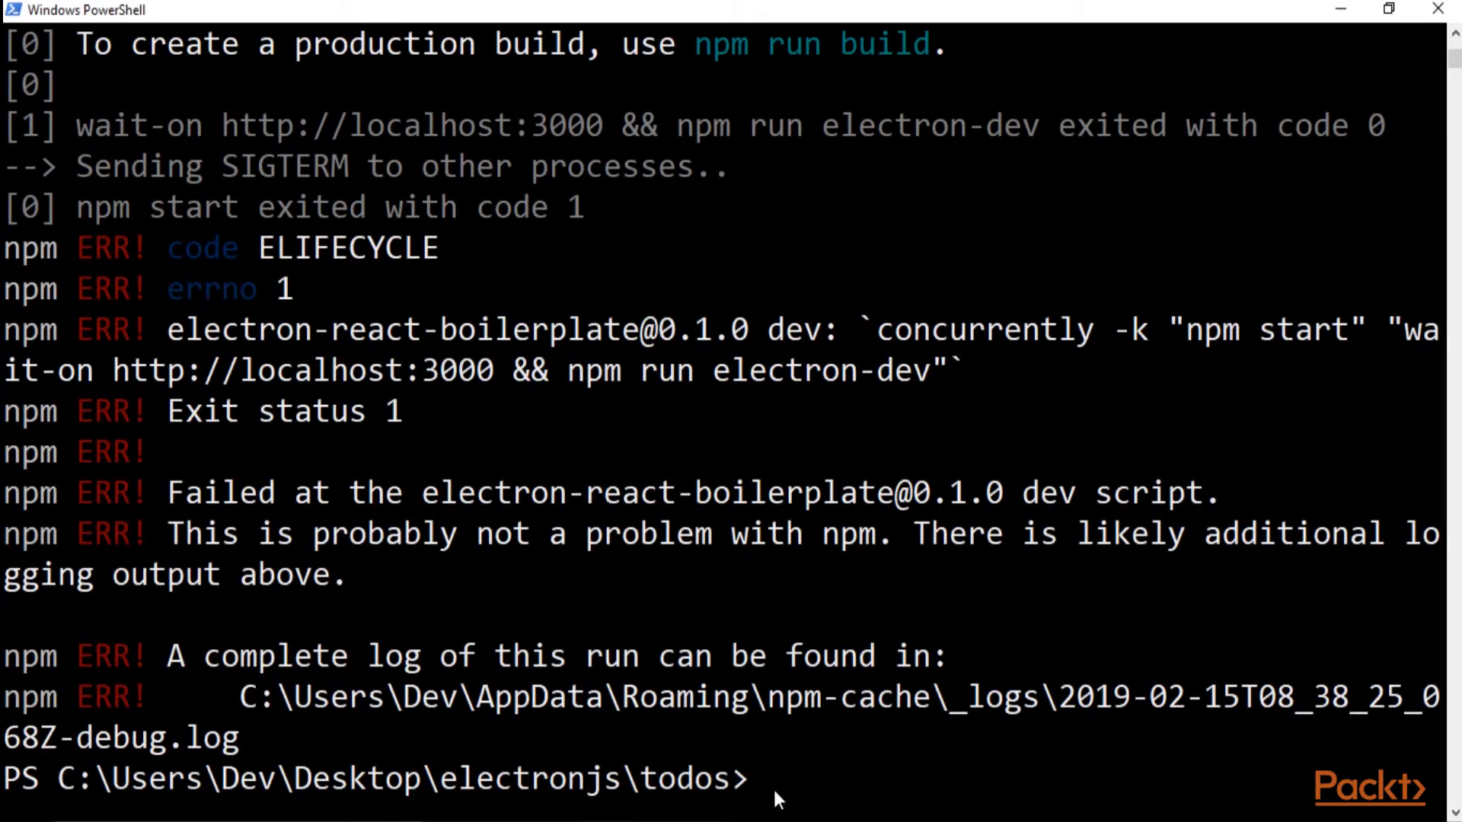
Clear the console's old error output and relaunch the app with npm run dev.
type("cle")
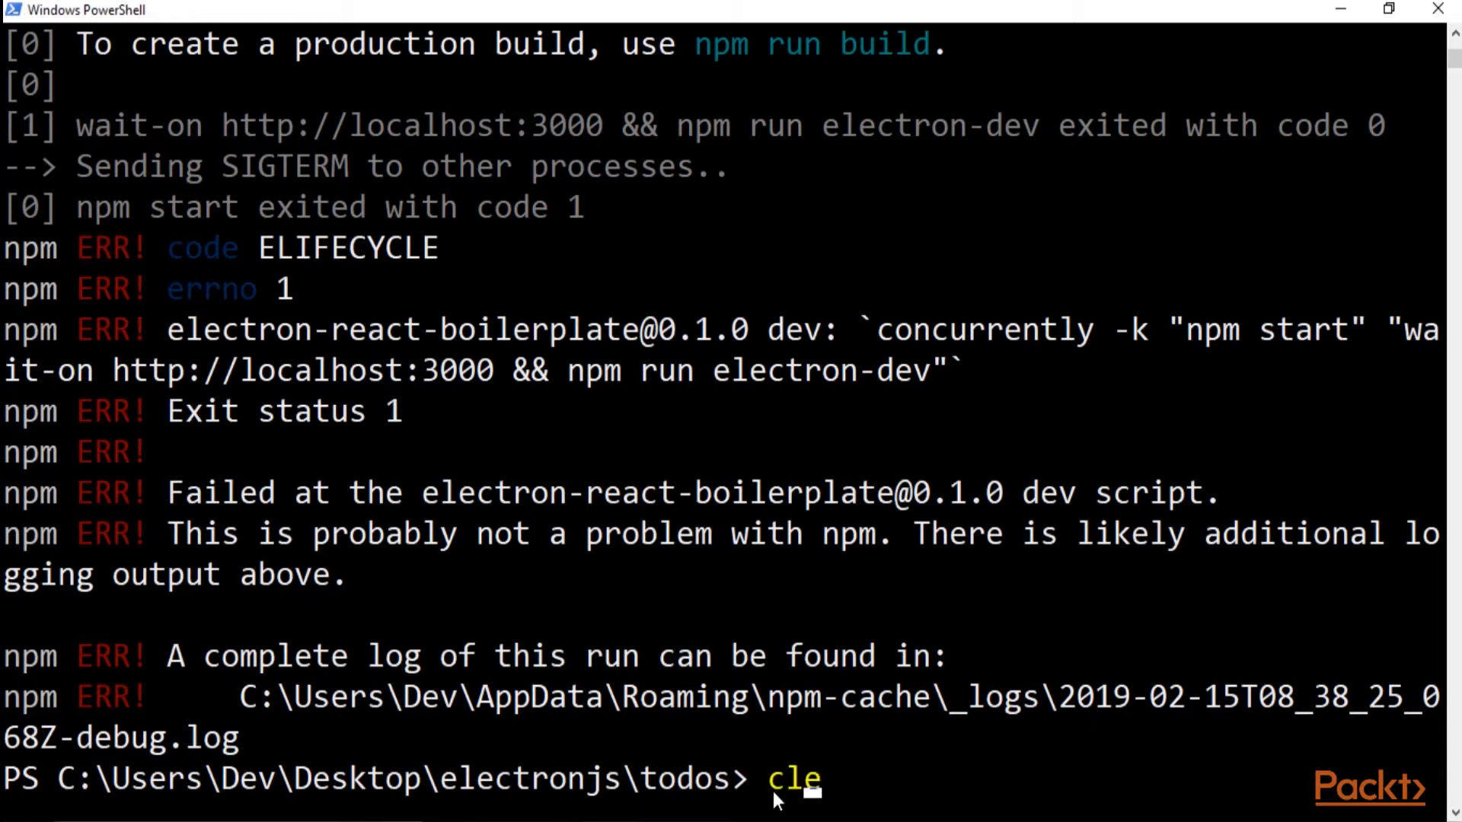
key("Enter")
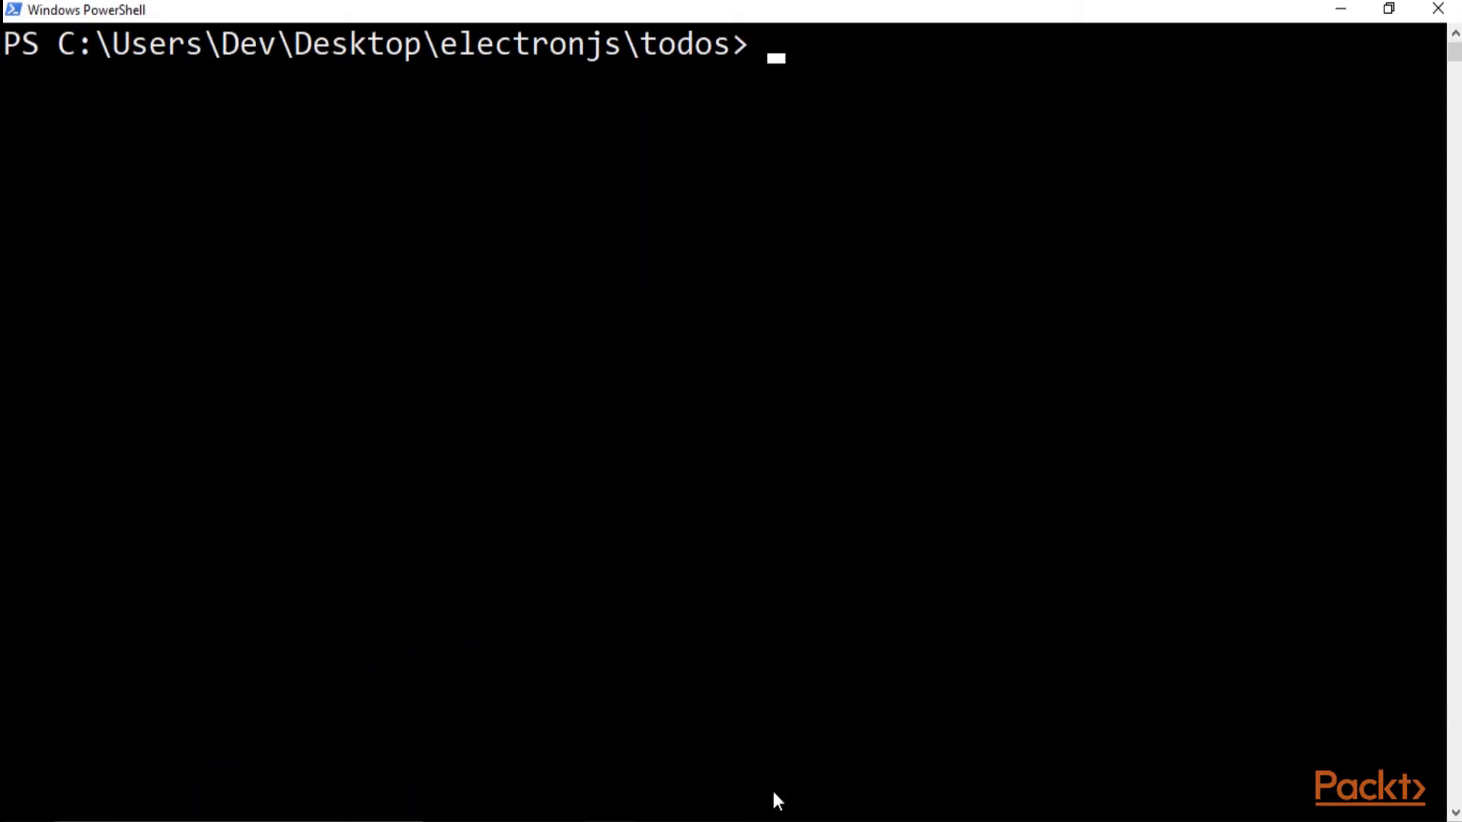
type("npm run dev")
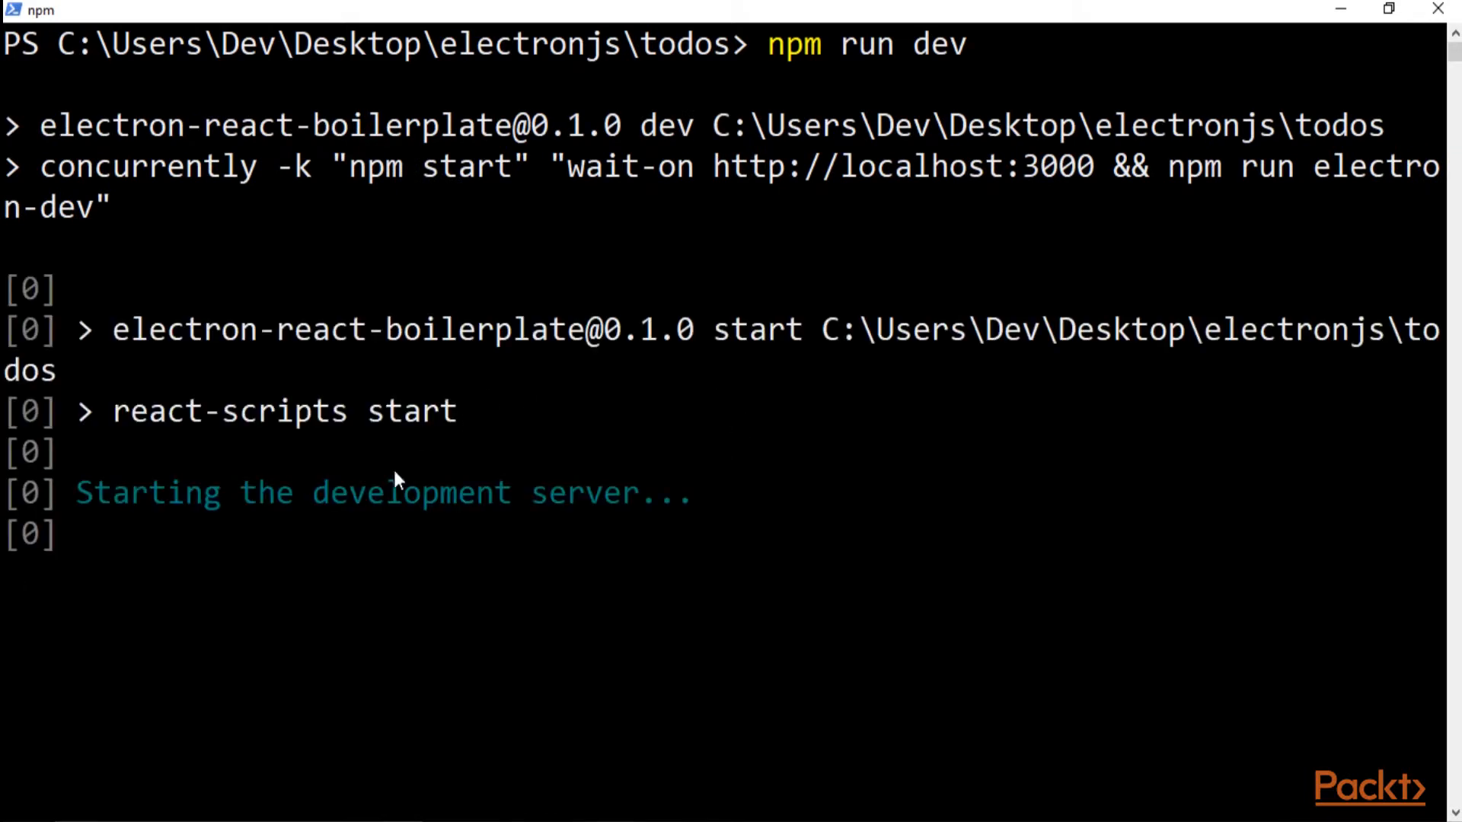
mouse_move(558, 294)
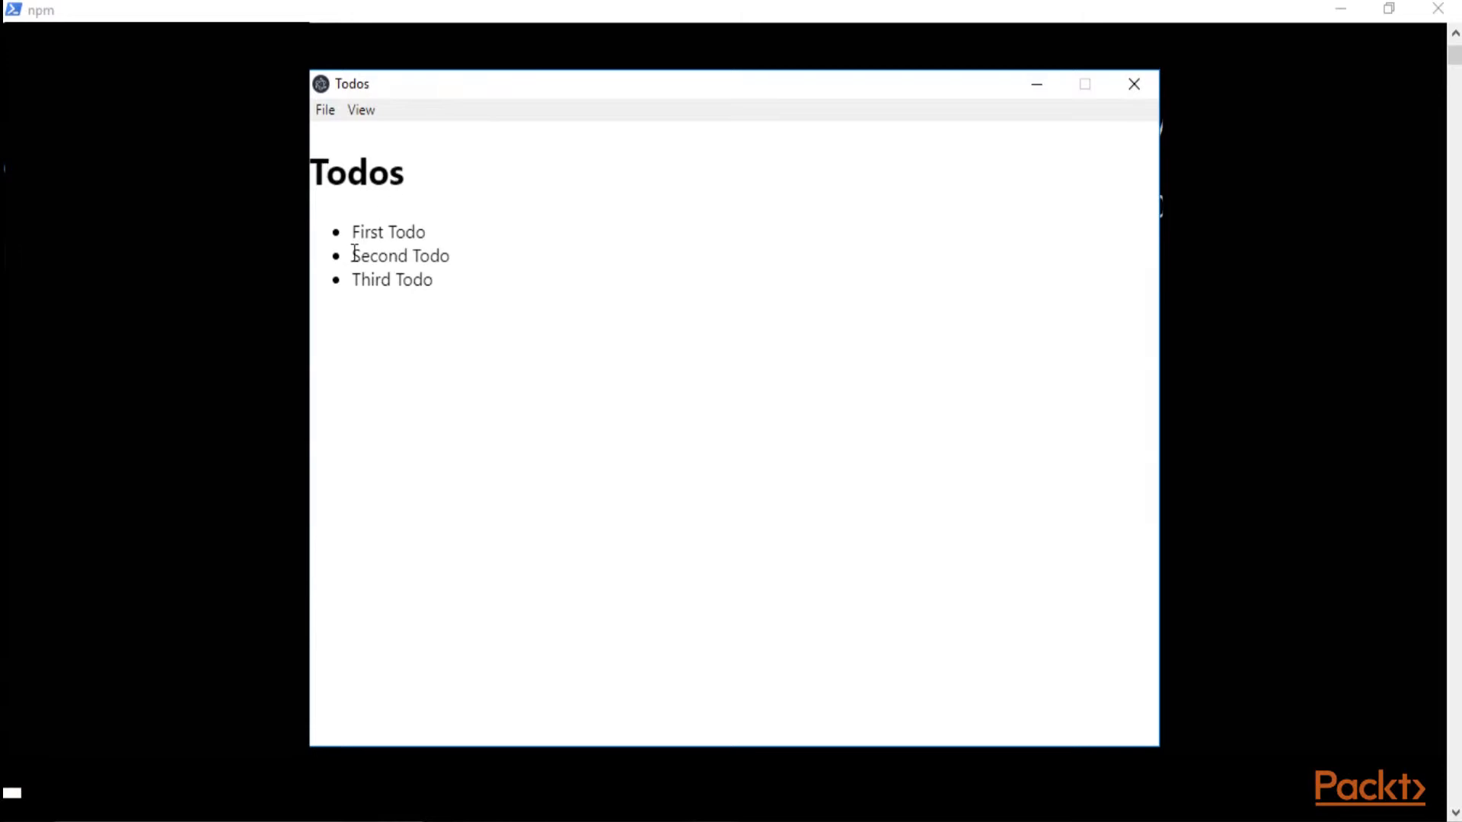
Highlight the text of the listed todos, then clear the selection.
left_click_drag(352, 231, 433, 279)
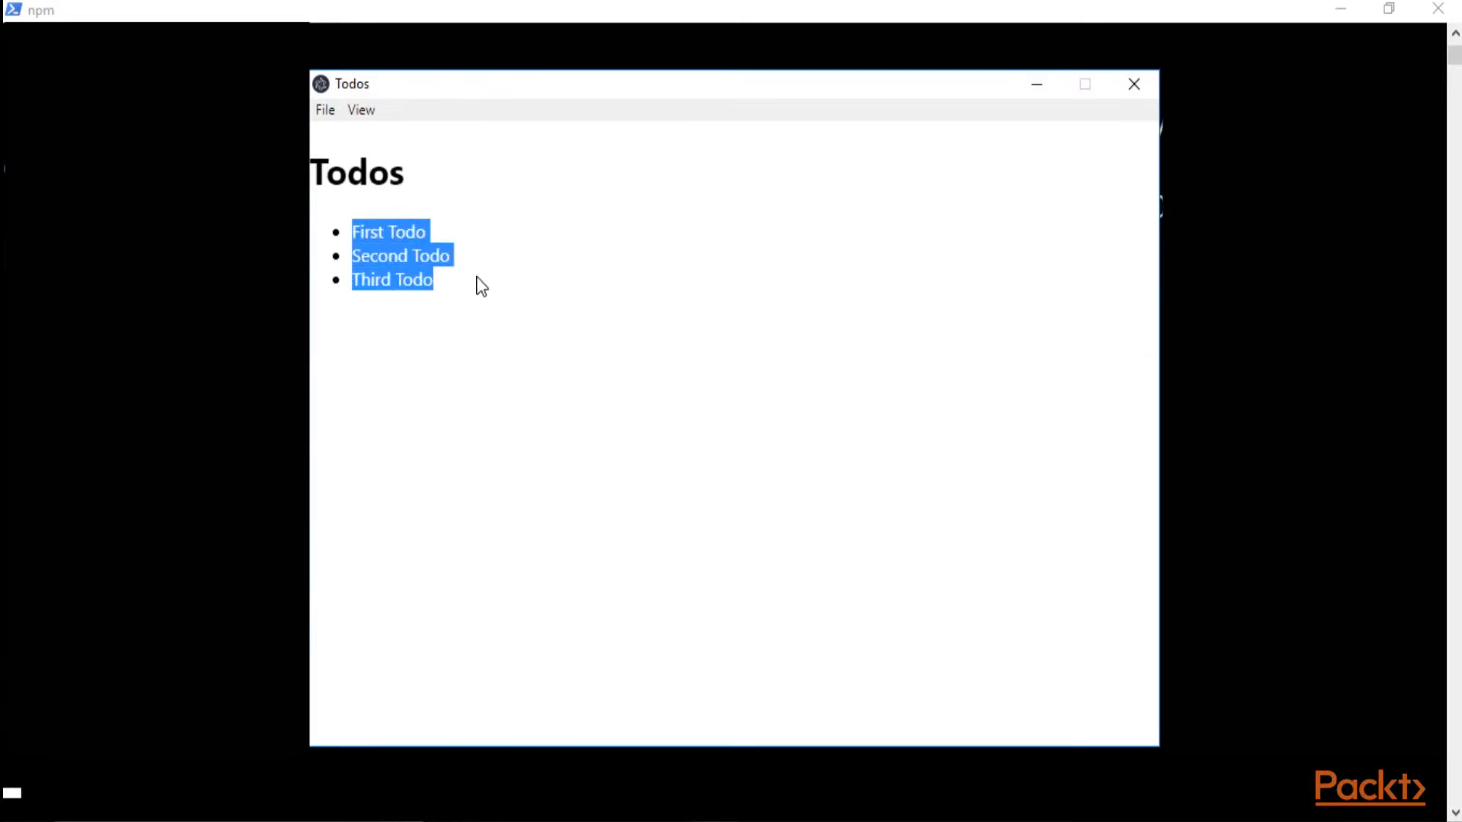
left_click(735, 328)
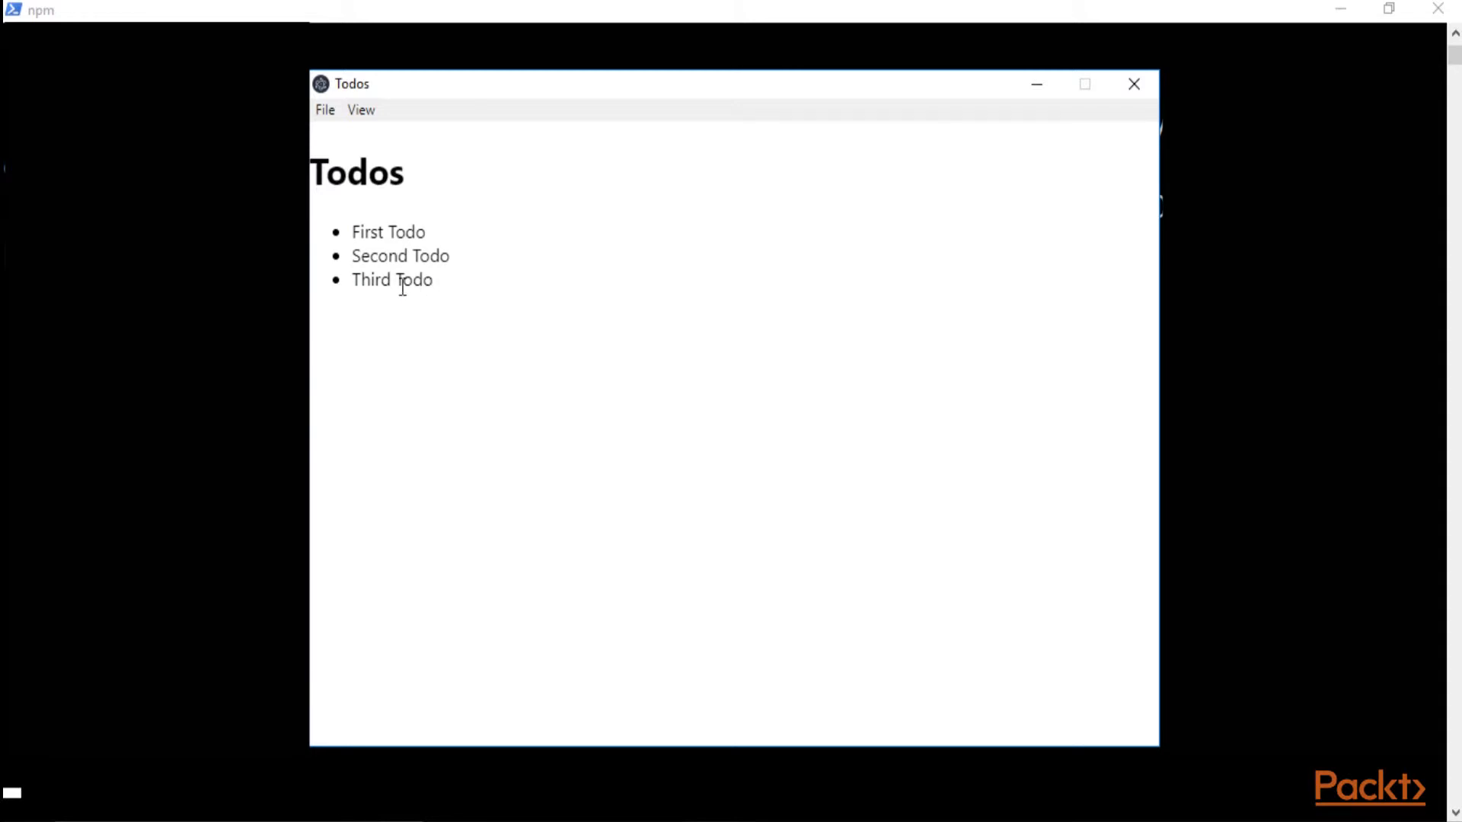
mouse_move(434, 289)
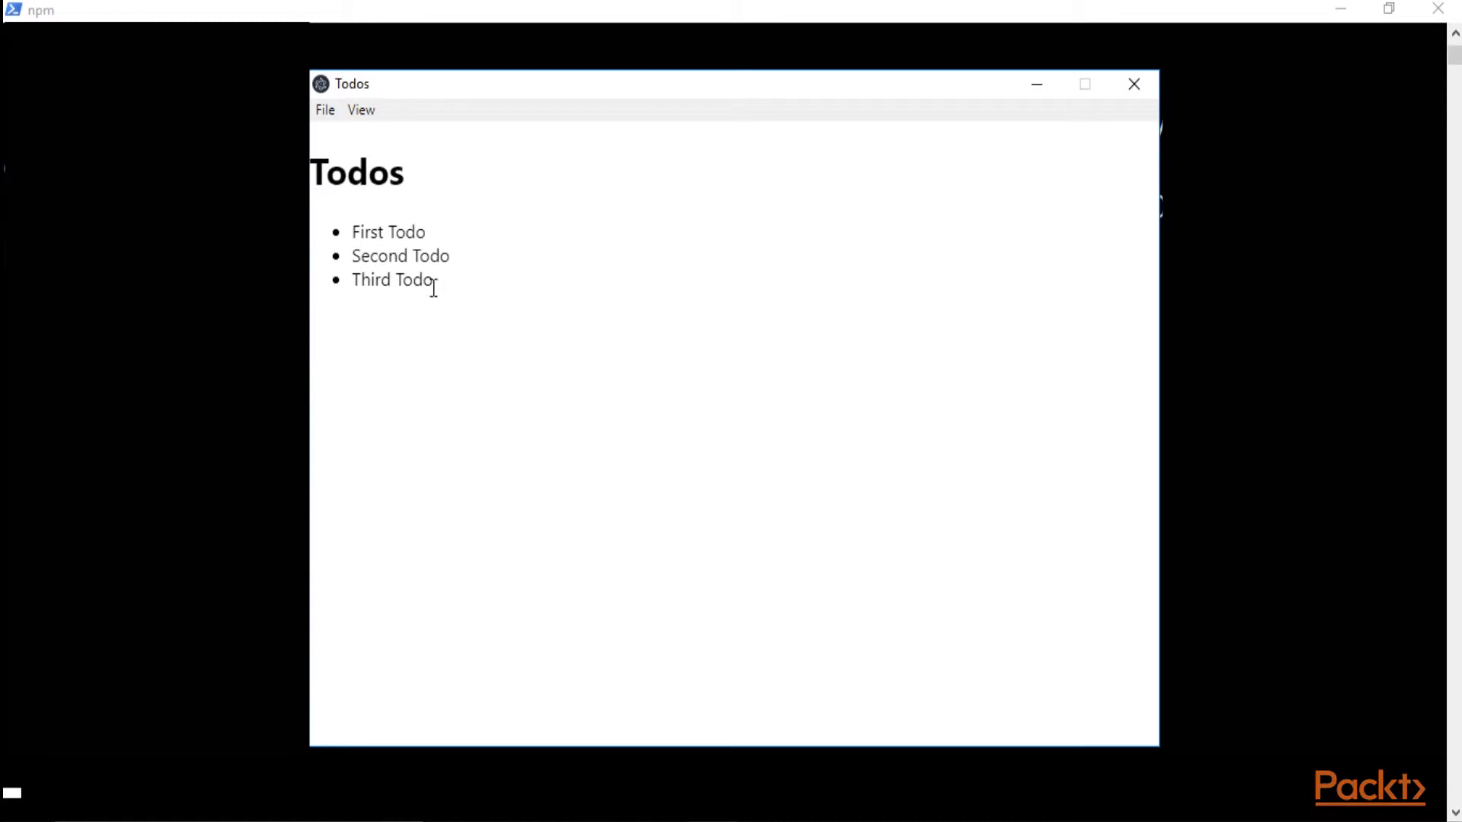
mouse_move(351, 237)
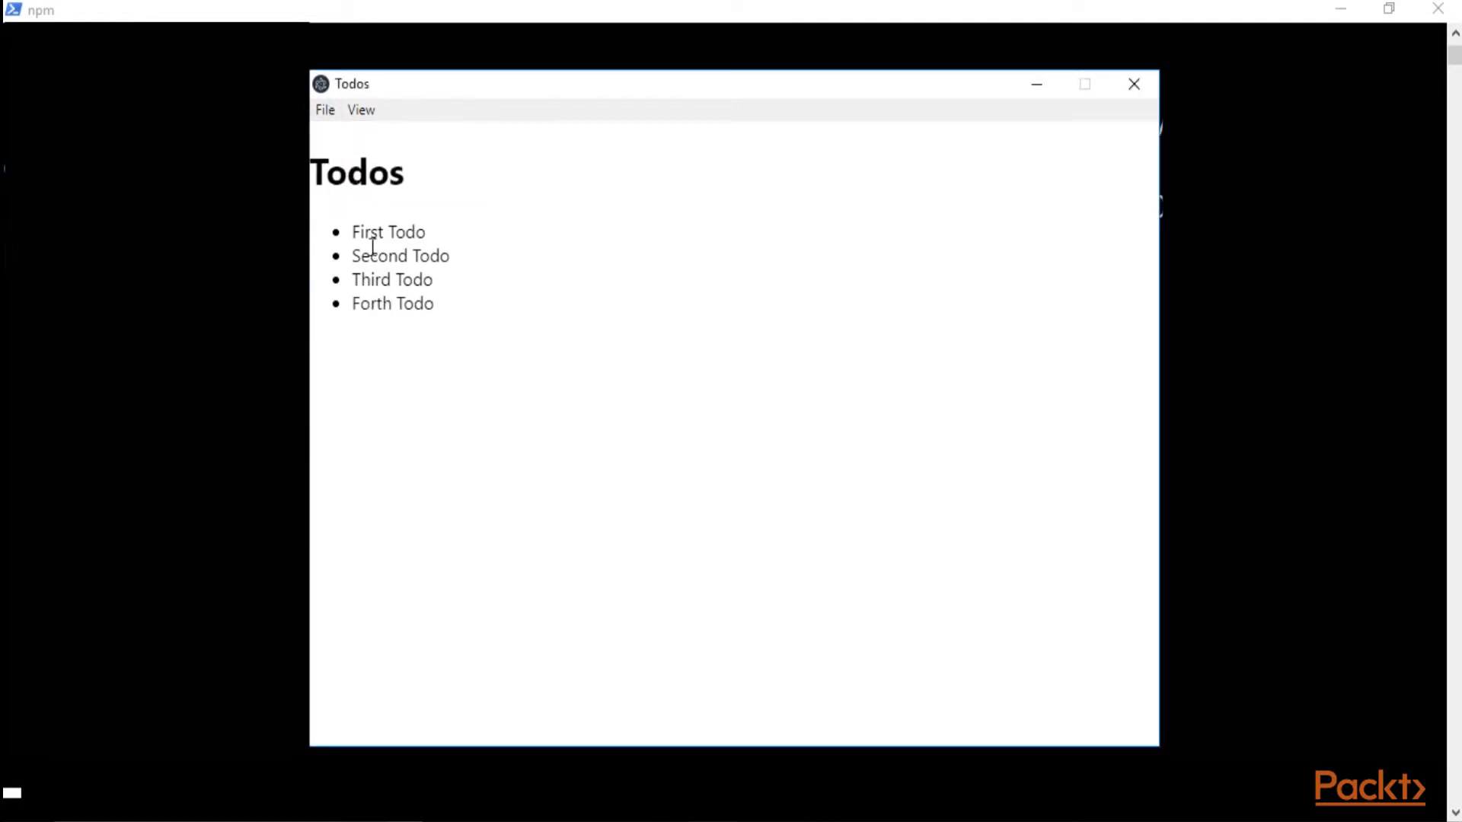
mouse_move(652, 284)
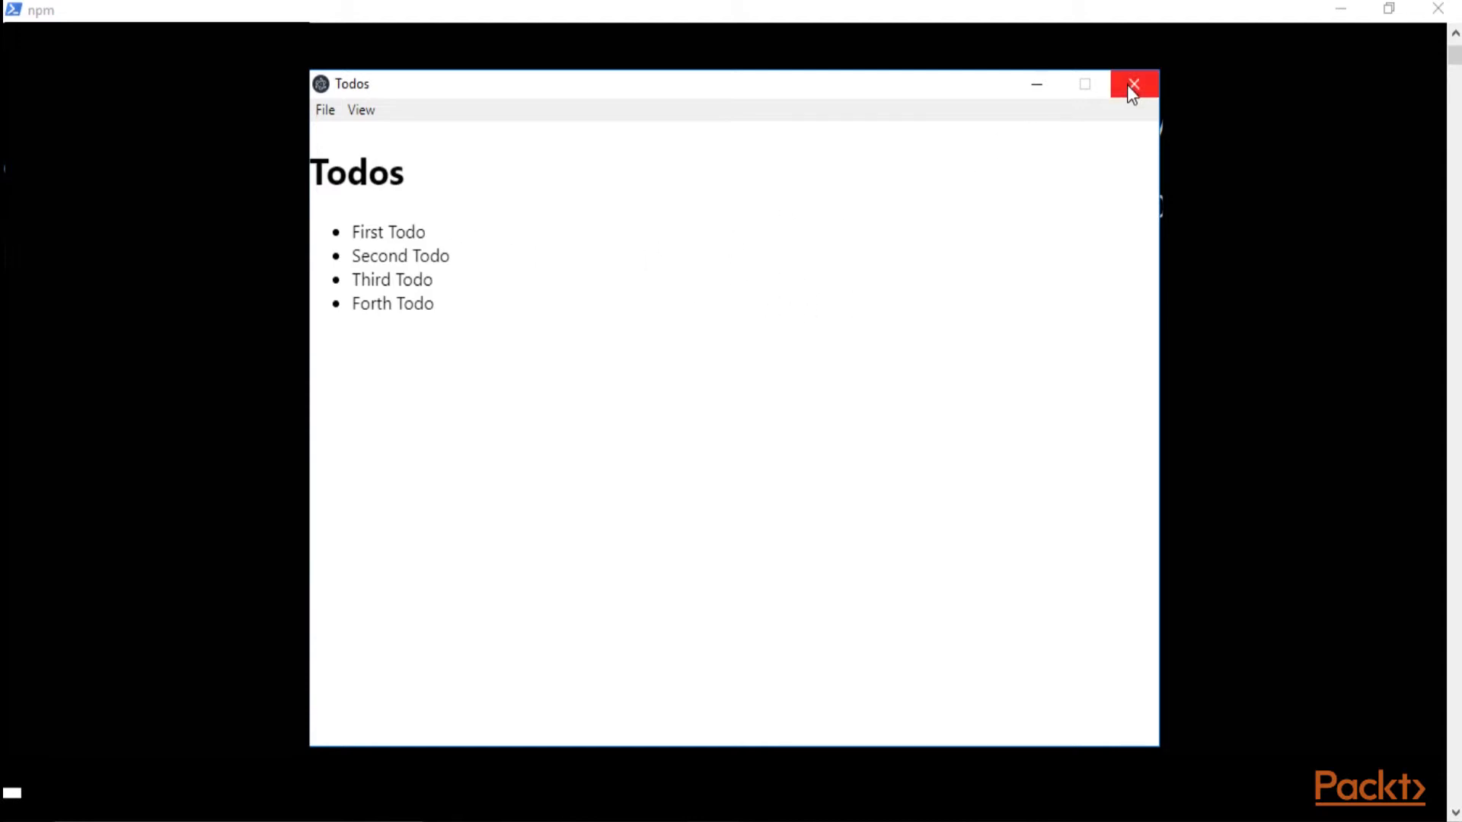
mouse_move(334, 228)
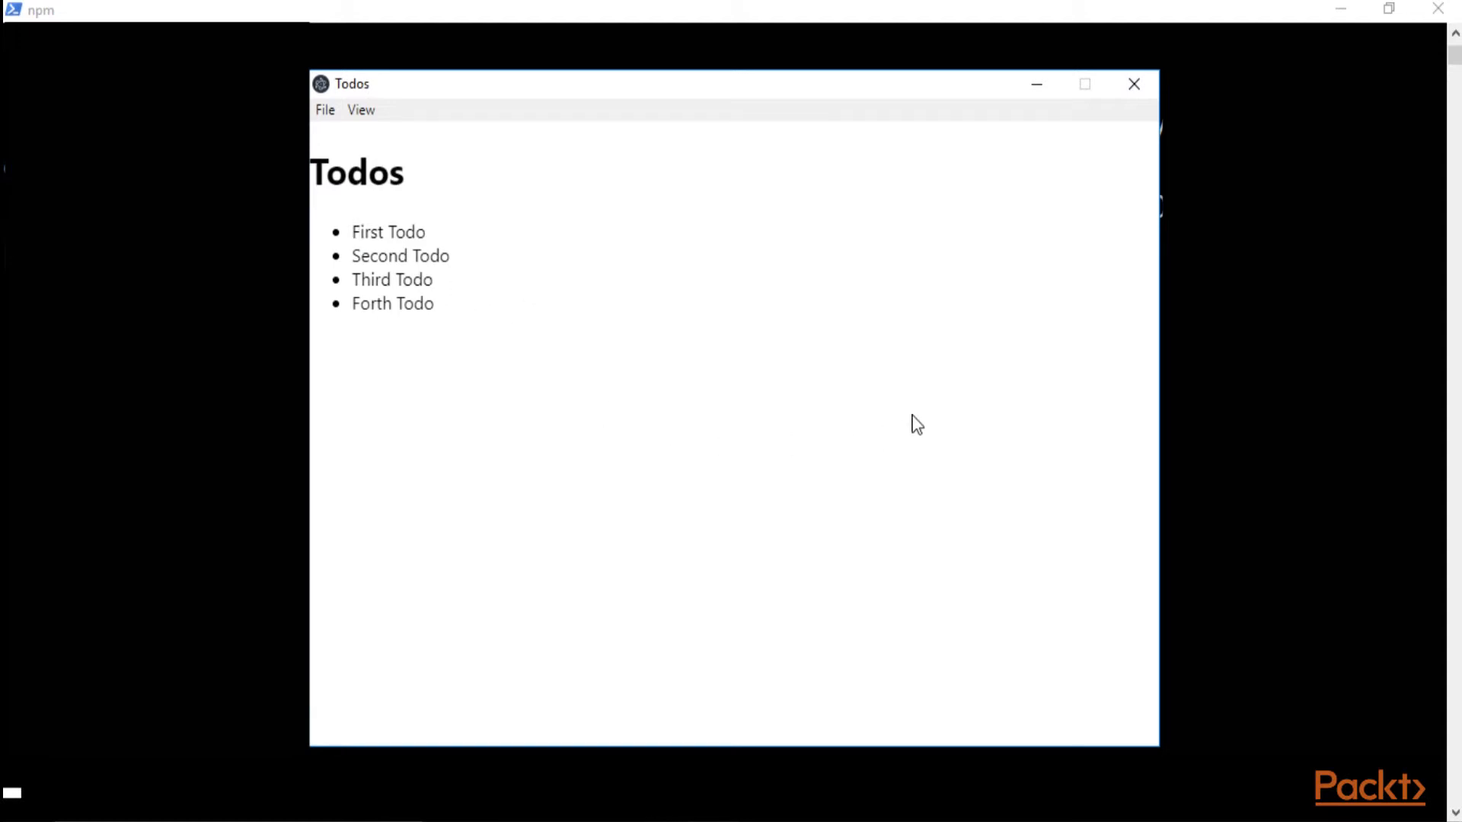
mouse_move(424, 352)
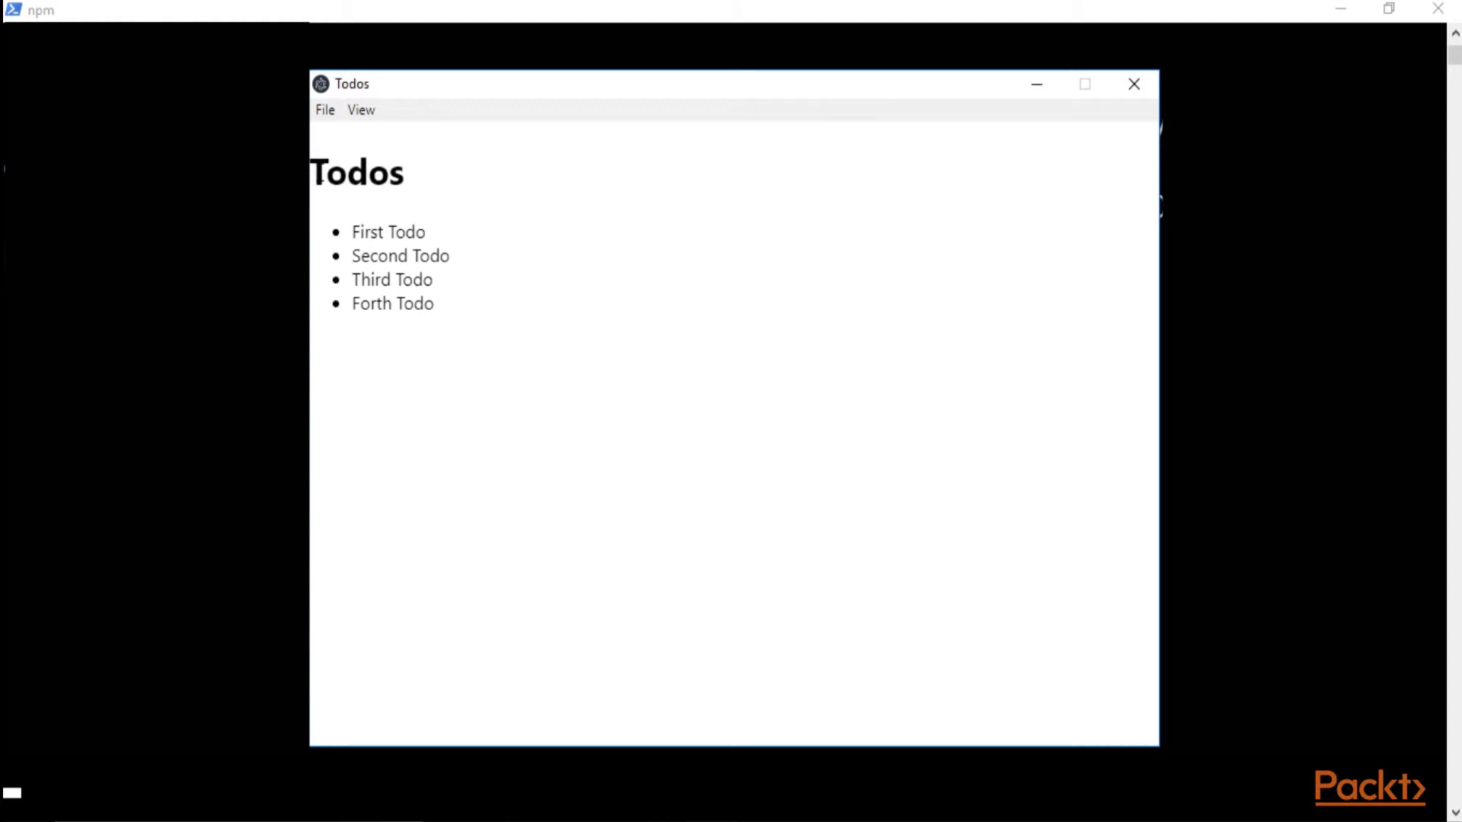
mouse_move(1134, 84)
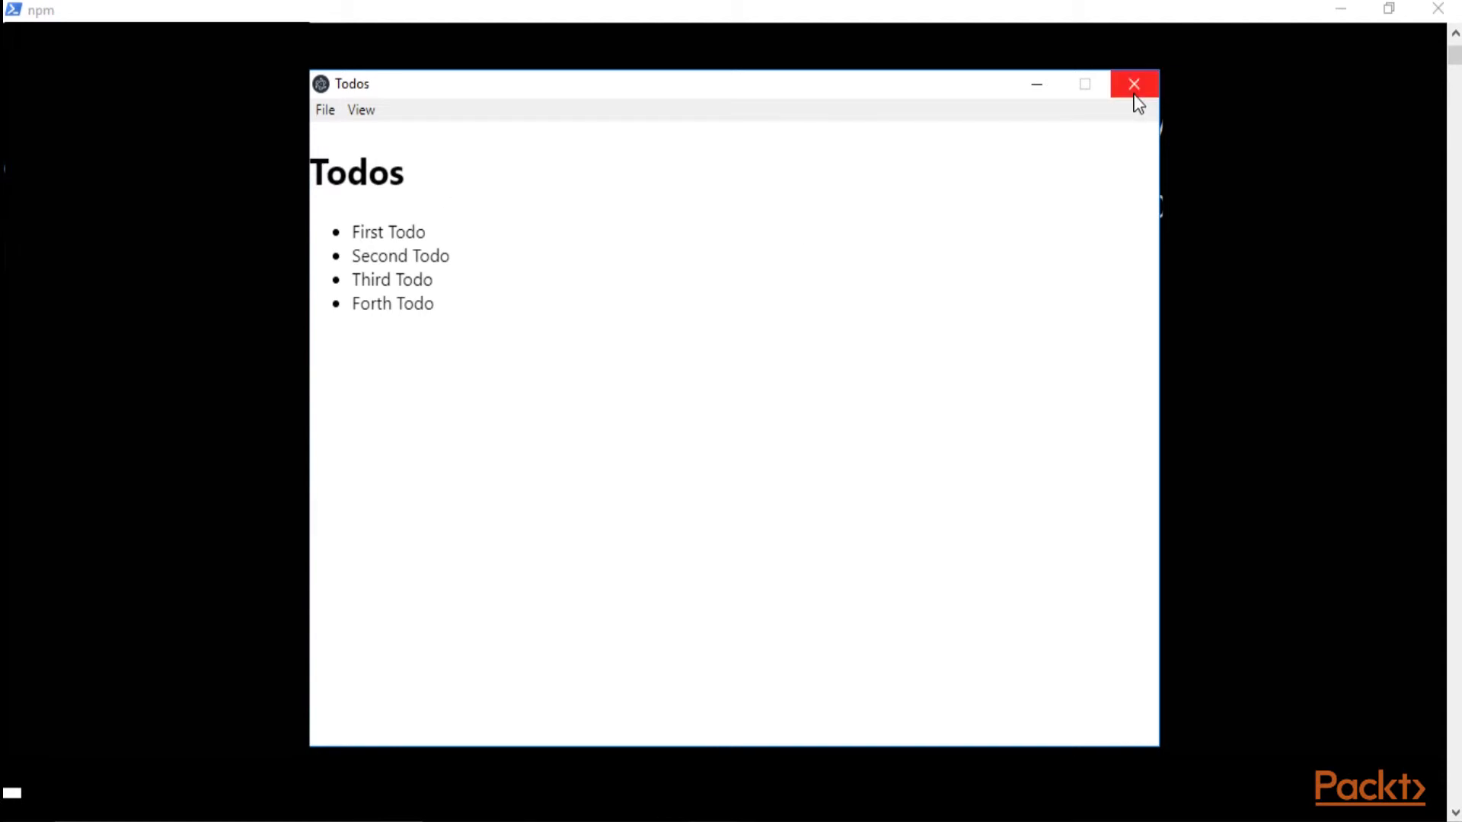
mouse_move(1138, 99)
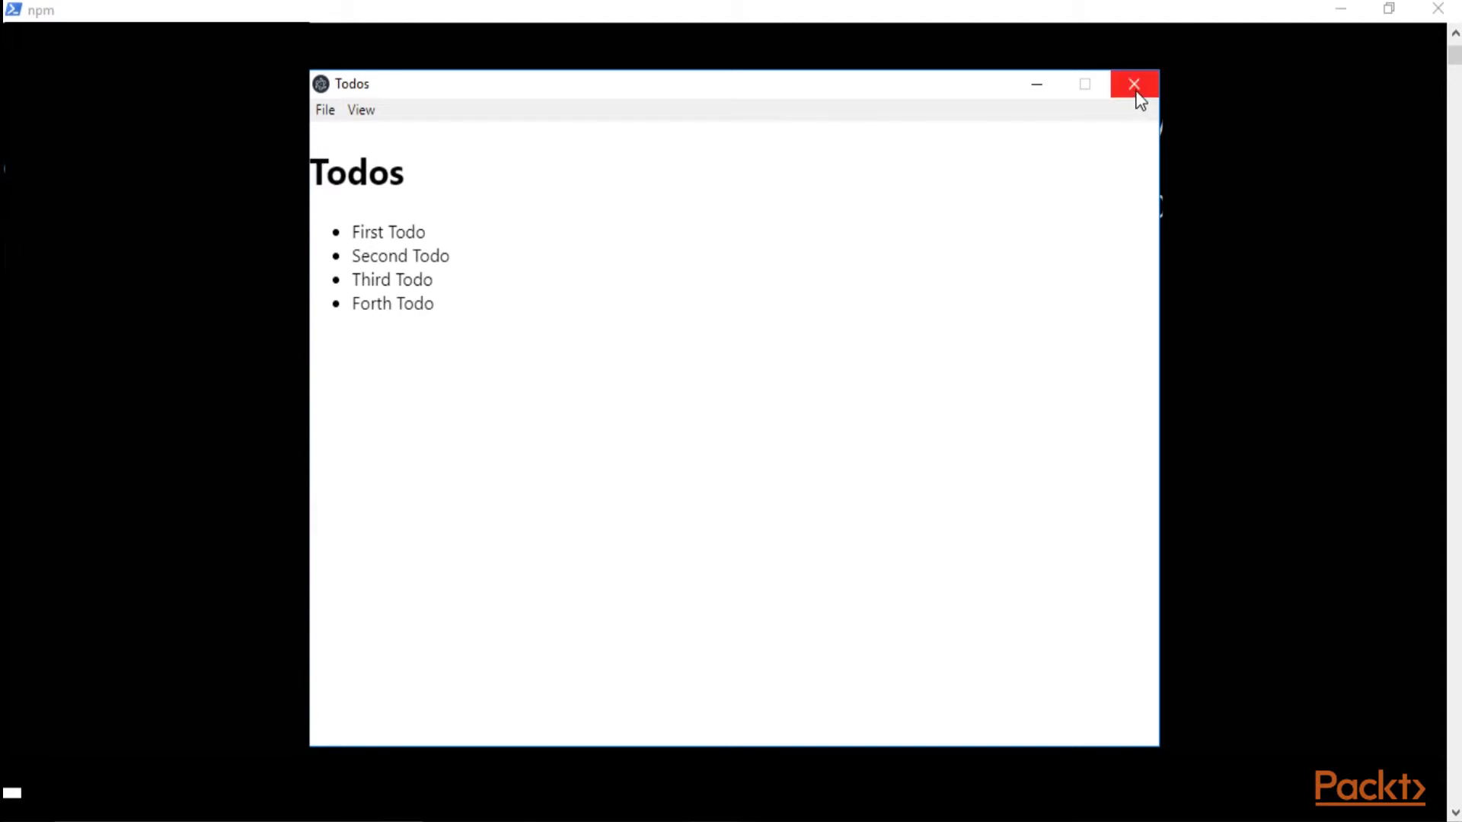
mouse_move(1134, 83)
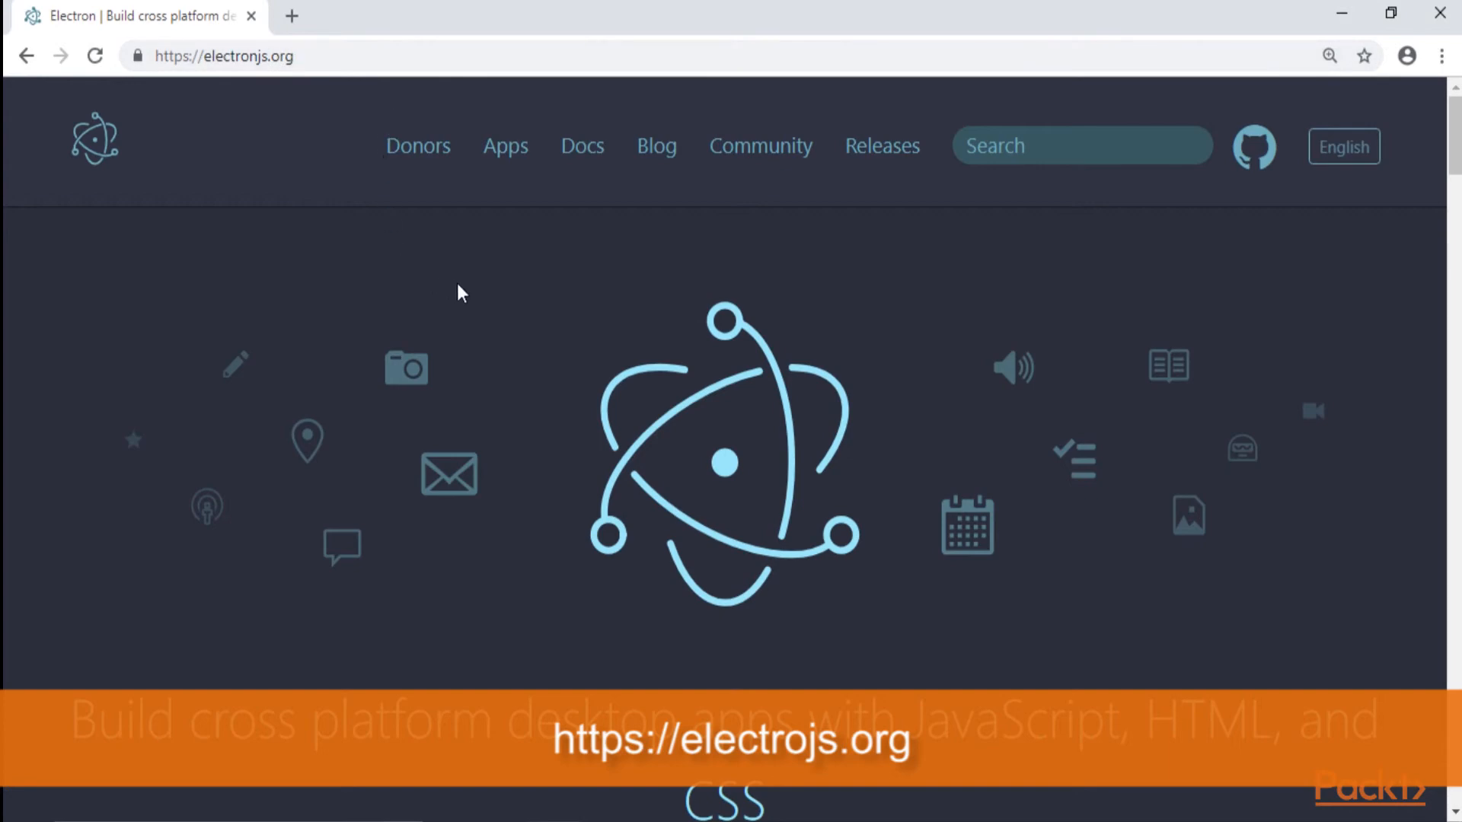
Scroll the electronjs.org apps grid down to Simplenote and open its app page.
scroll("down", 3)
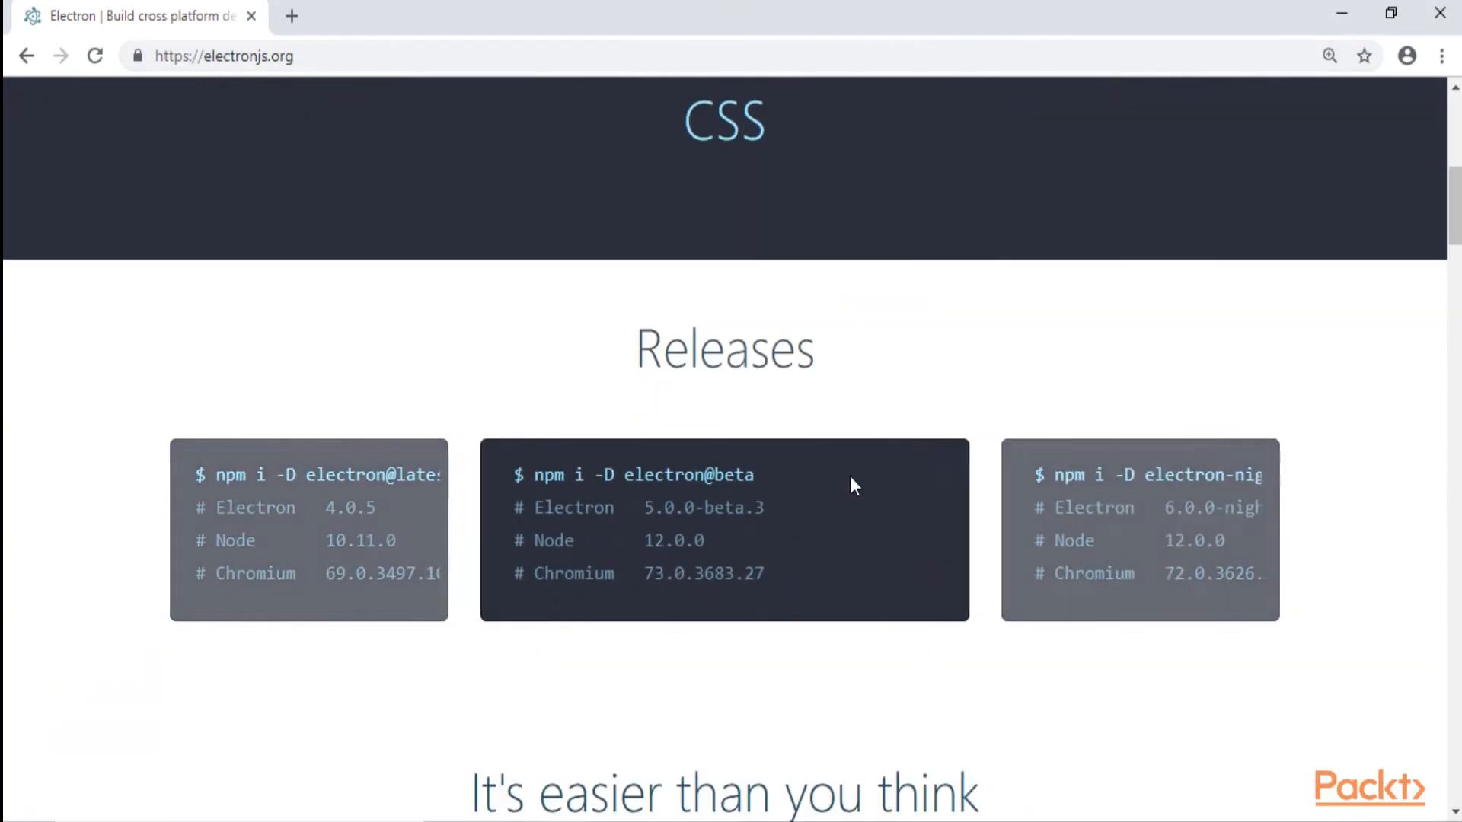
scroll("down", 3)
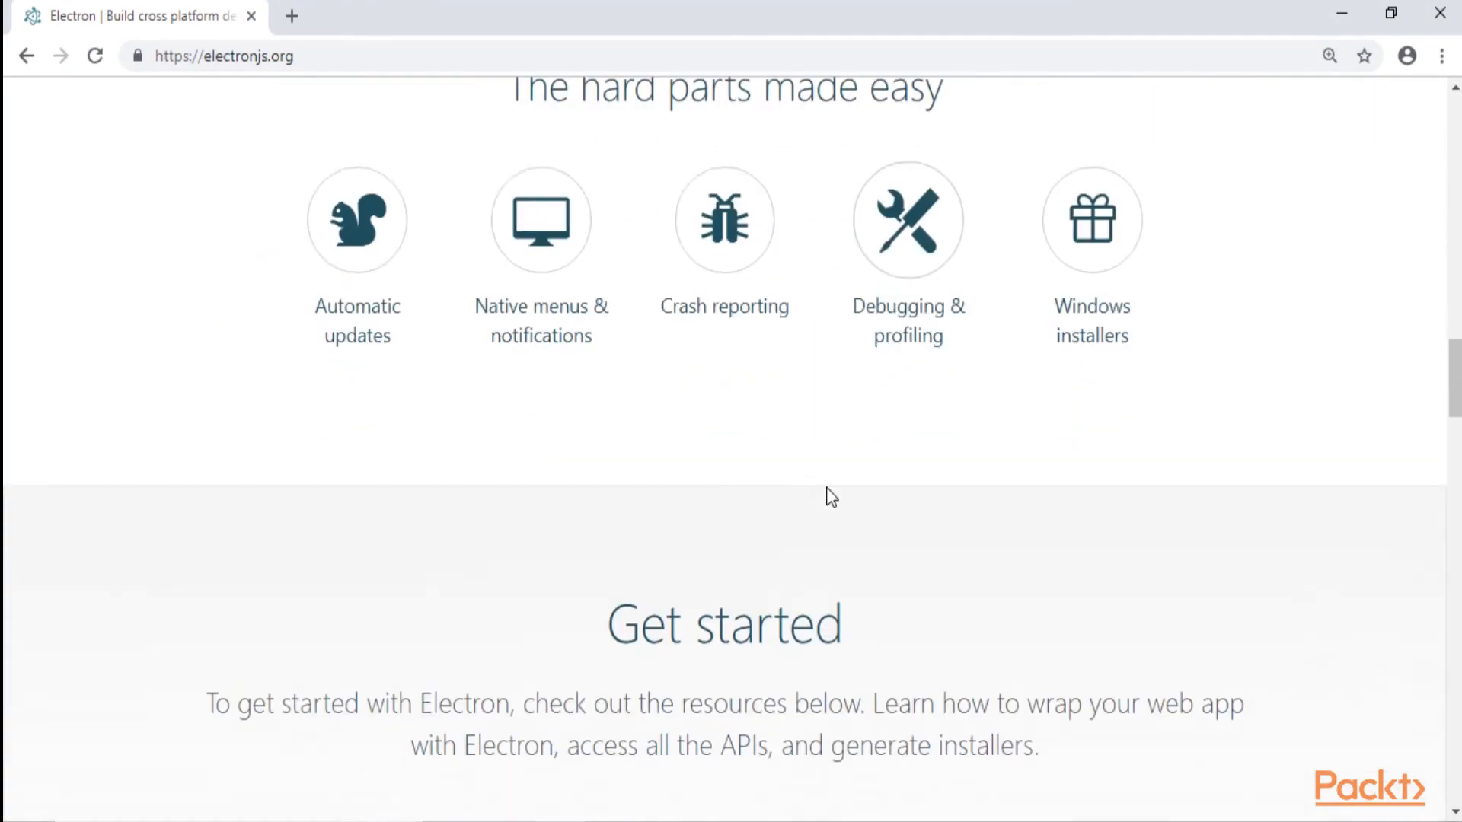
scroll("down", 3)
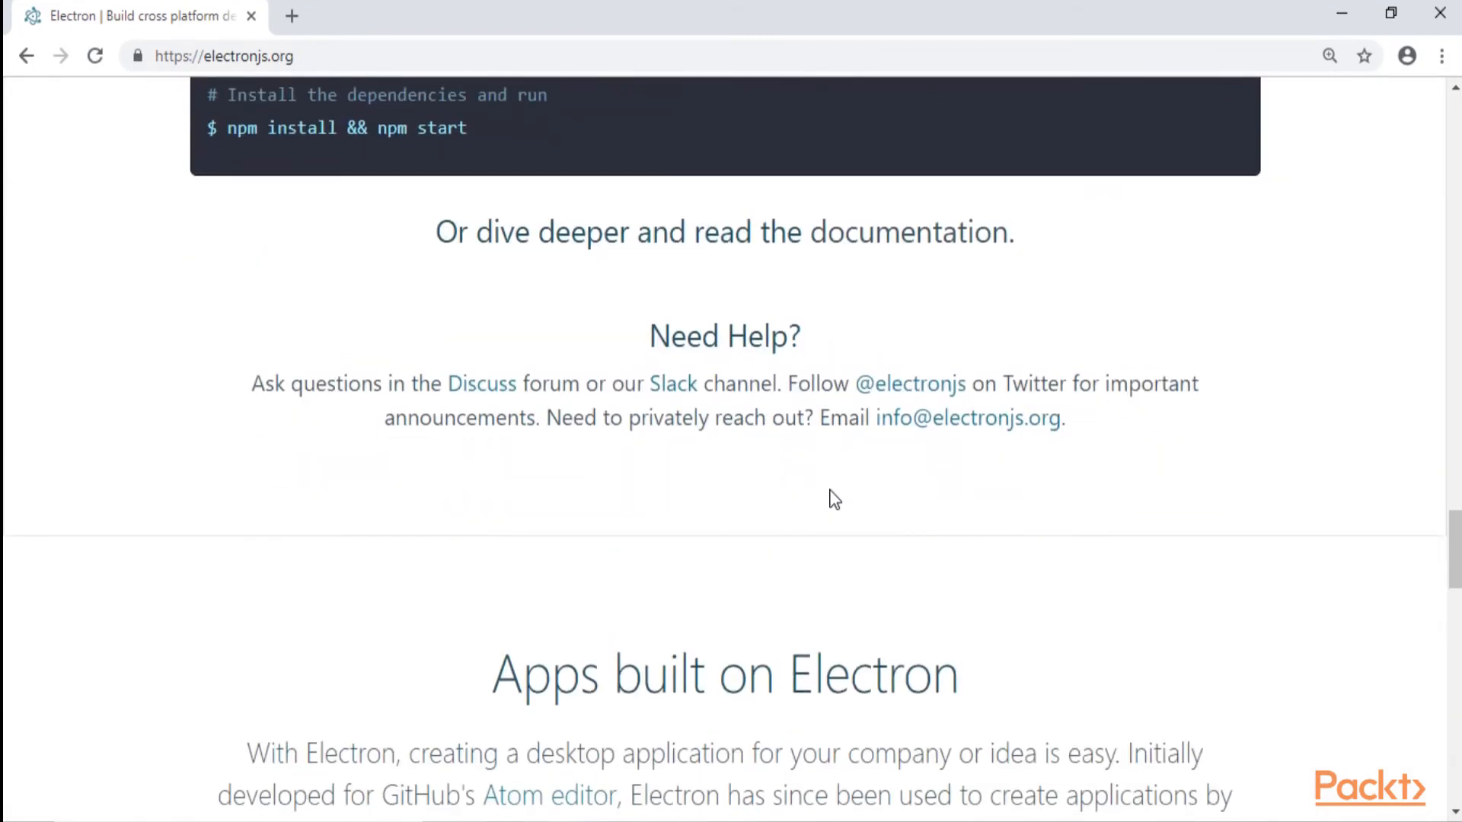
scroll("down", 3)
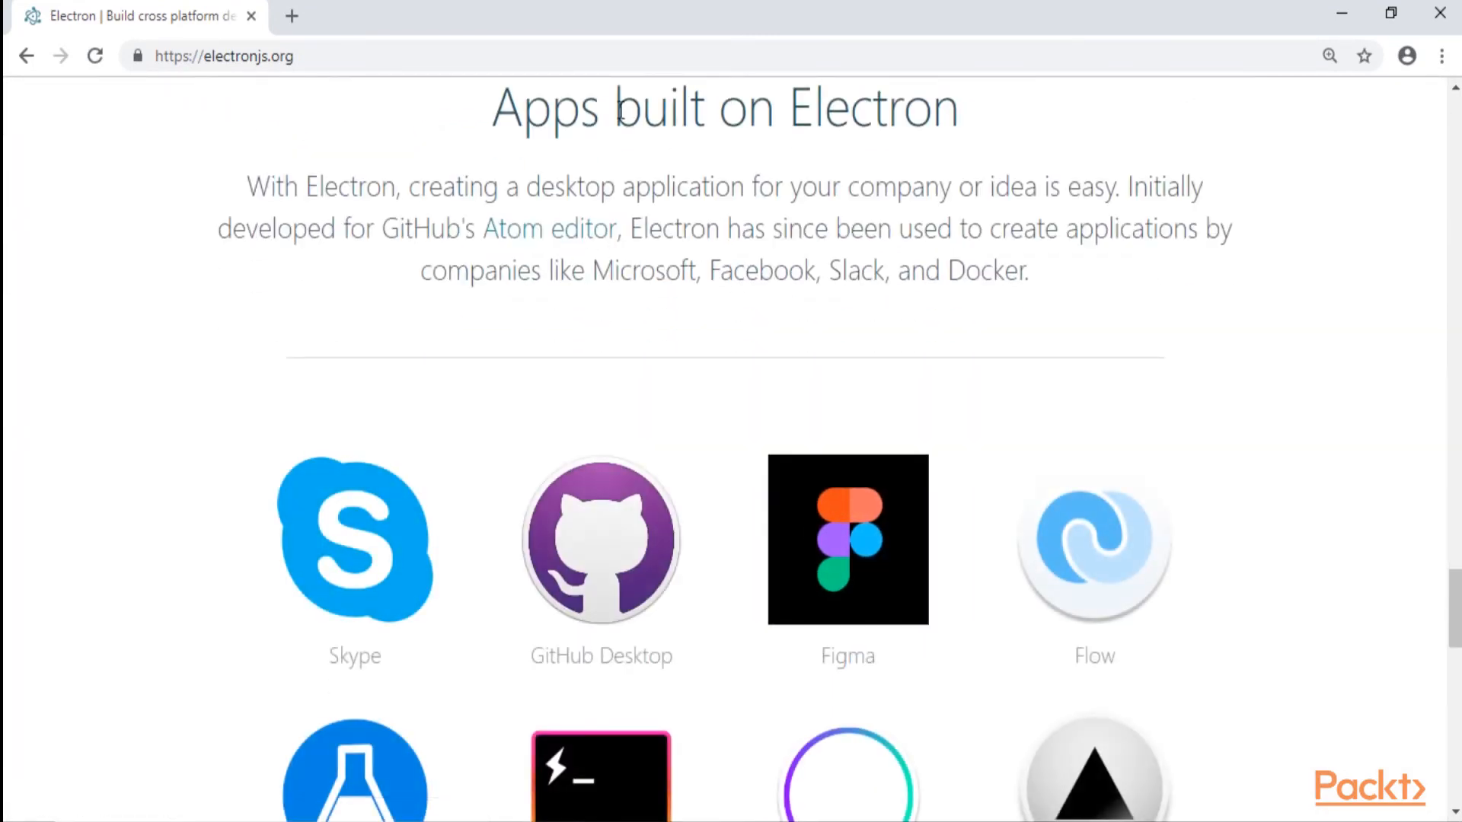
scroll("down", 3)
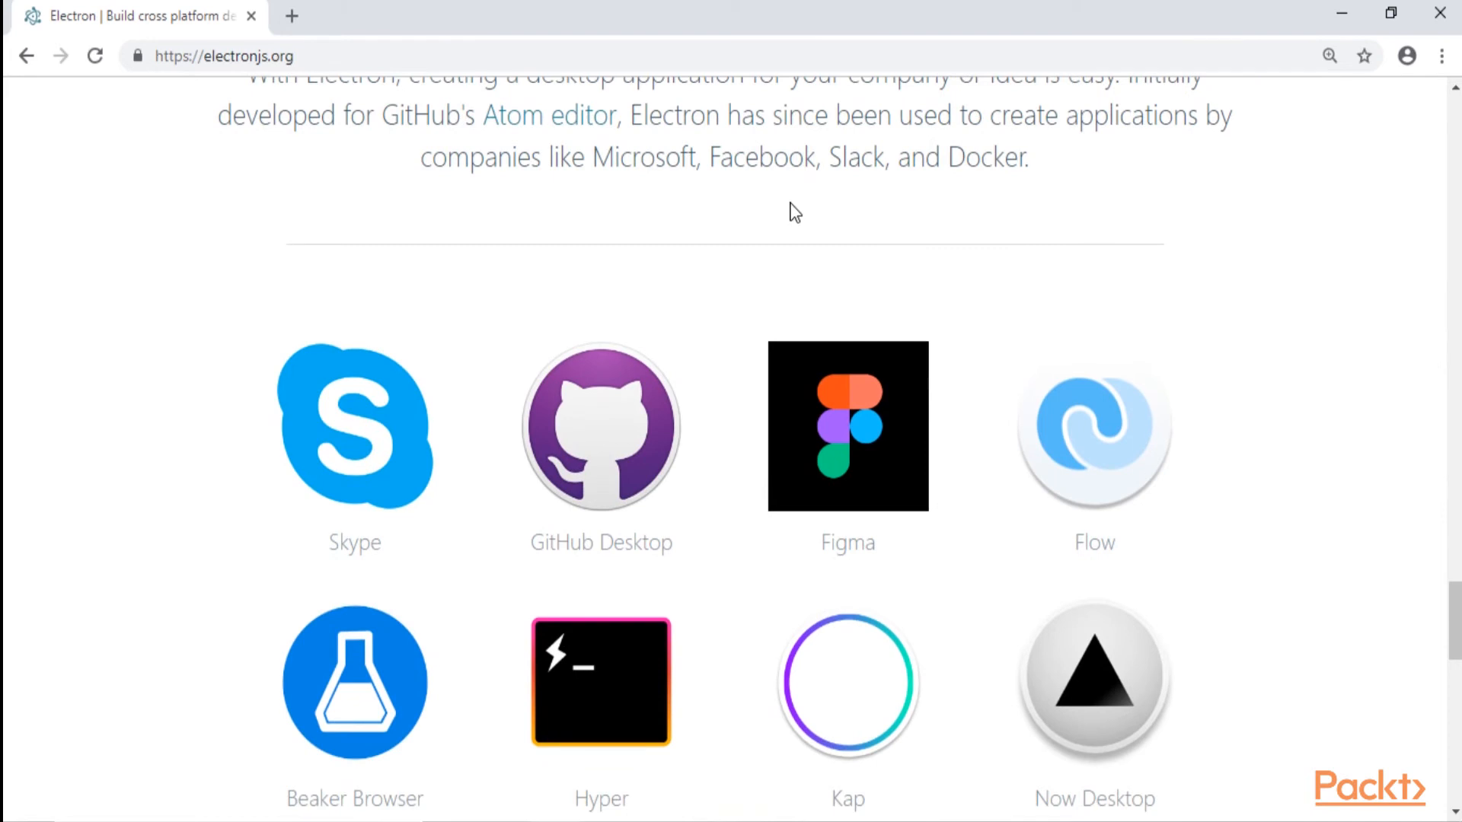
scroll("down", 3)
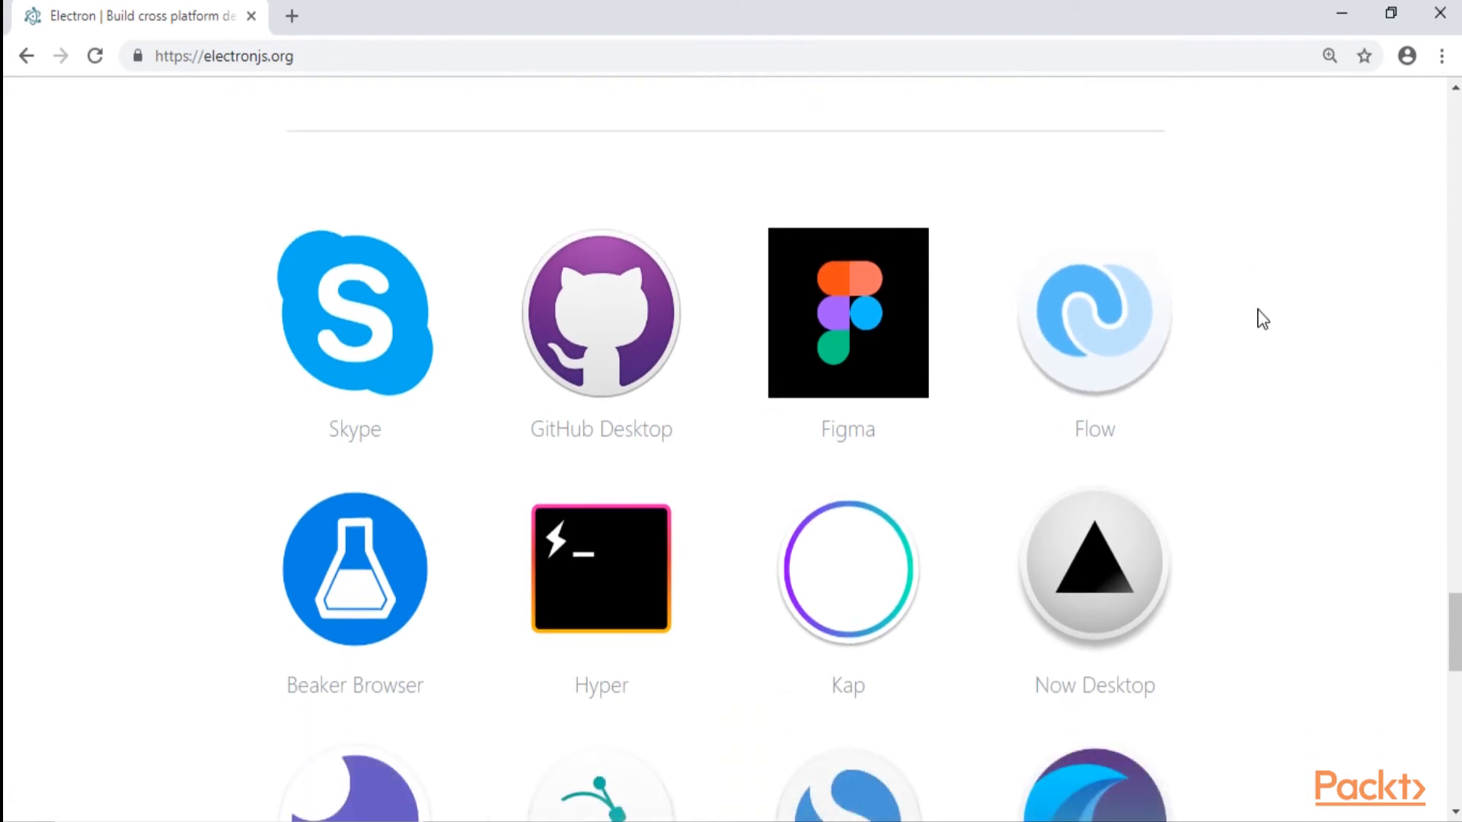
scroll("down", 3)
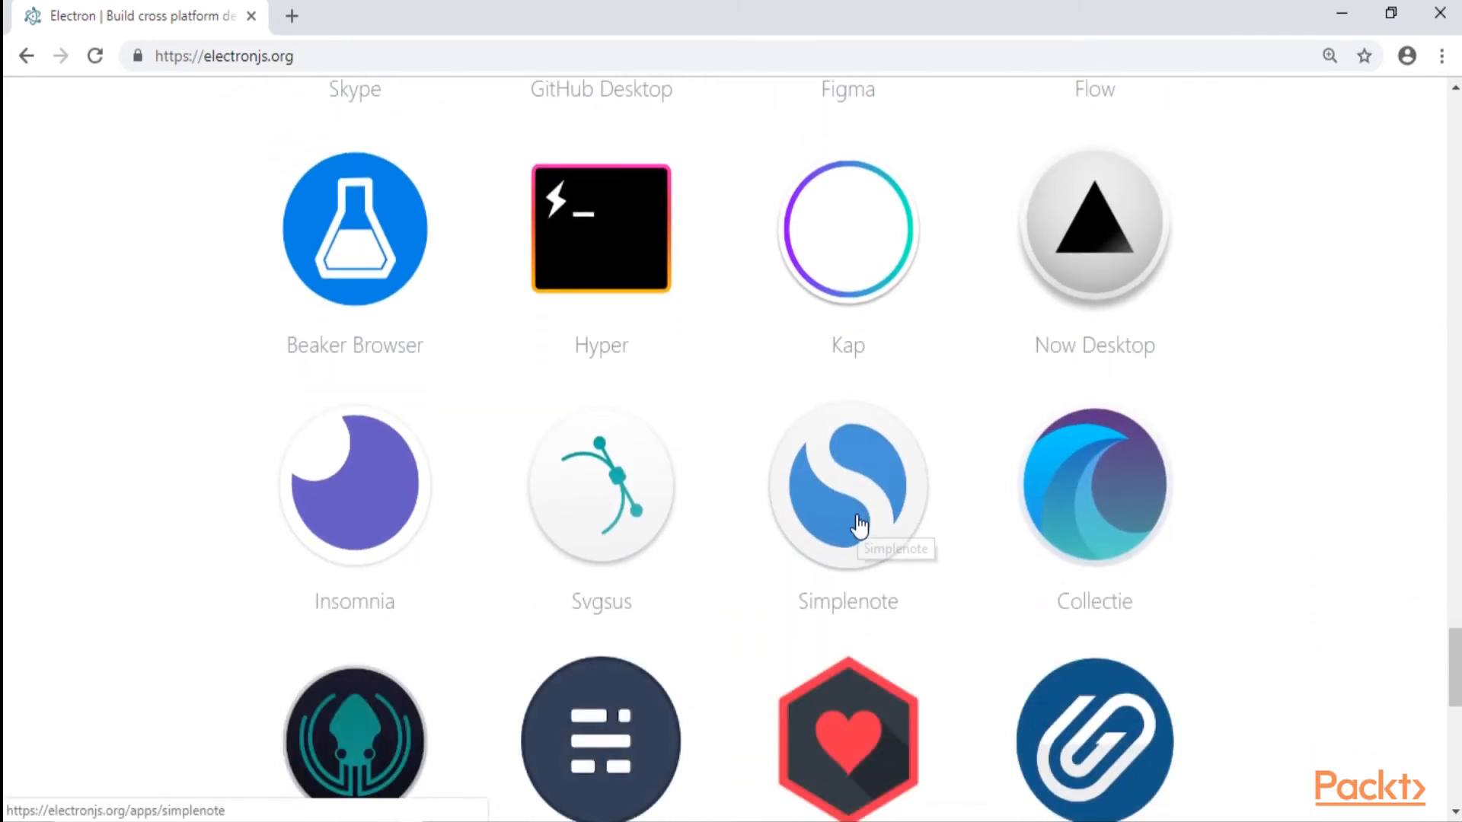
mouse_move(888, 505)
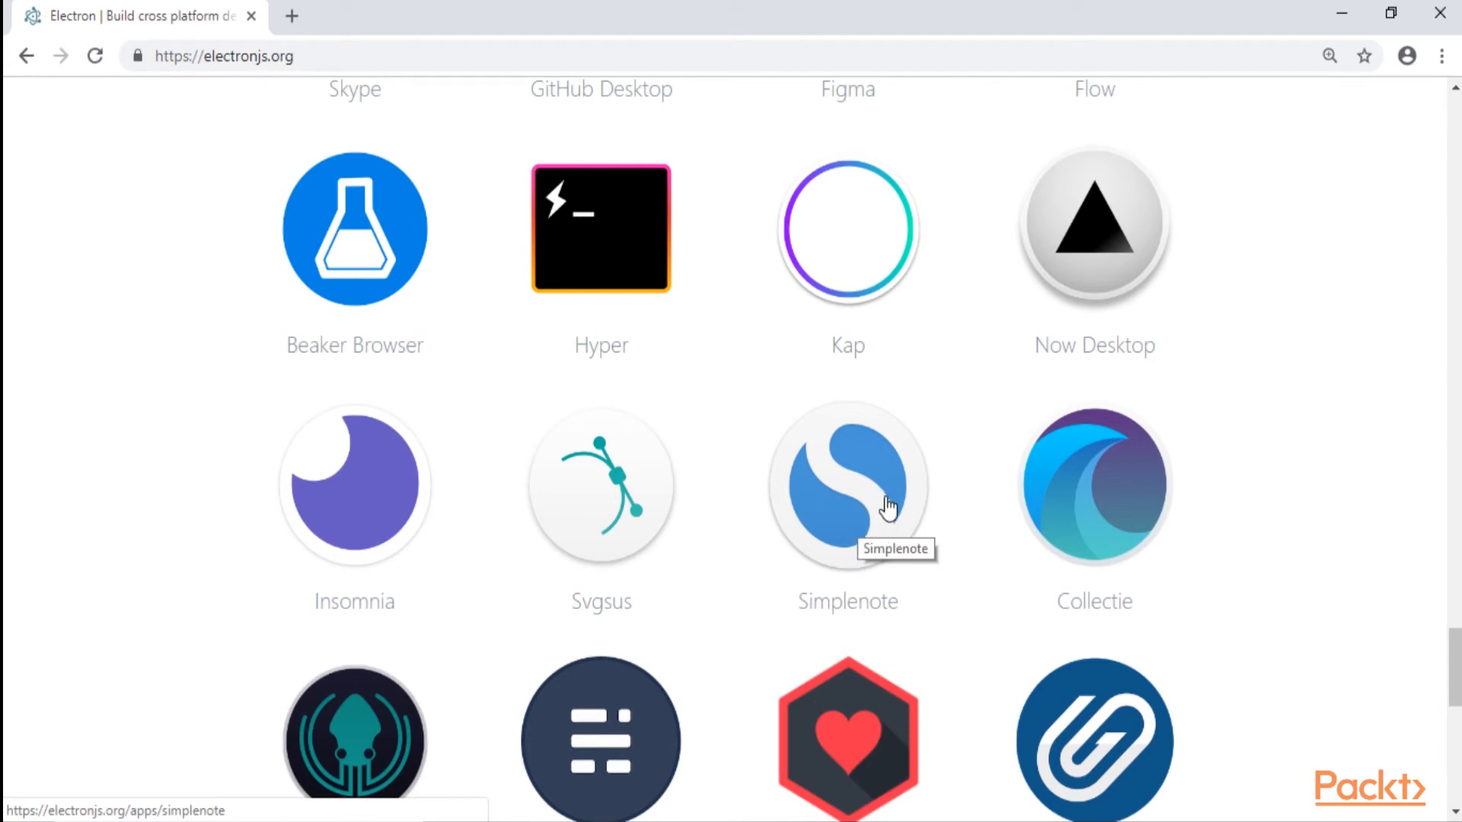
mouse_move(903, 516)
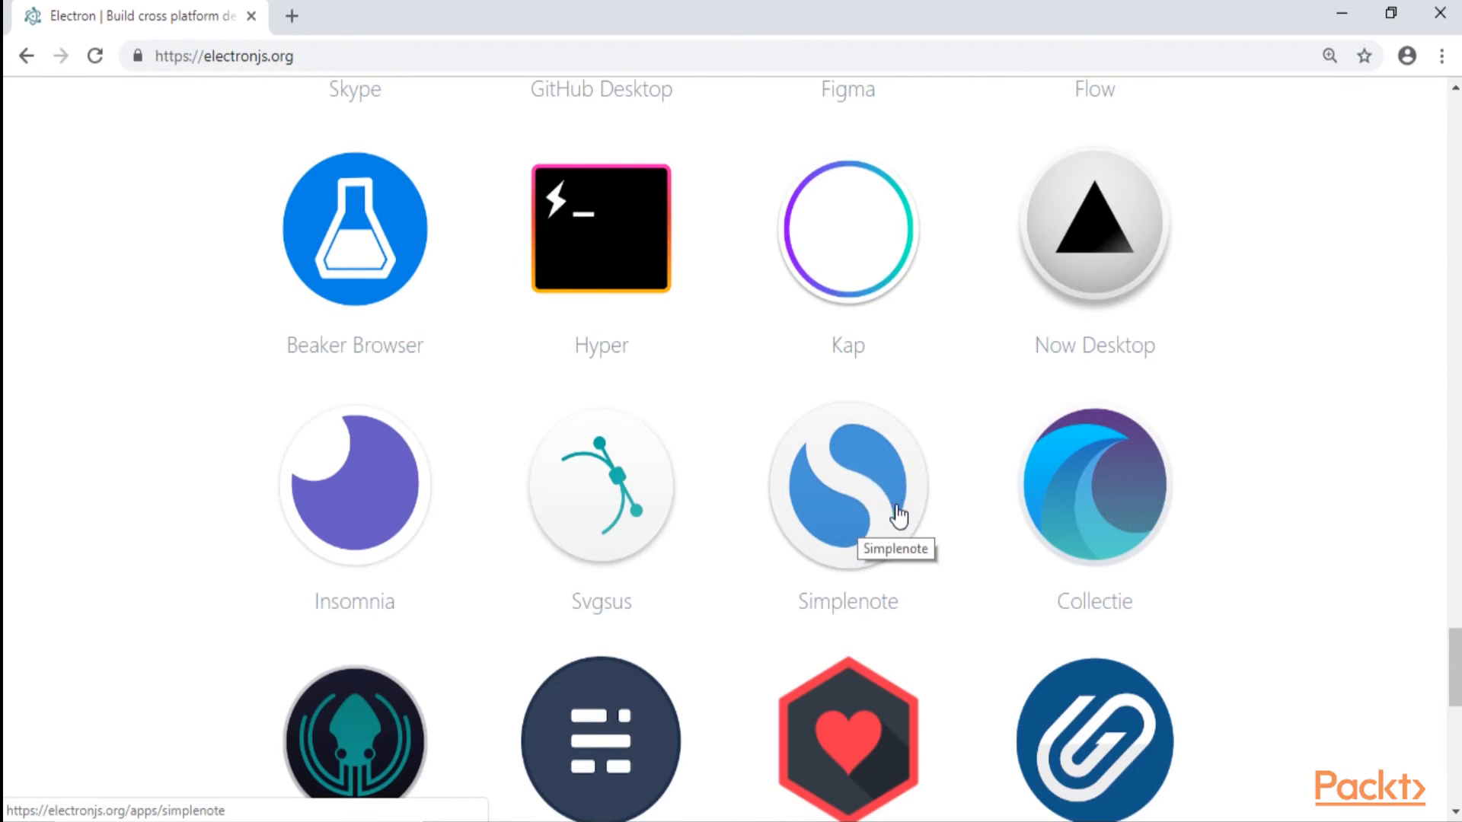
mouse_move(876, 483)
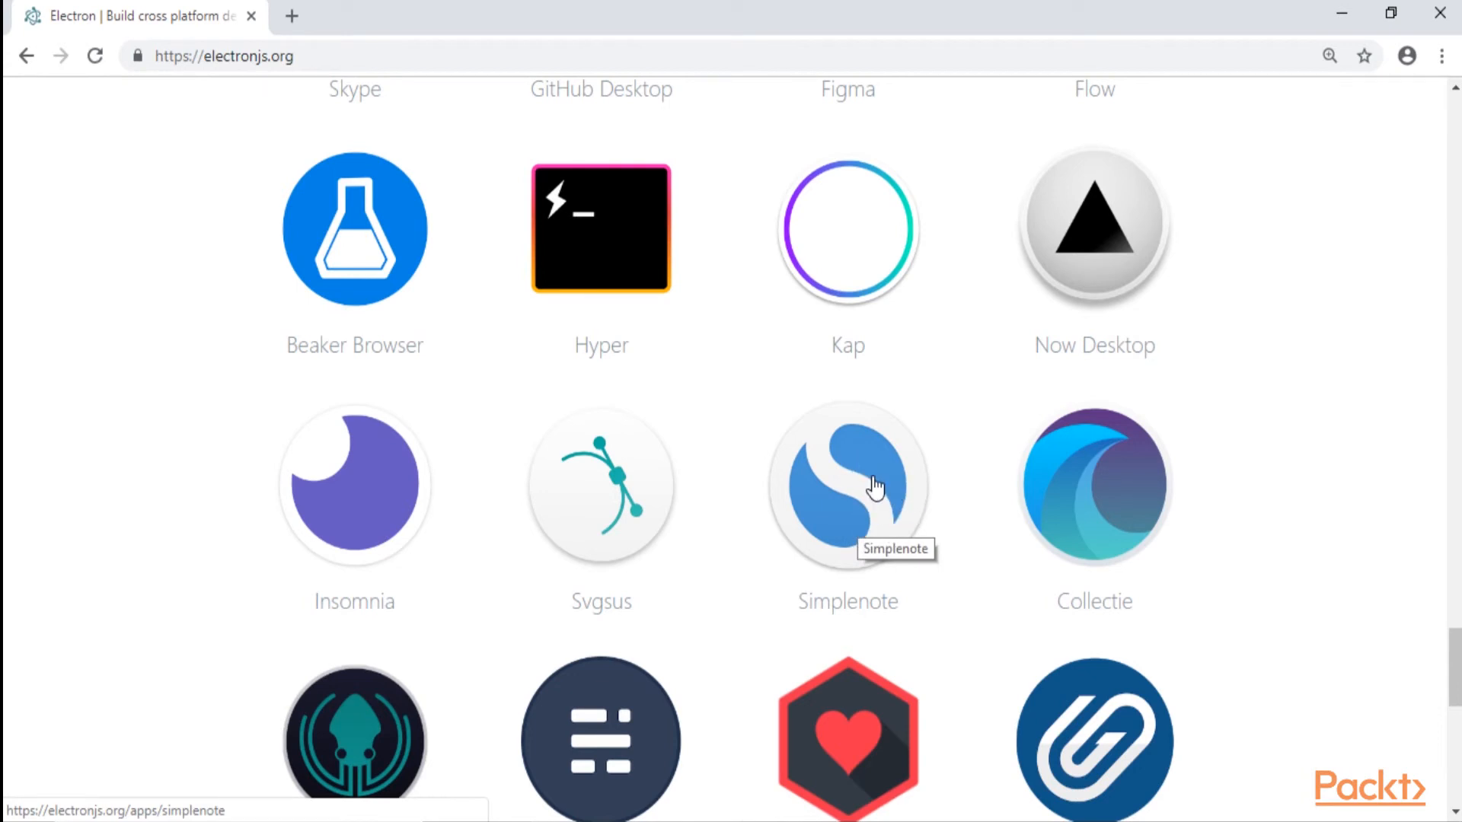
mouse_move(870, 502)
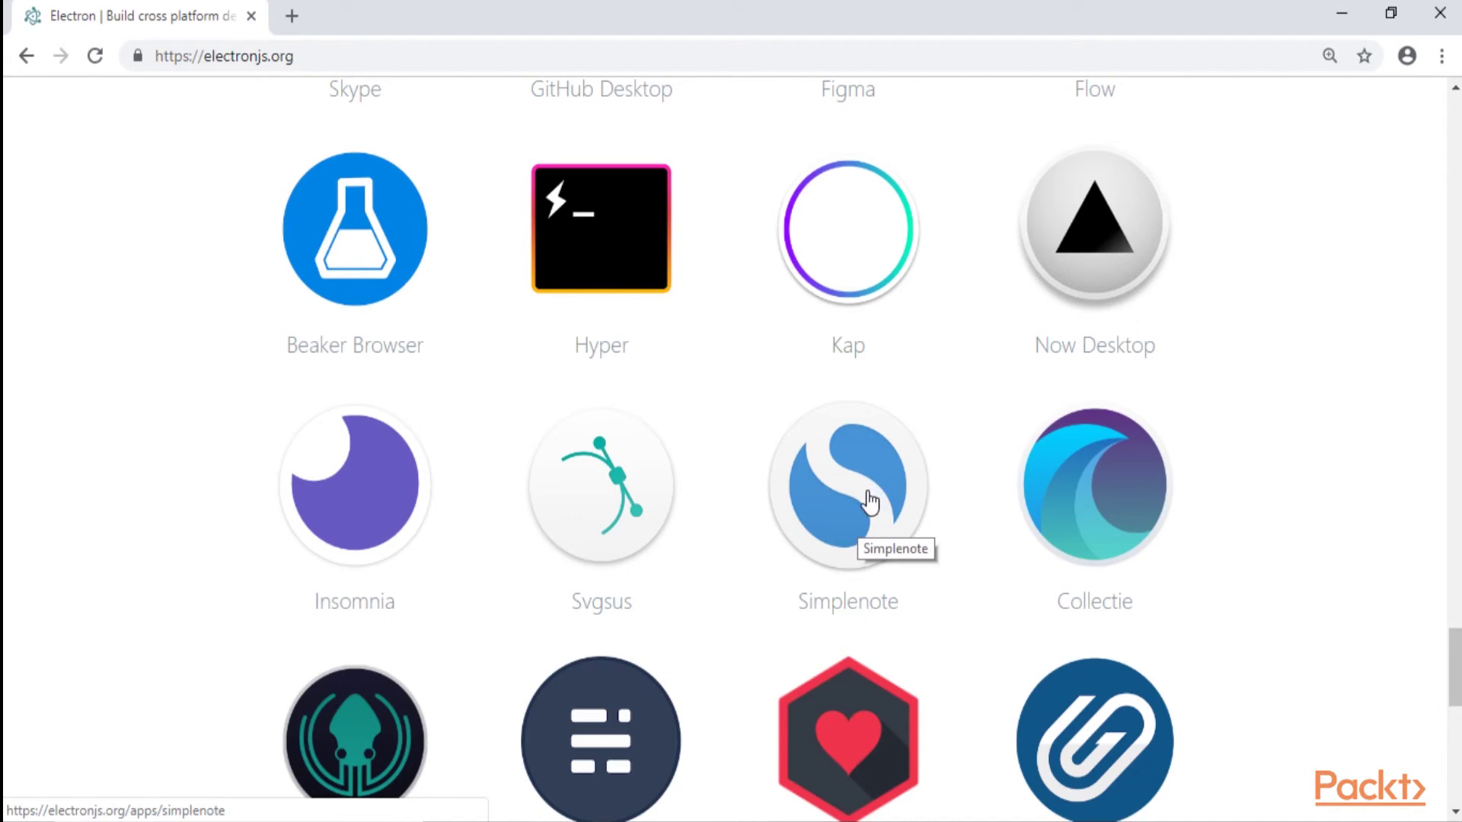
left_click(853, 496)
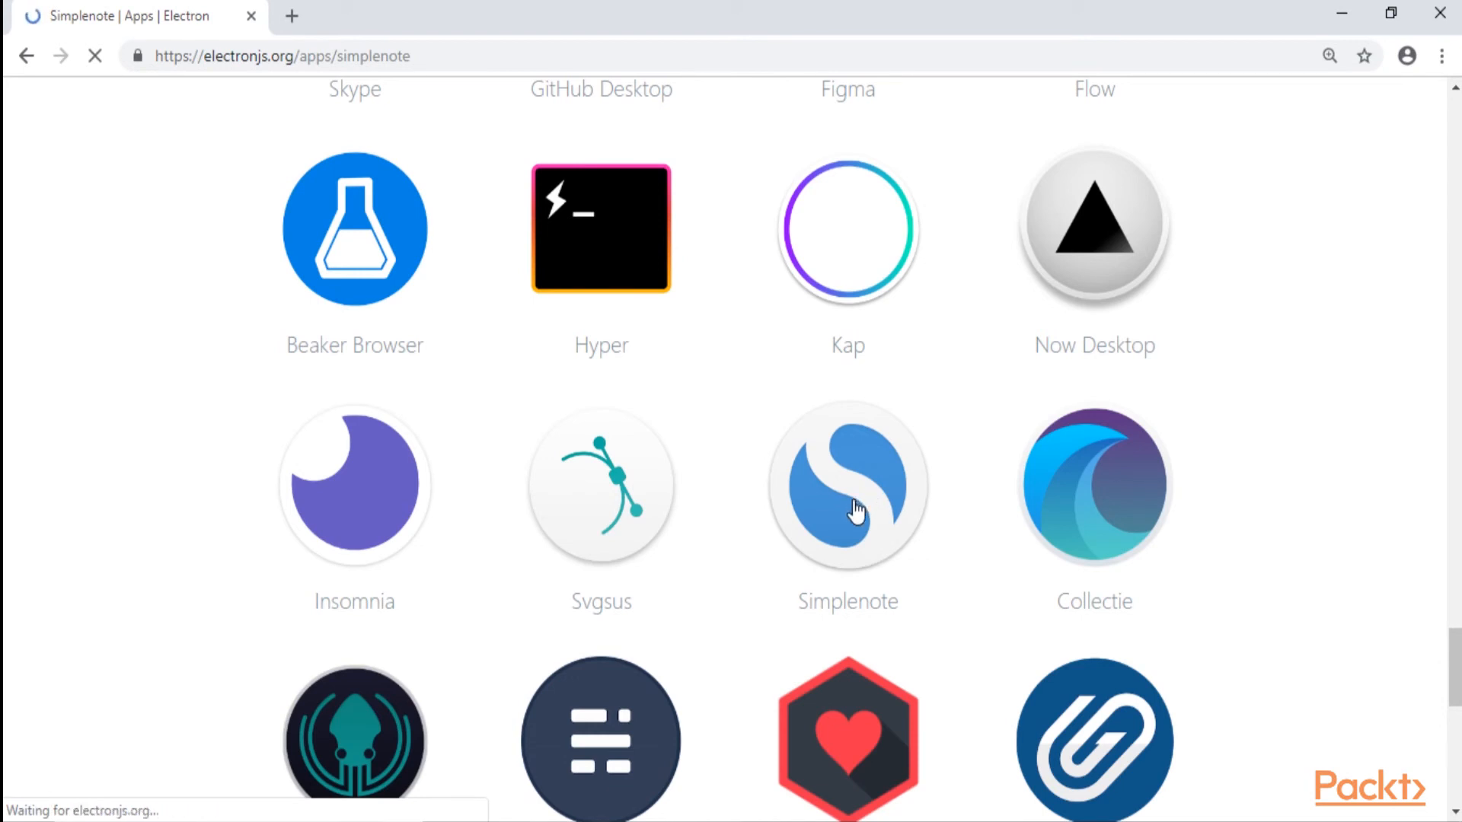
left_click(848, 491)
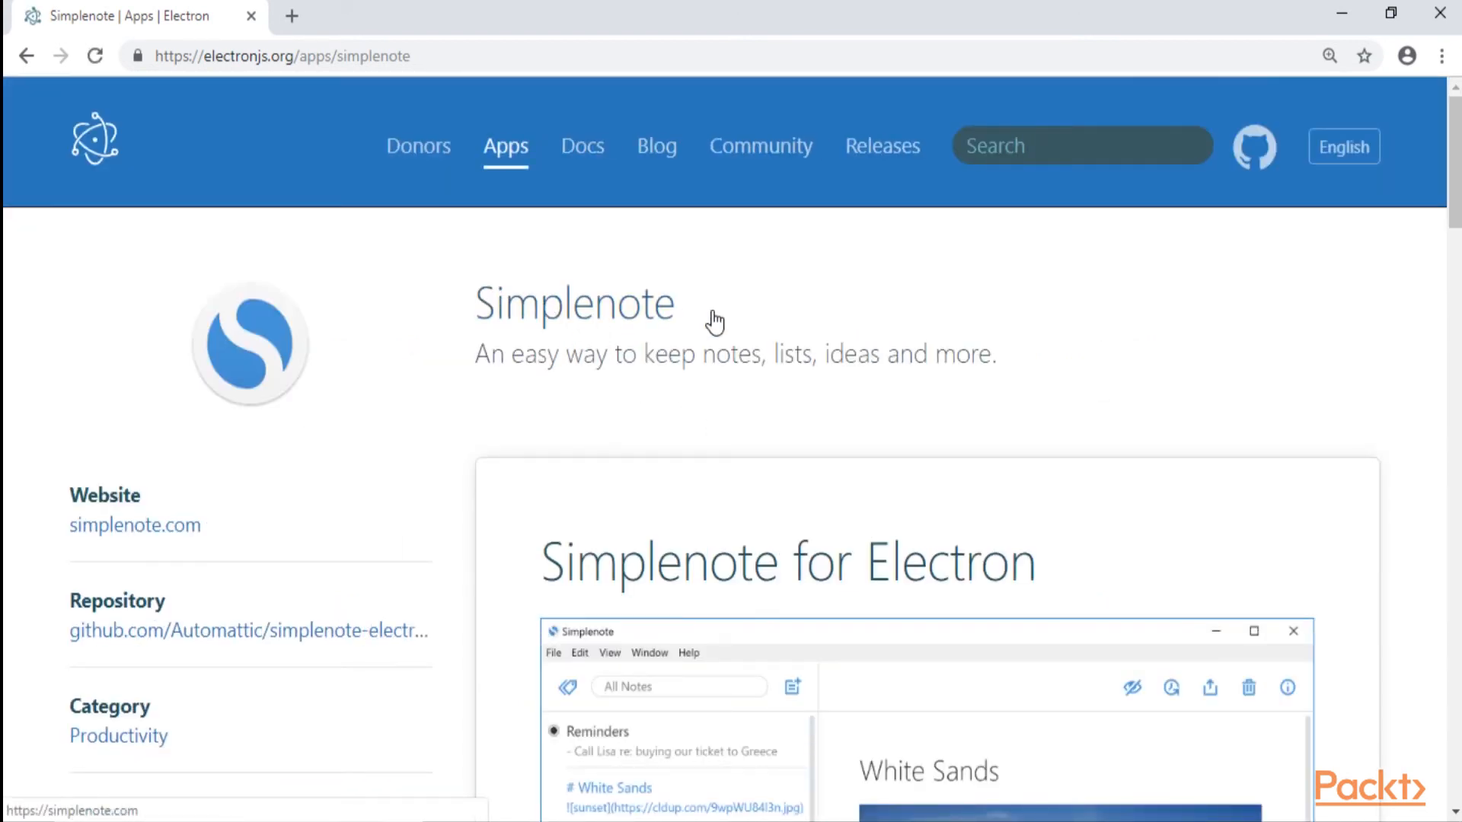
mouse_move(624, 326)
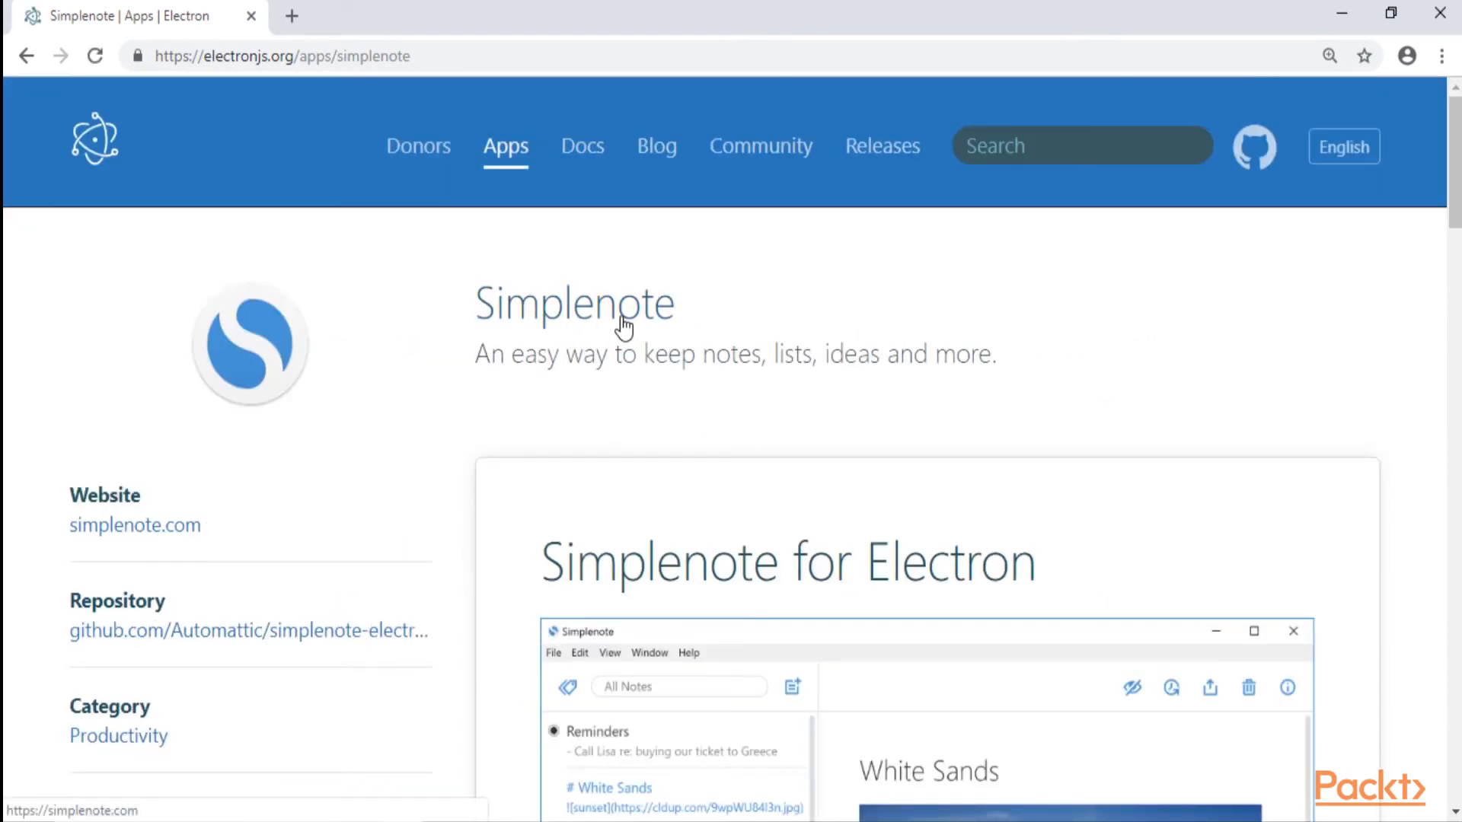
scroll("down", 3)
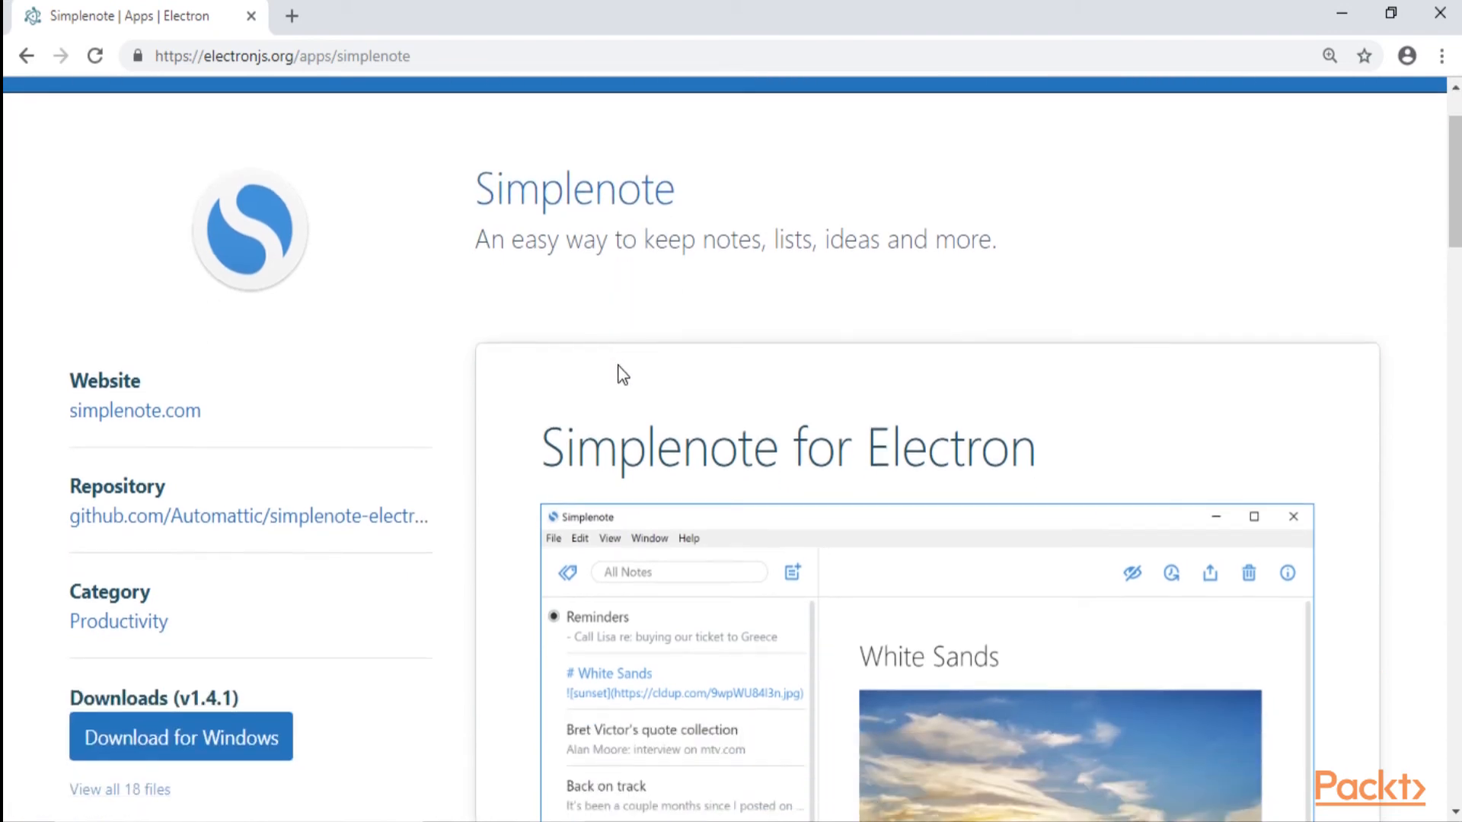
scroll("down", 3)
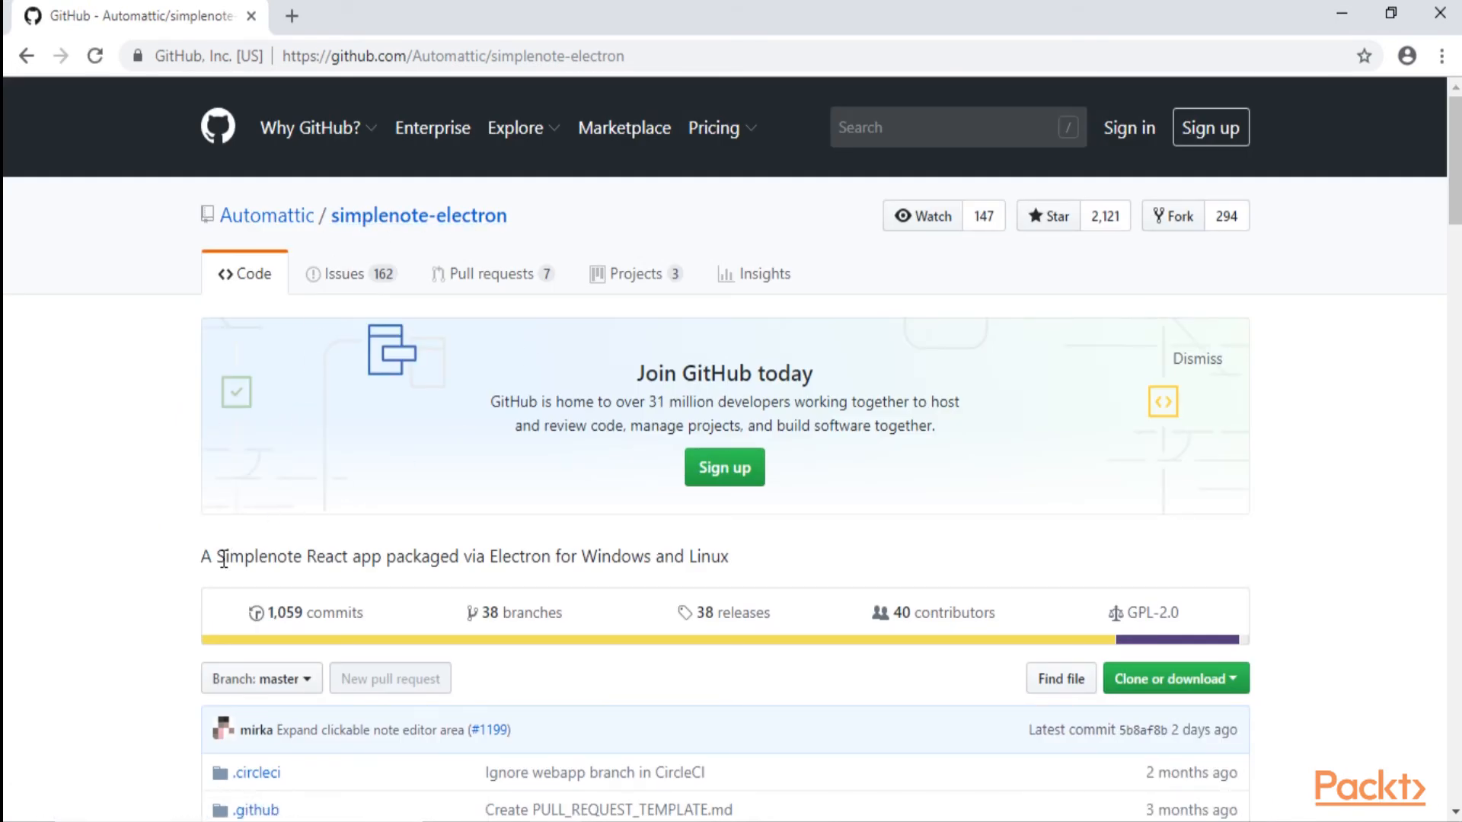
mouse_move(240, 572)
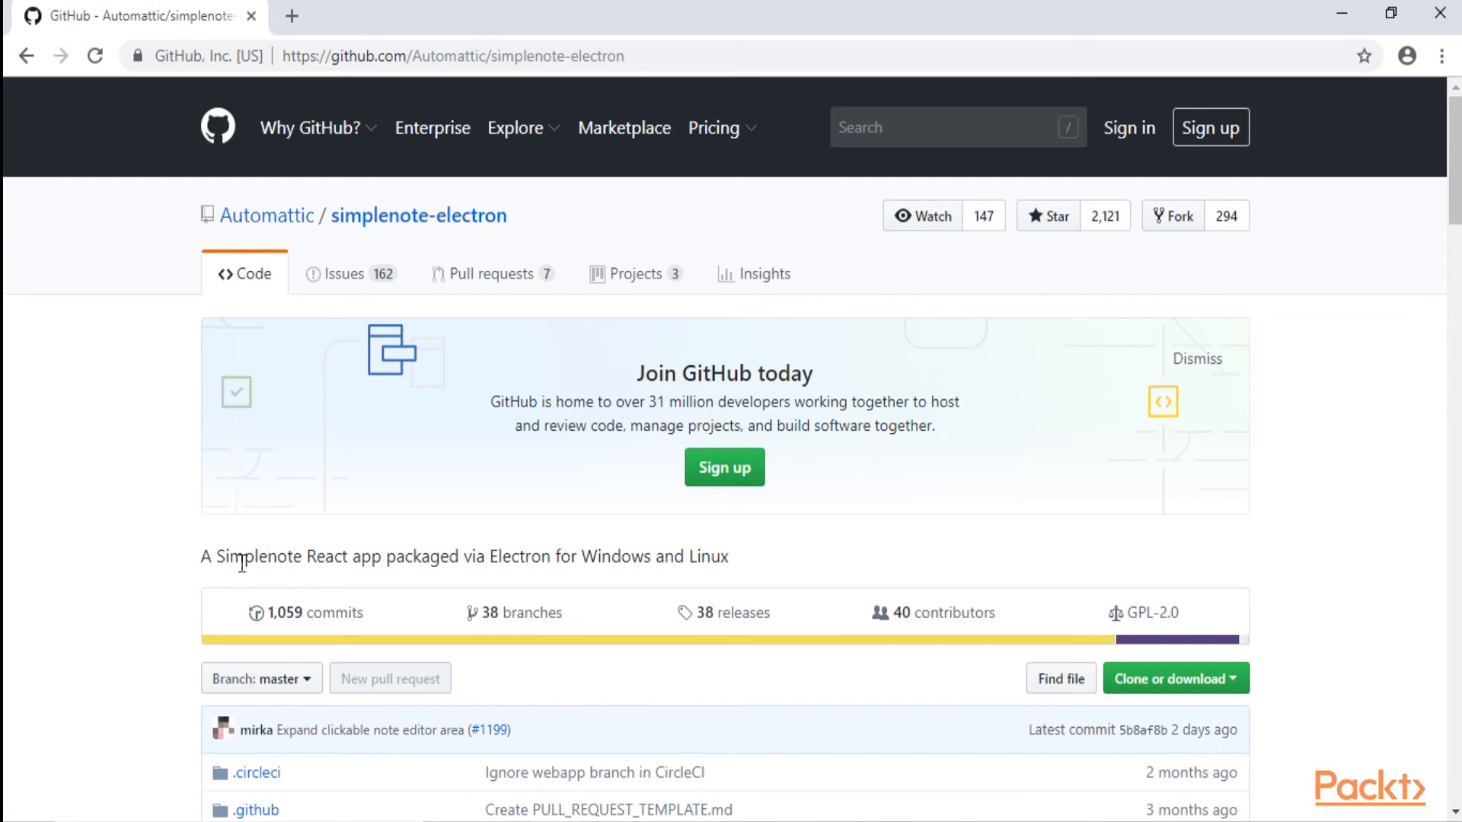
mouse_move(405, 564)
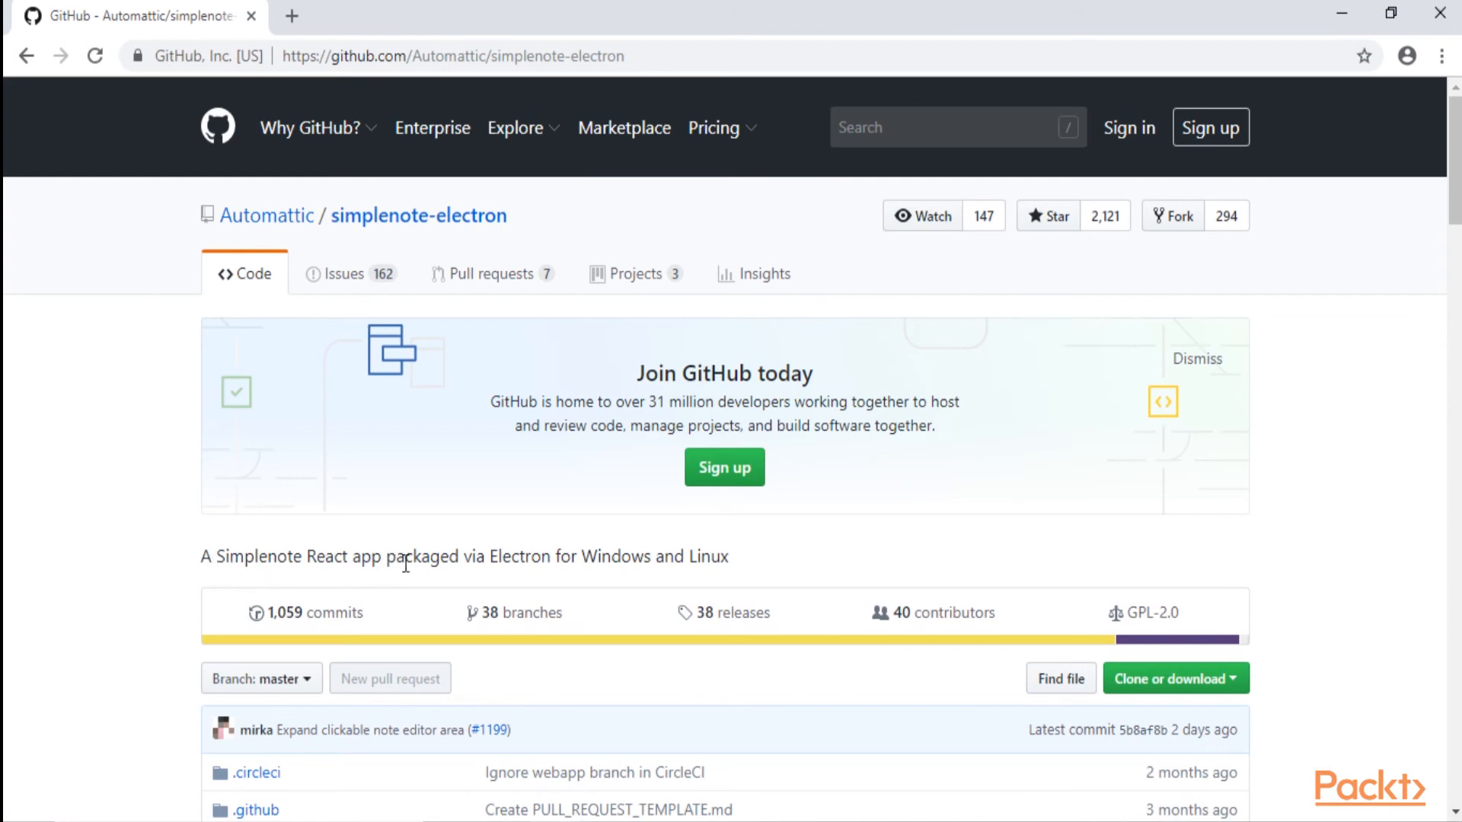
mouse_move(622, 560)
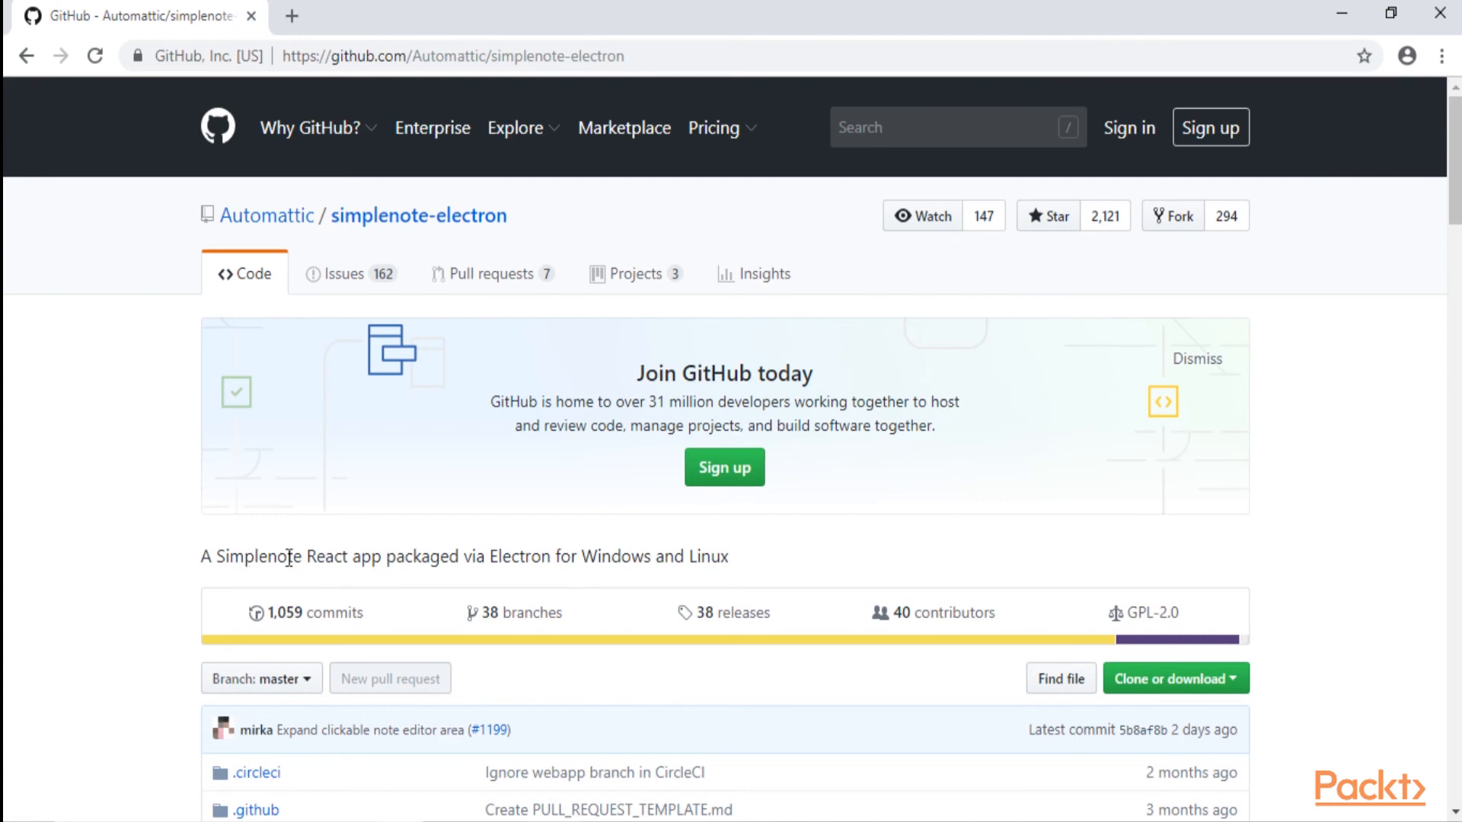
Highlight 'React' in the repo description and scroll the README to the Running instructions.
double_click(328, 556)
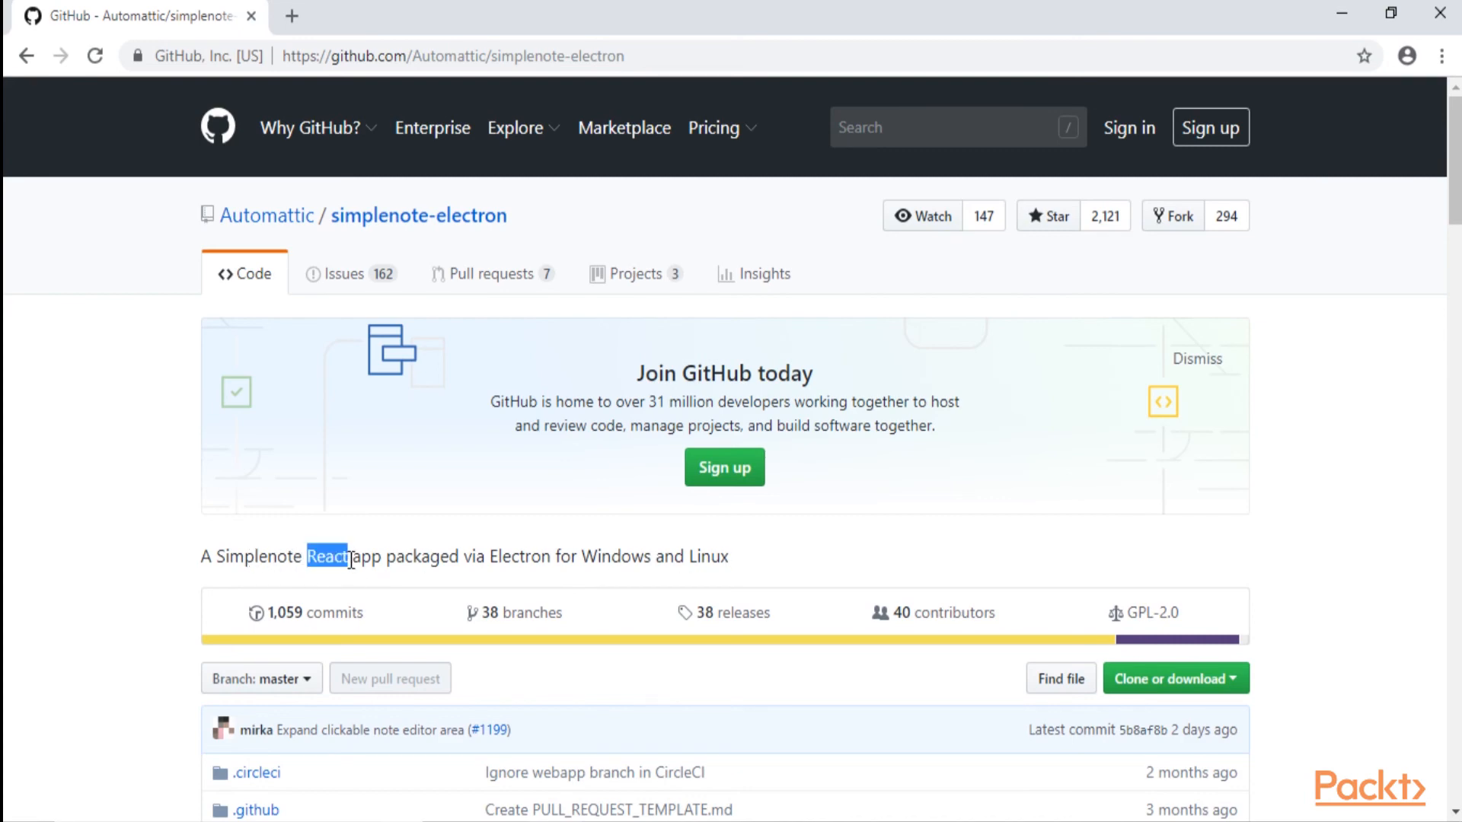
scroll("down", 3)
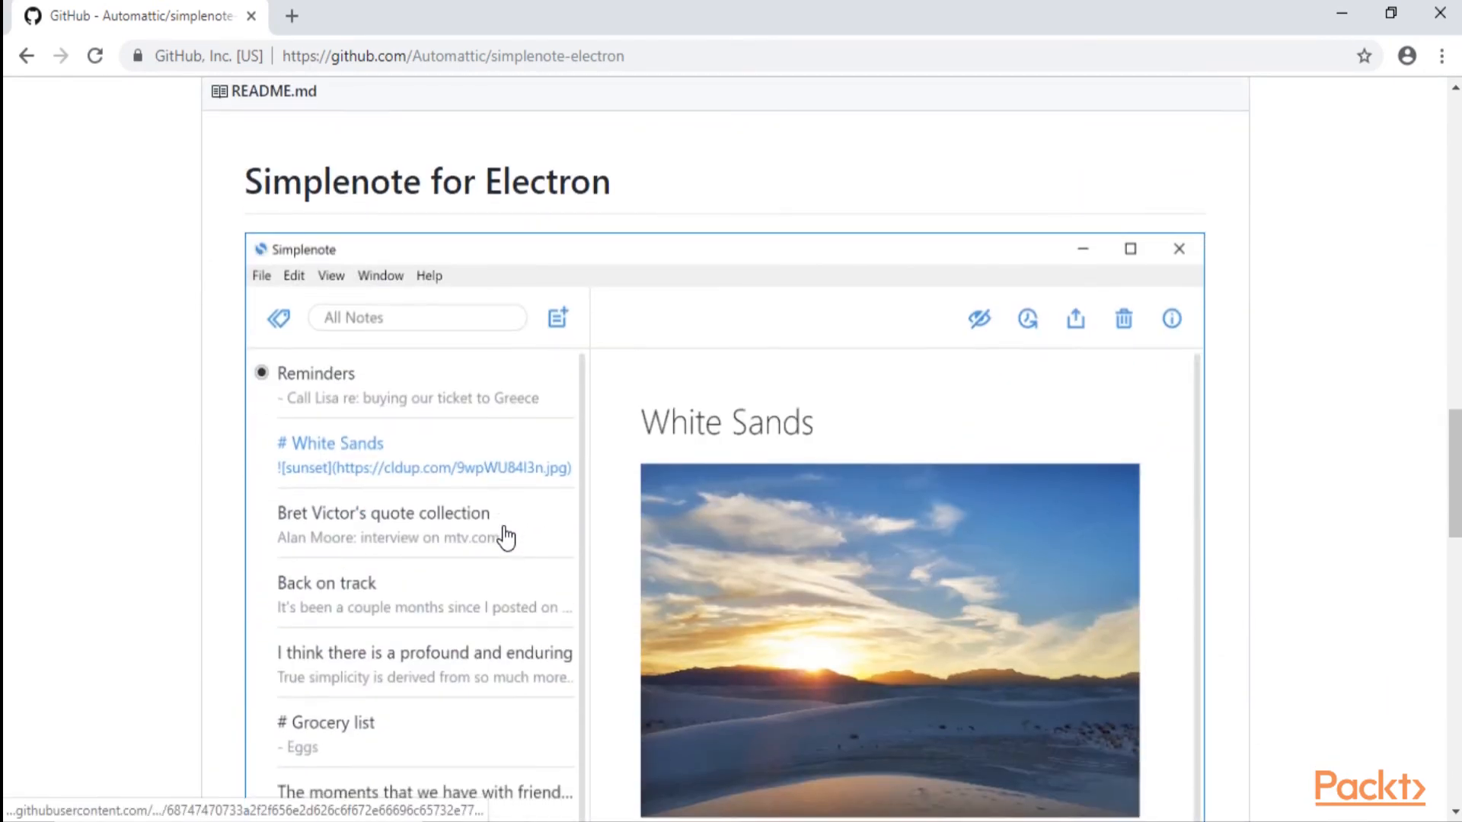
scroll("down", 3)
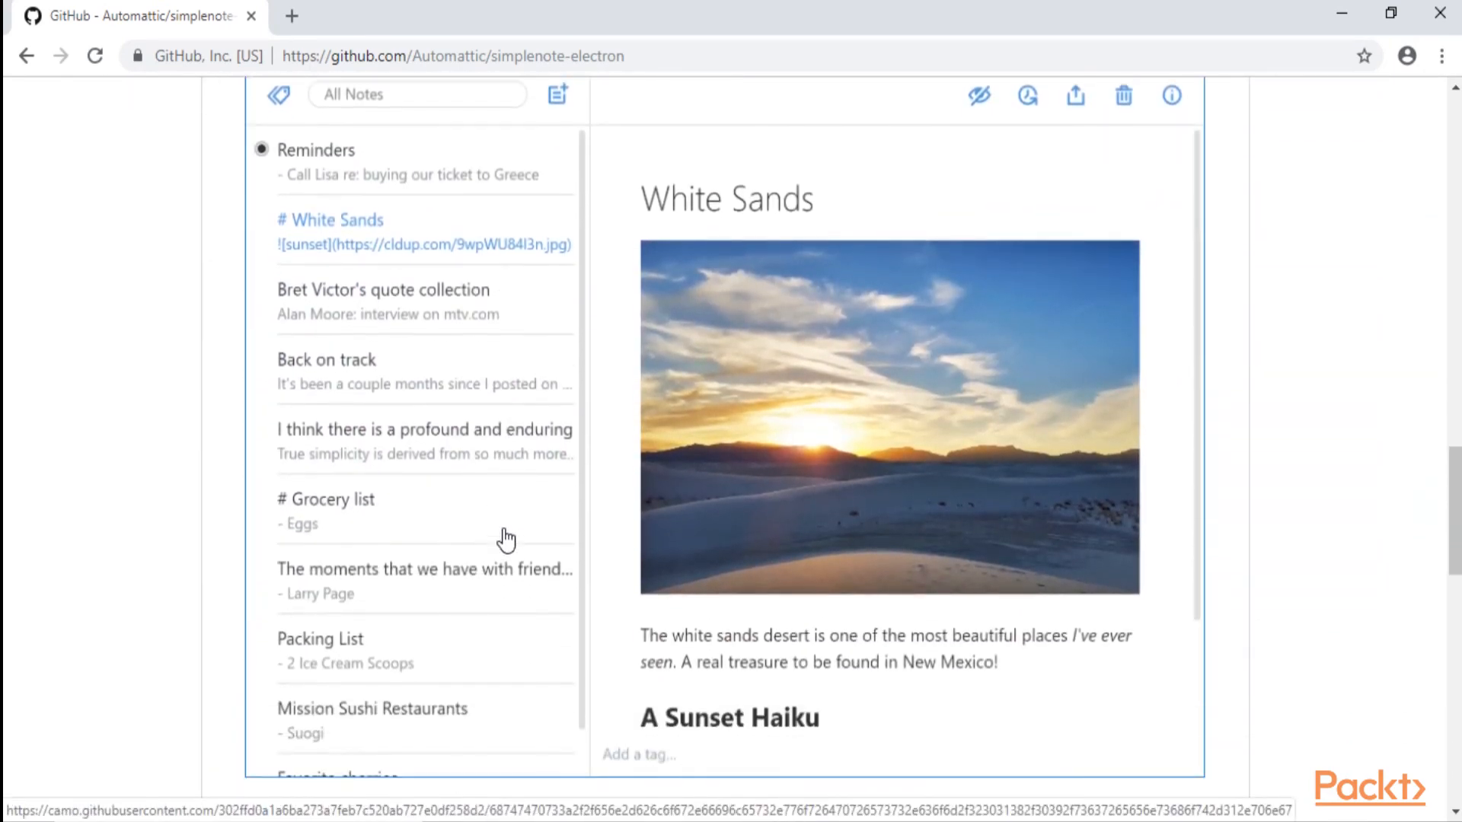
mouse_move(559, 460)
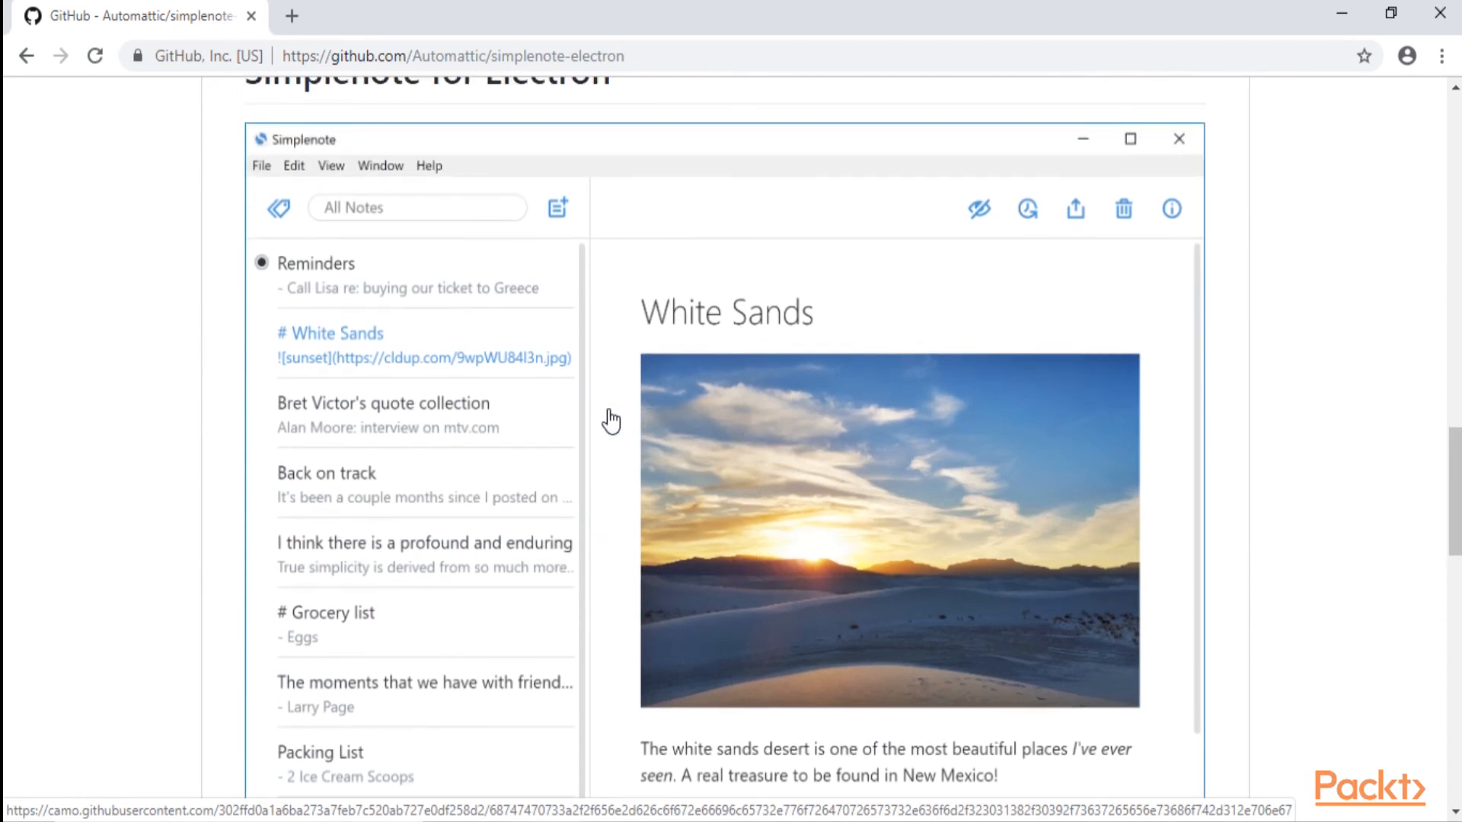
scroll("down", 3)
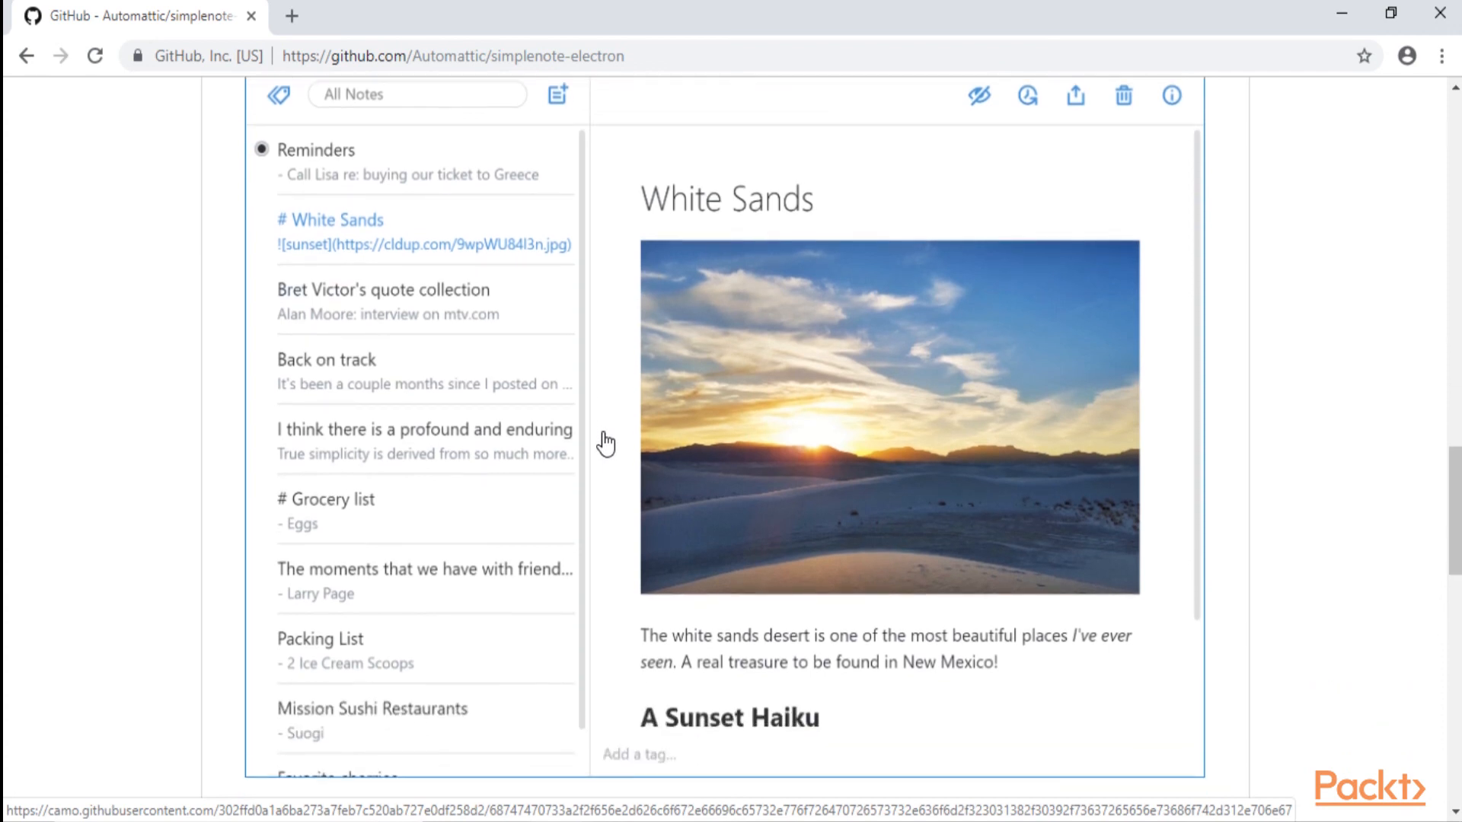
mouse_move(969, 400)
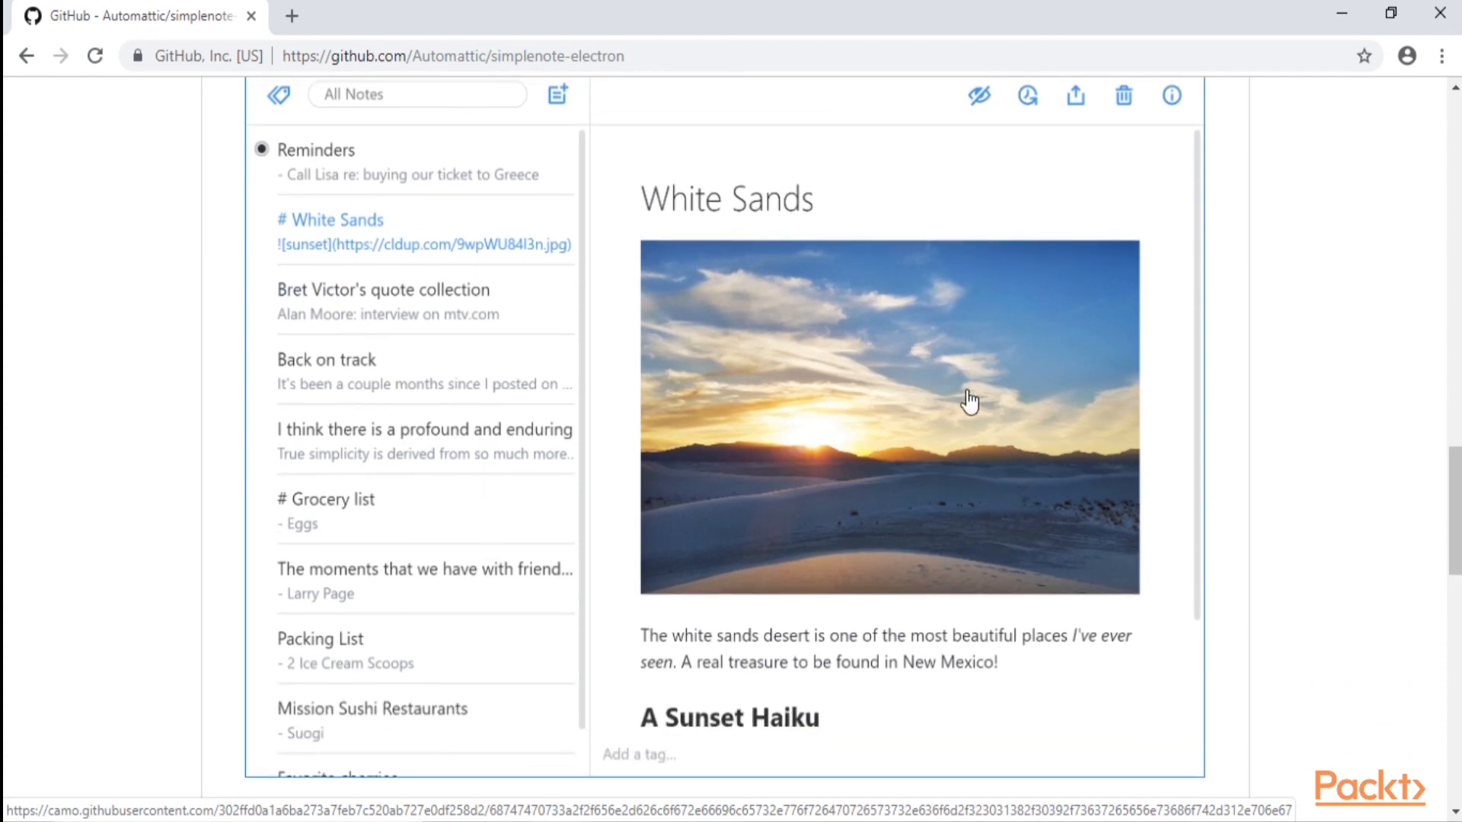
mouse_move(933, 397)
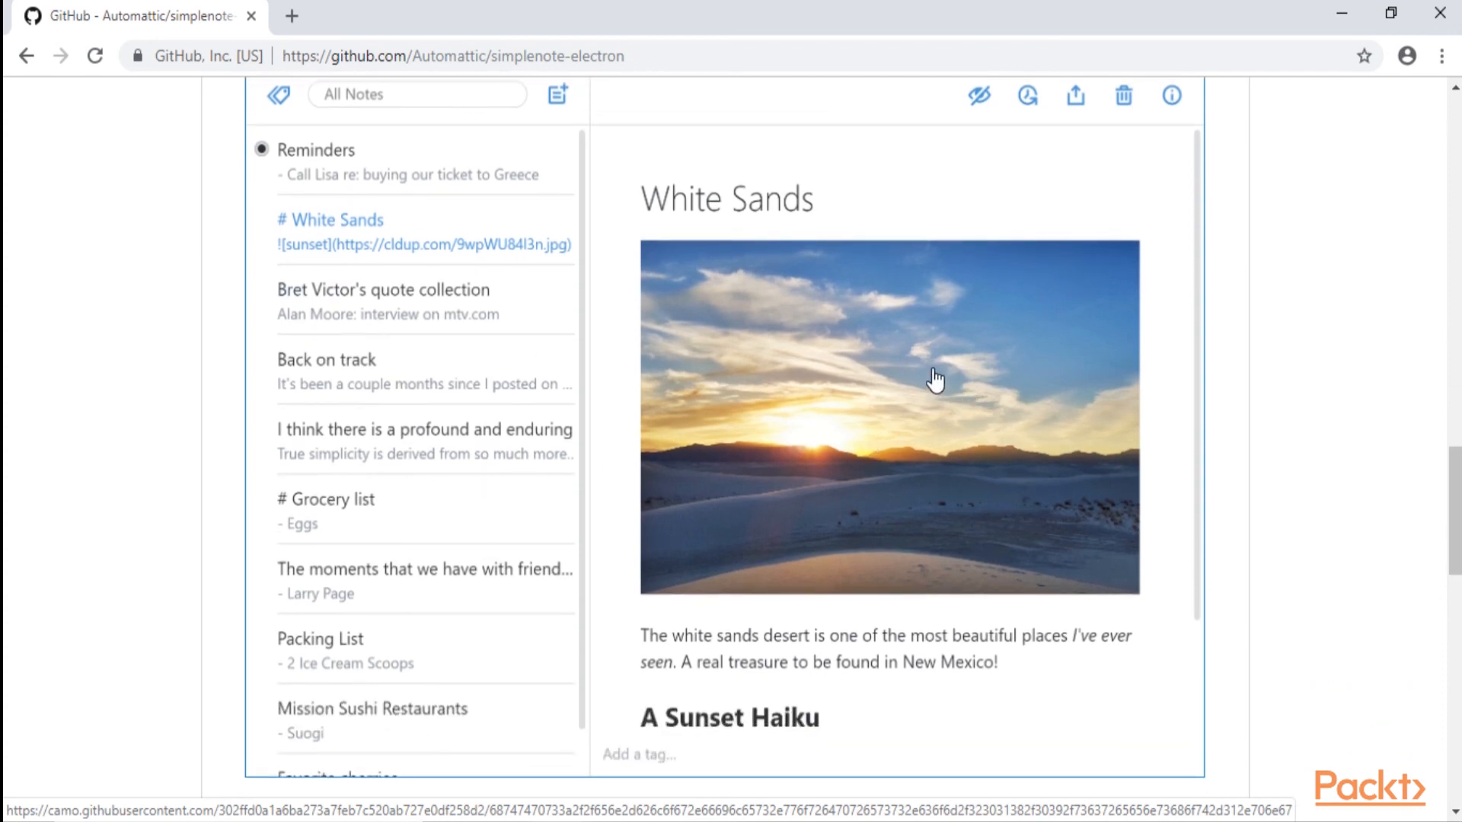
scroll("down", 3)
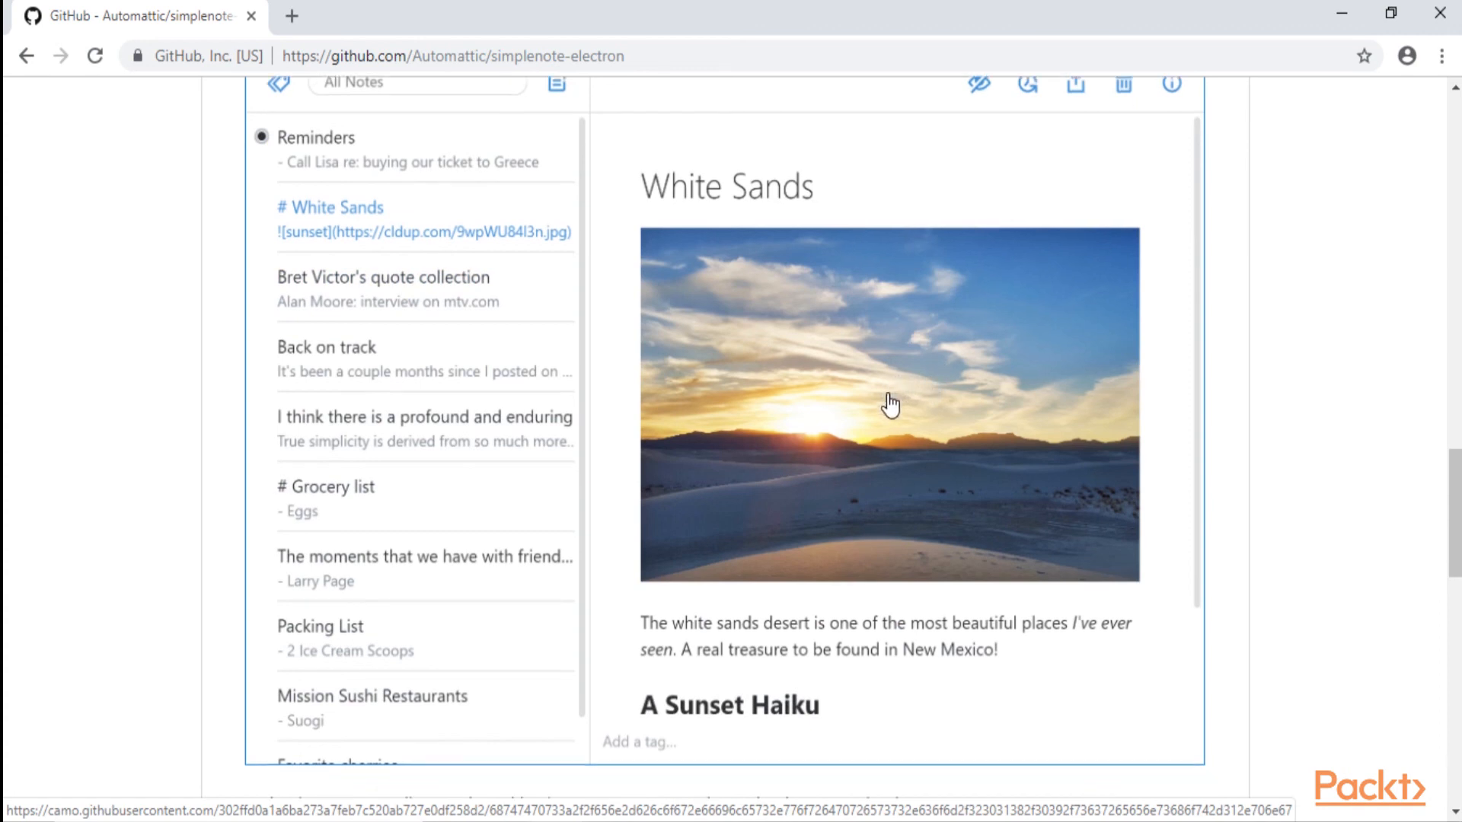
scroll("down", 3)
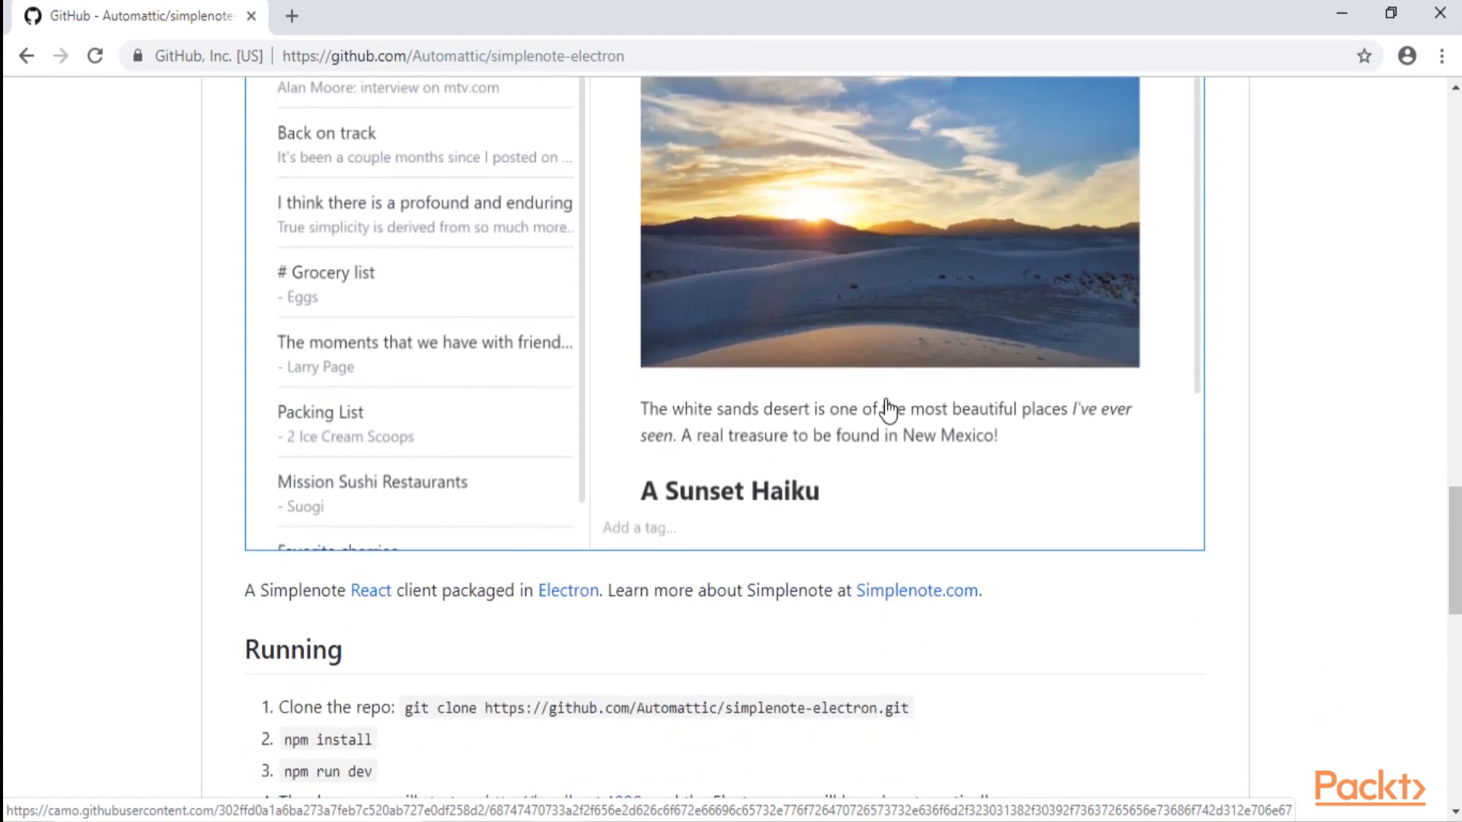
mouse_move(557, 552)
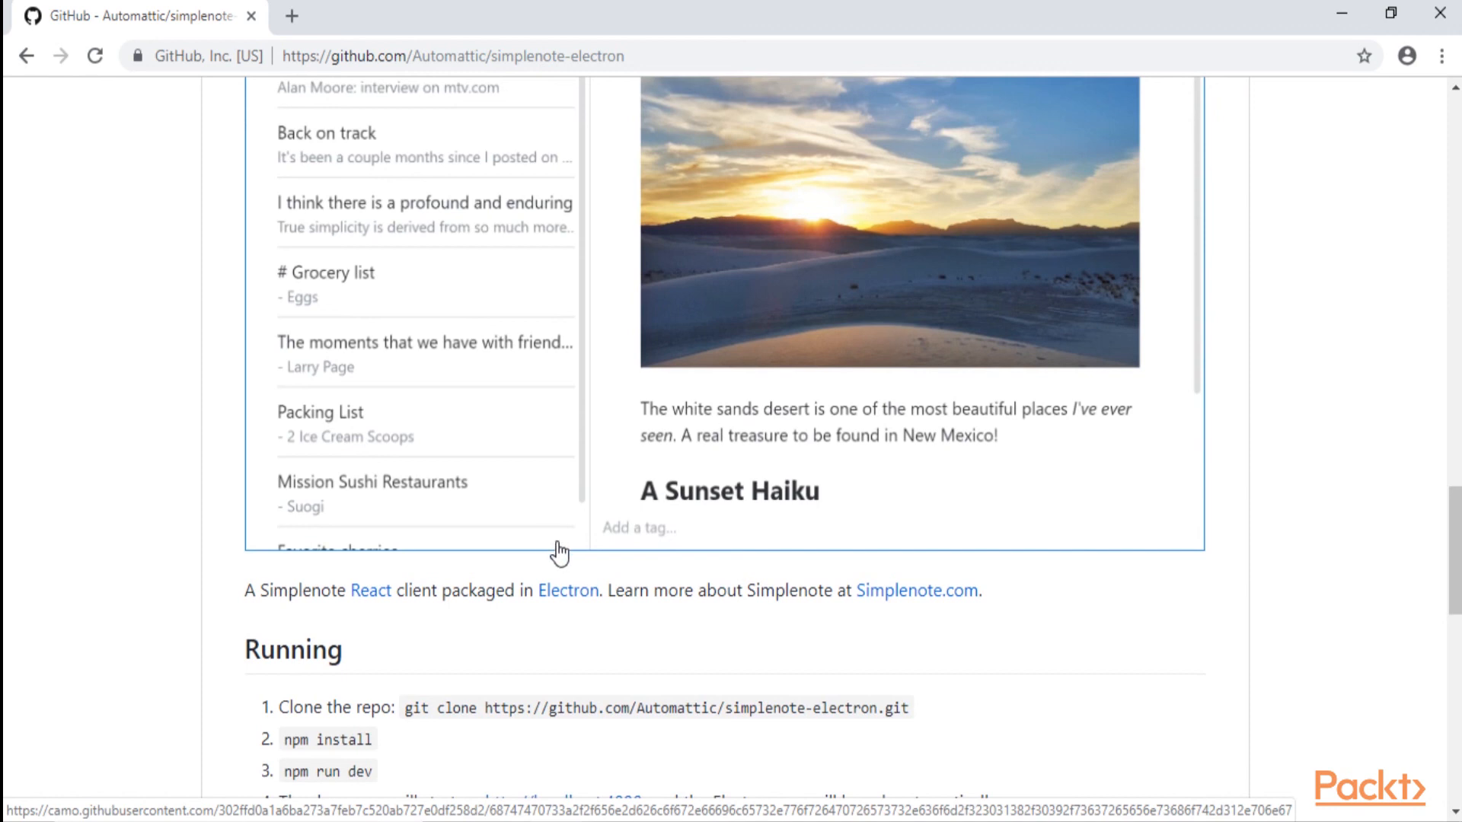